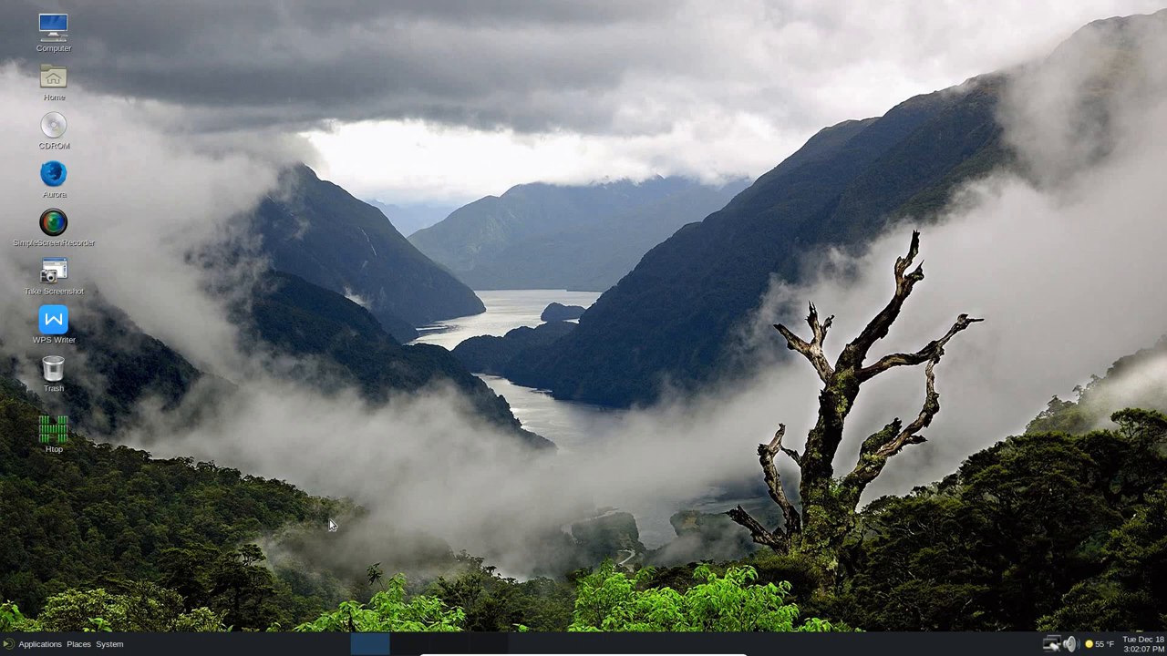
pyautogui.moveTo(410, 490)
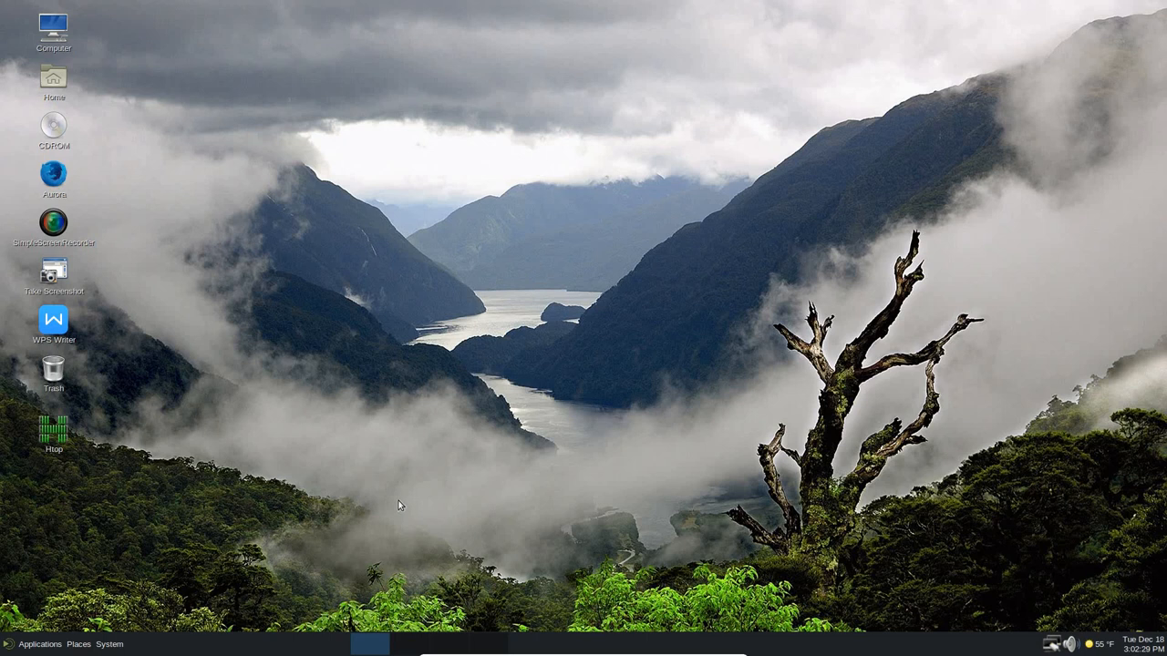
pyautogui.moveTo(374, 511)
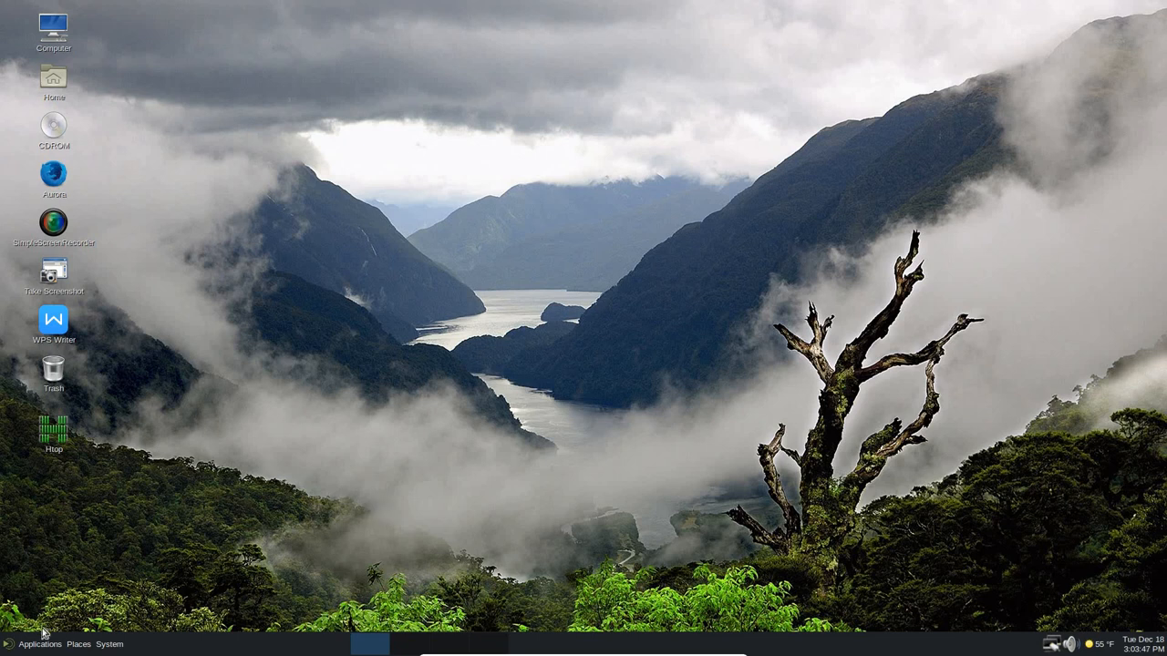
# Launch MATE Calculator in Basic Mode, compute 12 × 5 = 60, then close it
pyautogui.click(33, 645)
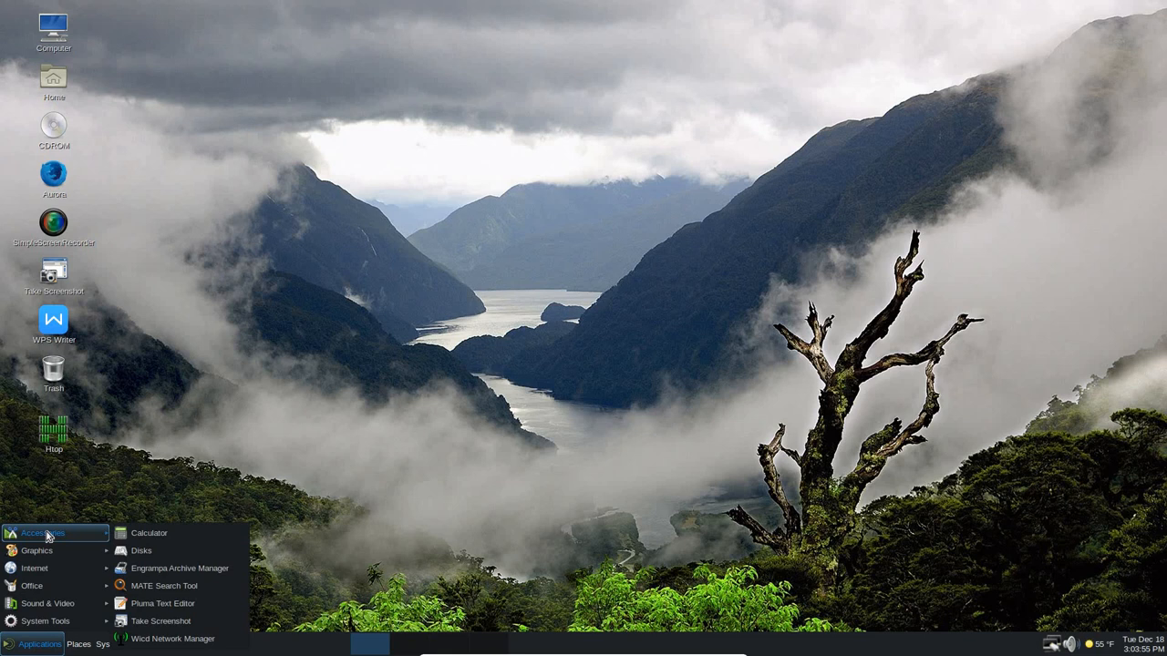
pyautogui.moveTo(138, 540)
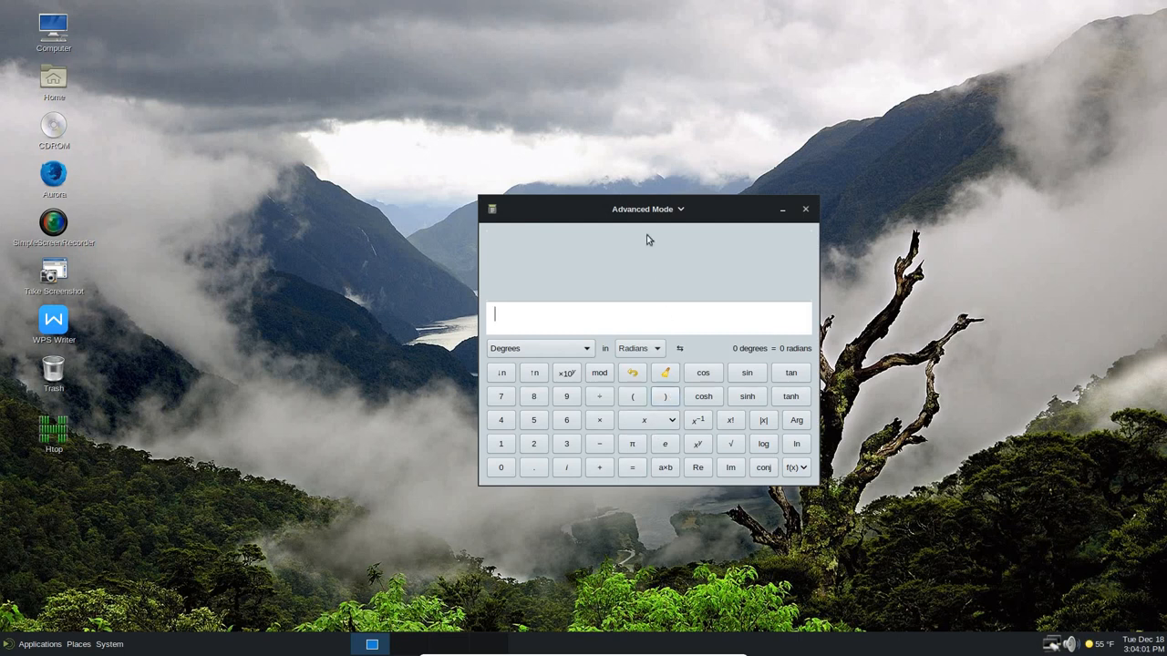
pyautogui.click(648, 209)
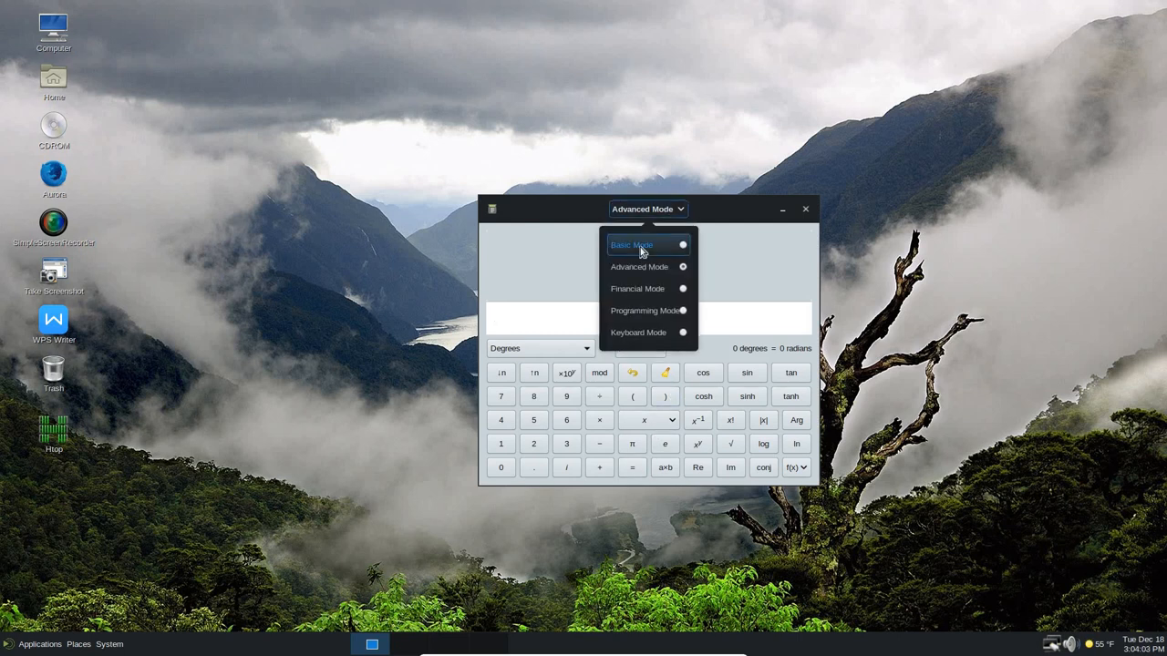
pyautogui.click(630, 245)
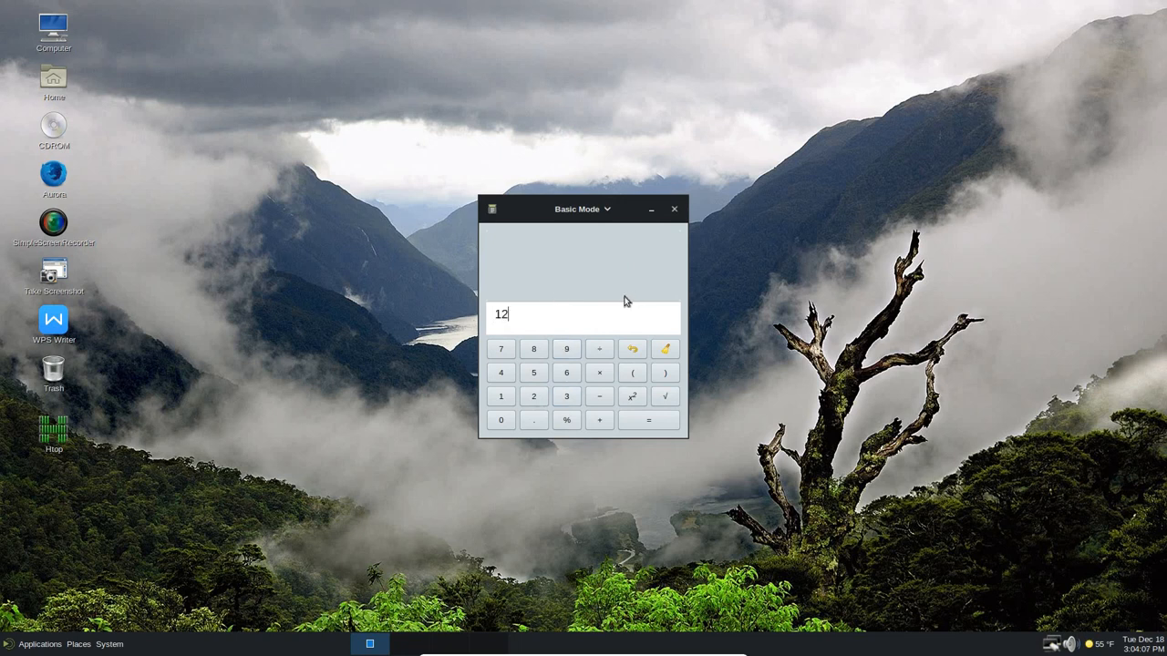
pyautogui.moveTo(599, 372)
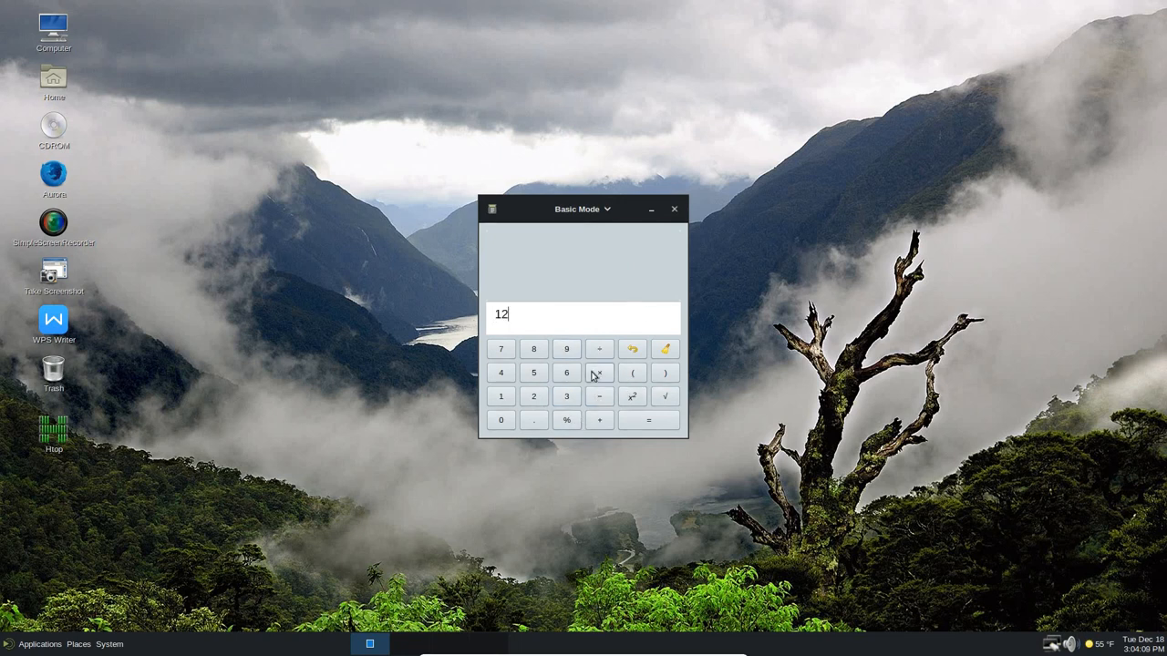
pyautogui.click(599, 372)
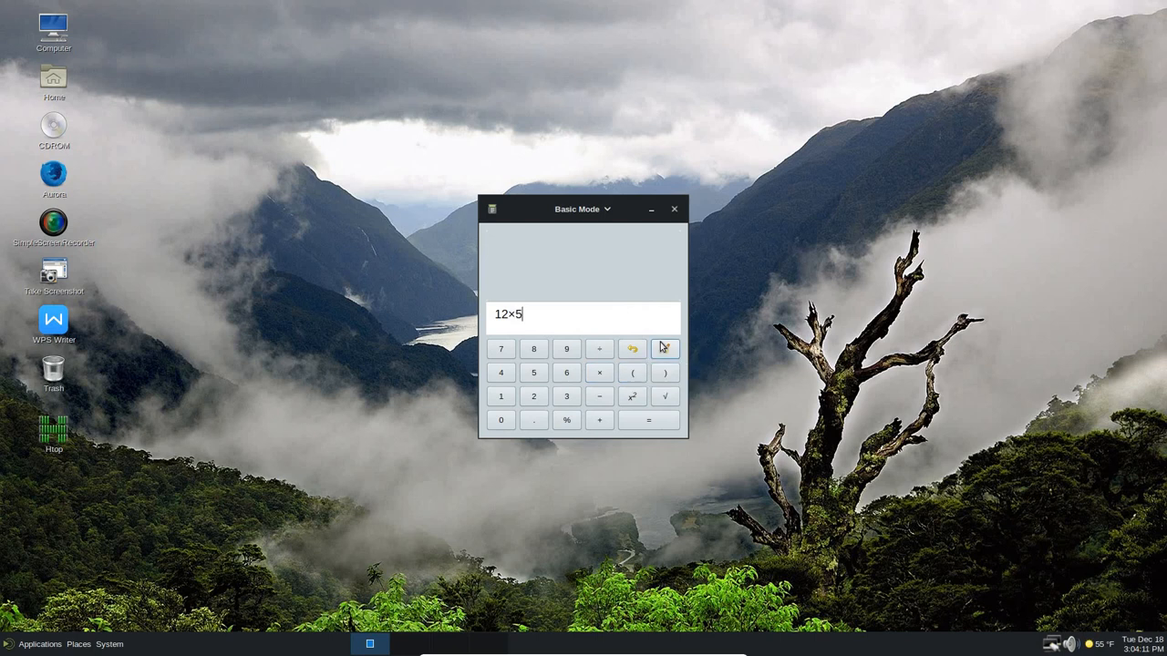
pyautogui.click(648, 421)
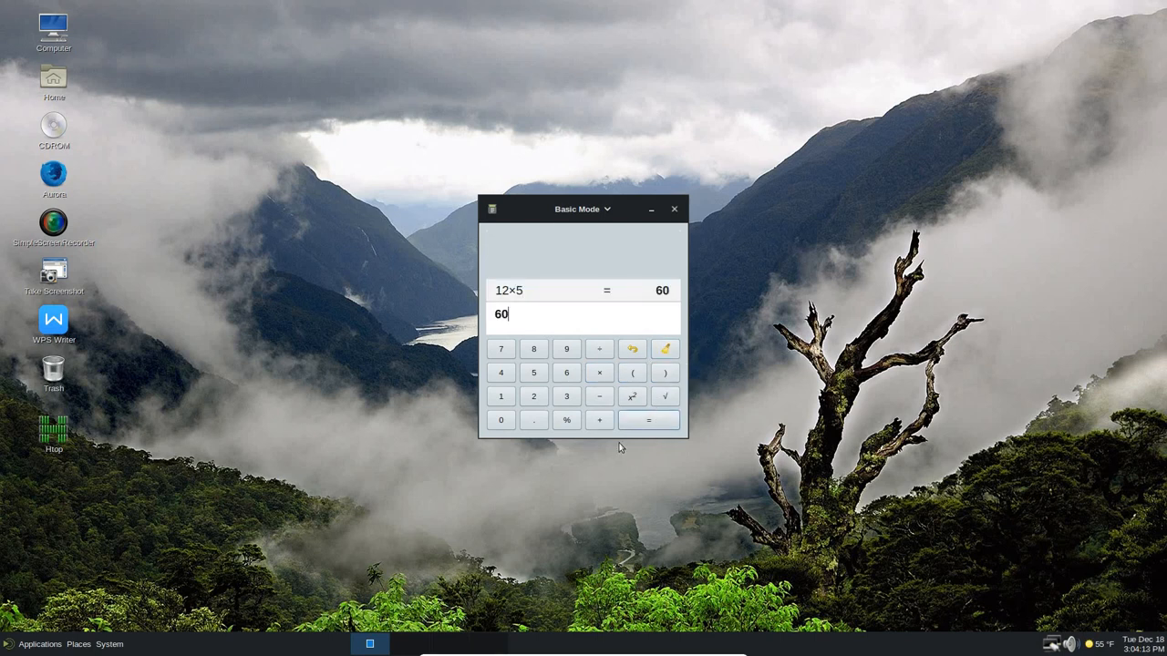
pyautogui.moveTo(675, 209)
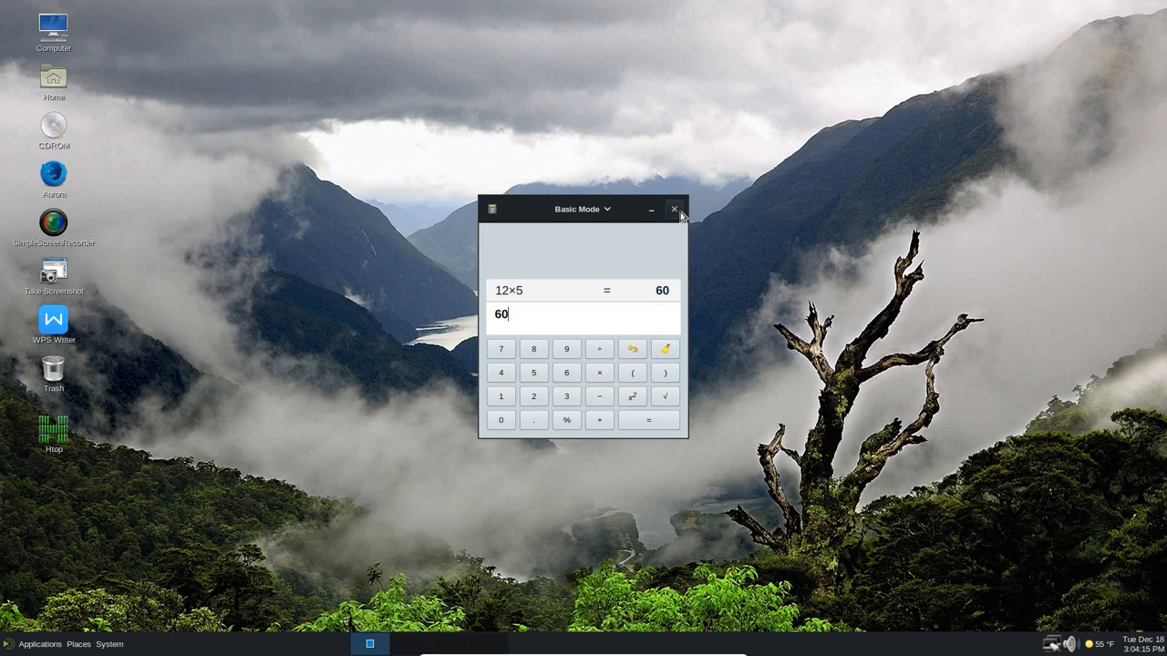
pyautogui.click(674, 210)
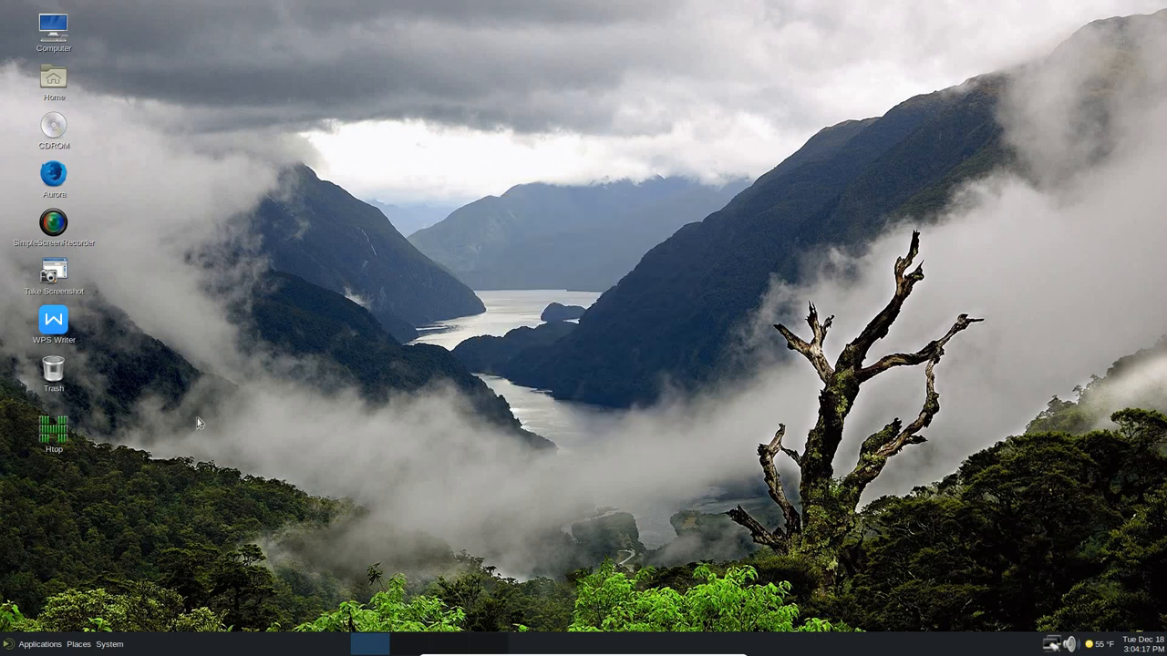
pyautogui.click(37, 645)
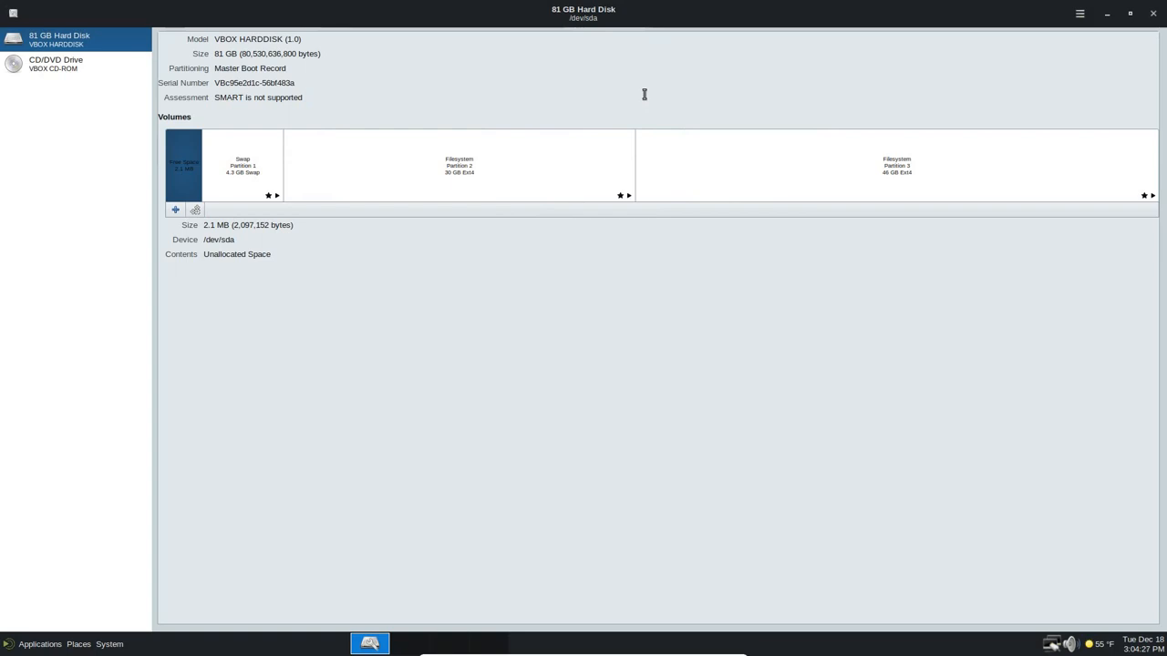
pyautogui.moveTo(564, 359)
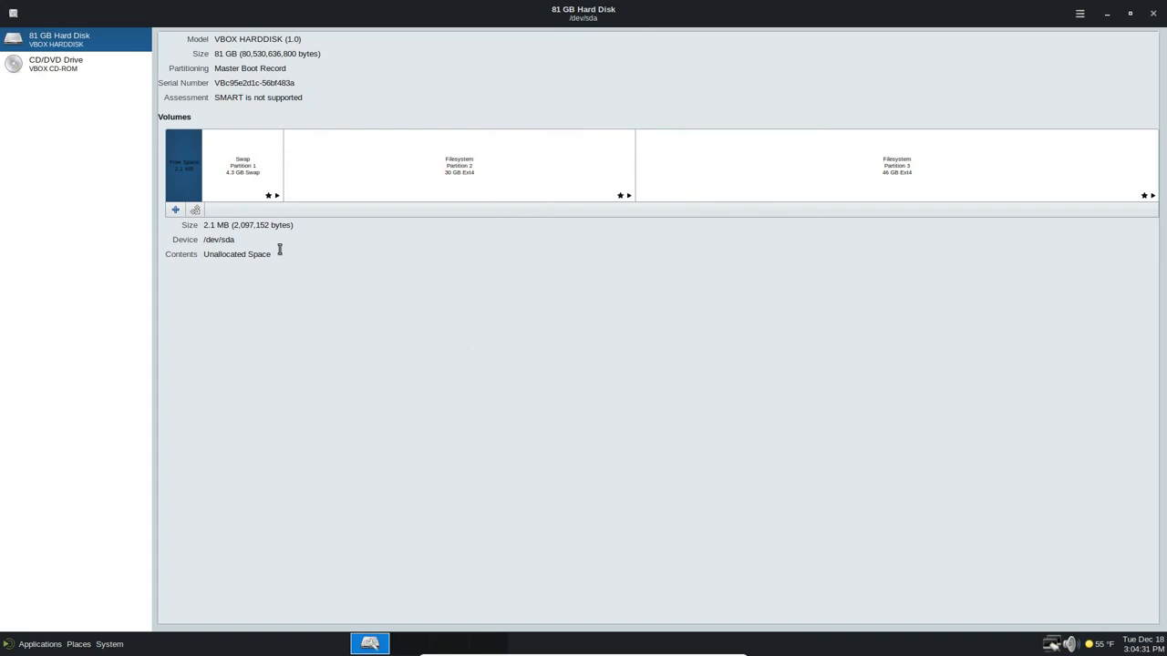
pyautogui.moveTo(447, 312)
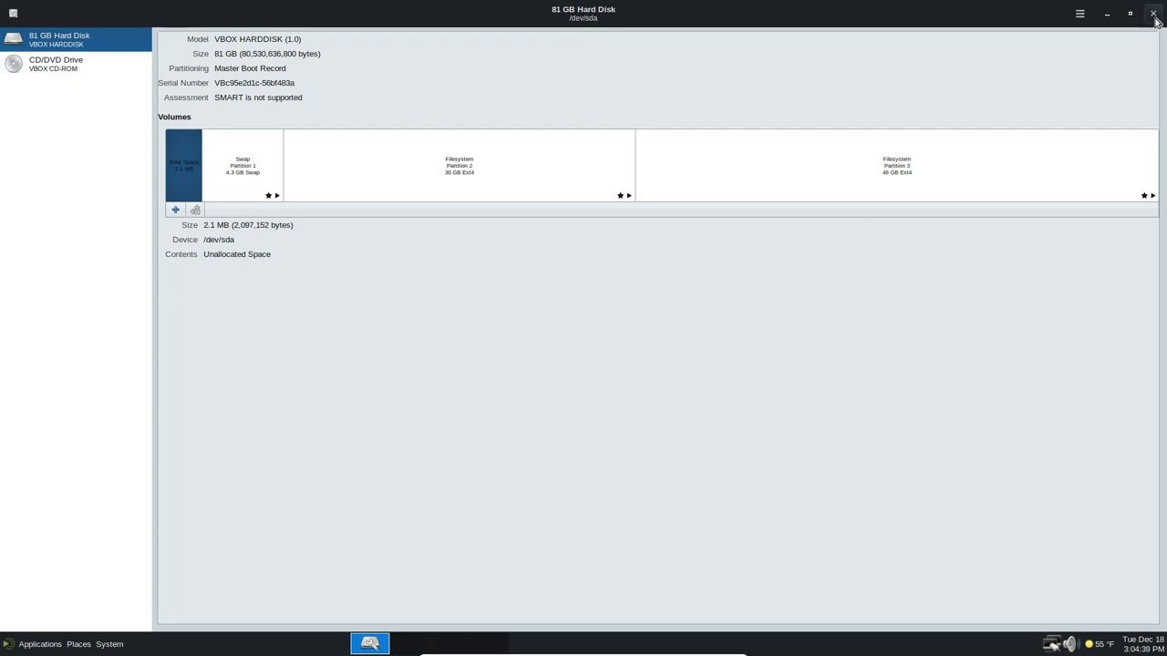
pyautogui.click(1153, 14)
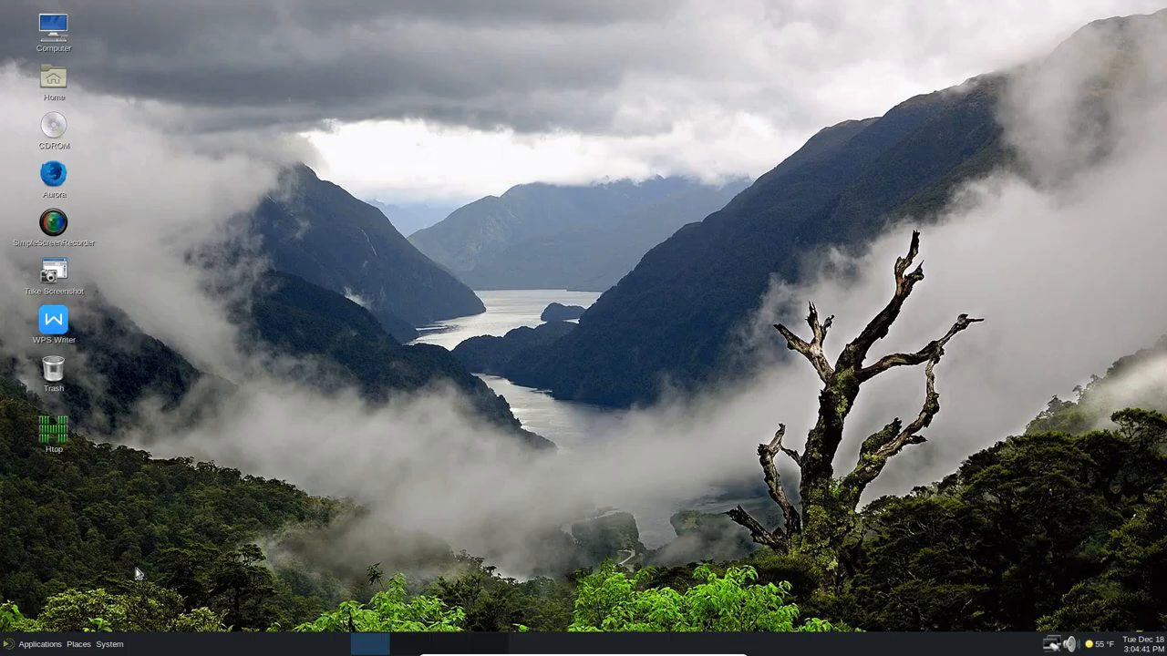
# Launch MATE Search Tool, search the home folder for *.txt, and scroll the 2,990 results
pyautogui.click(38, 645)
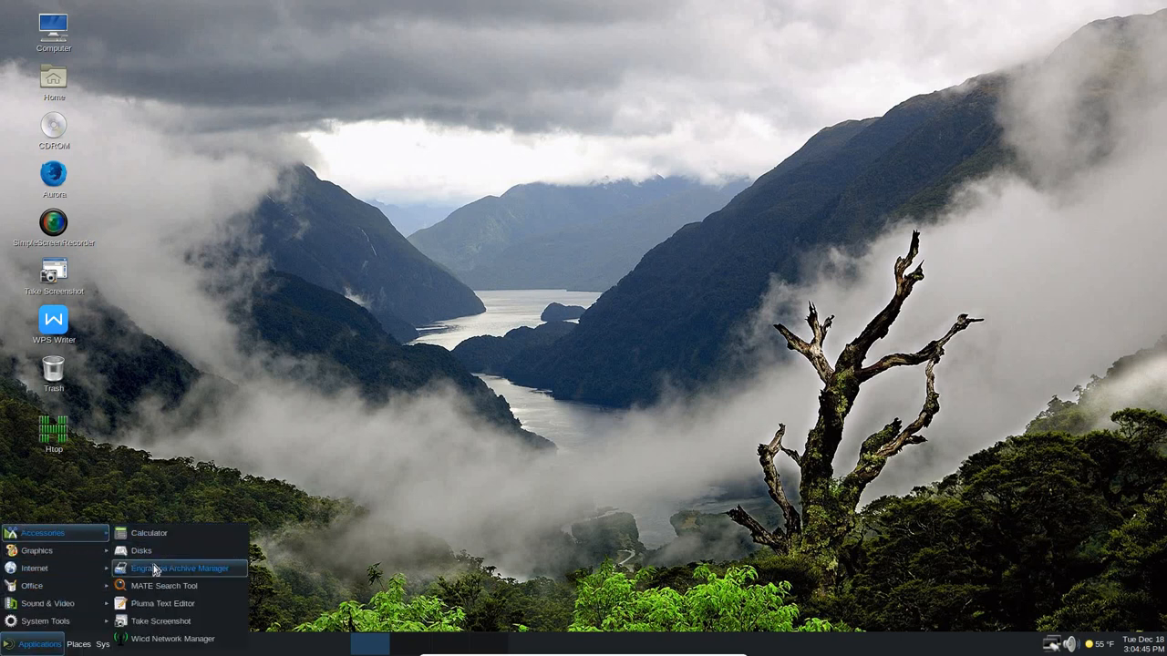
pyautogui.moveTo(162, 586)
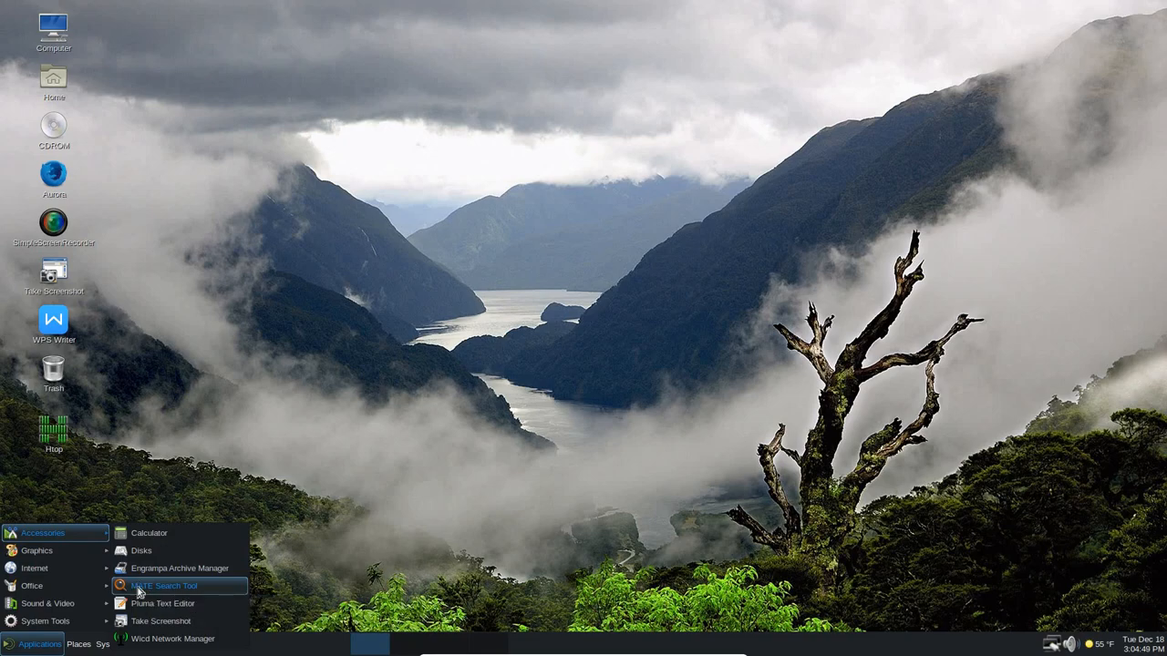
pyautogui.click(164, 586)
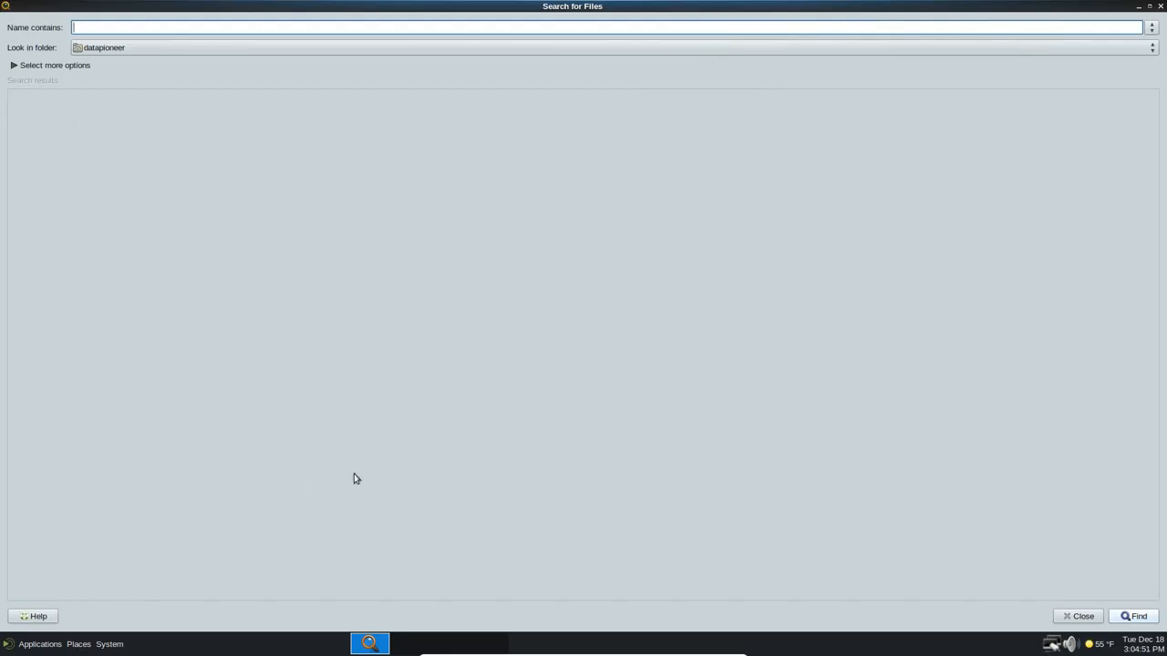
pyautogui.moveTo(421, 444)
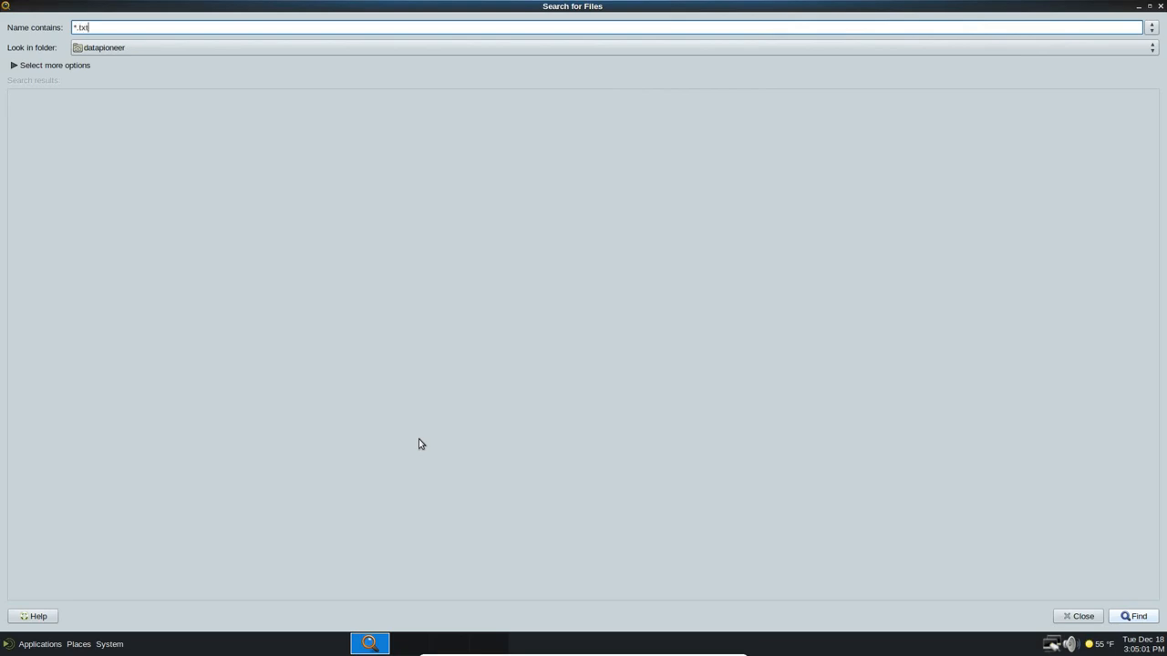
pyautogui.moveTo(116, 62)
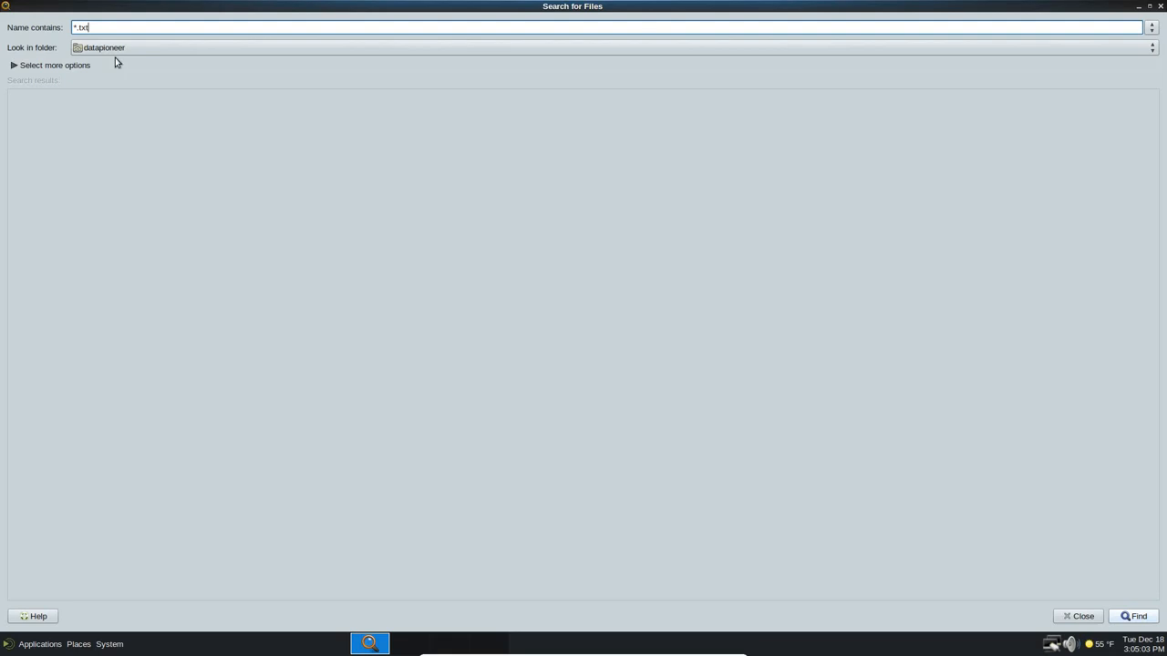
pyautogui.moveTo(768, 455)
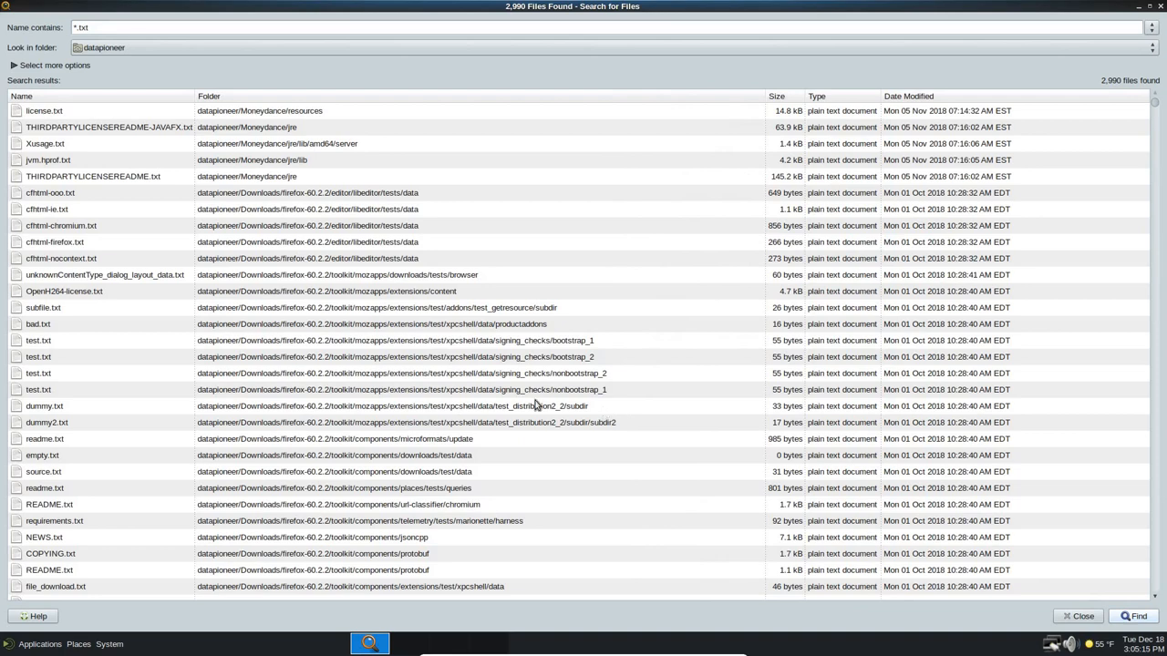
pyautogui.scroll(-3)
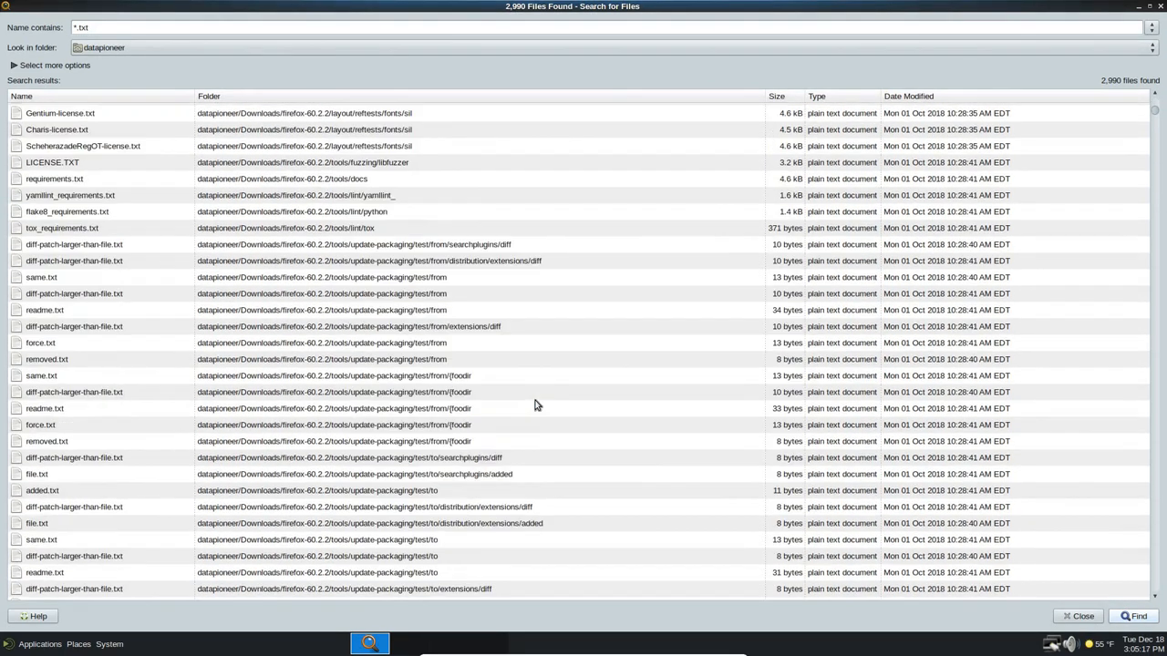
pyautogui.scroll(-3)
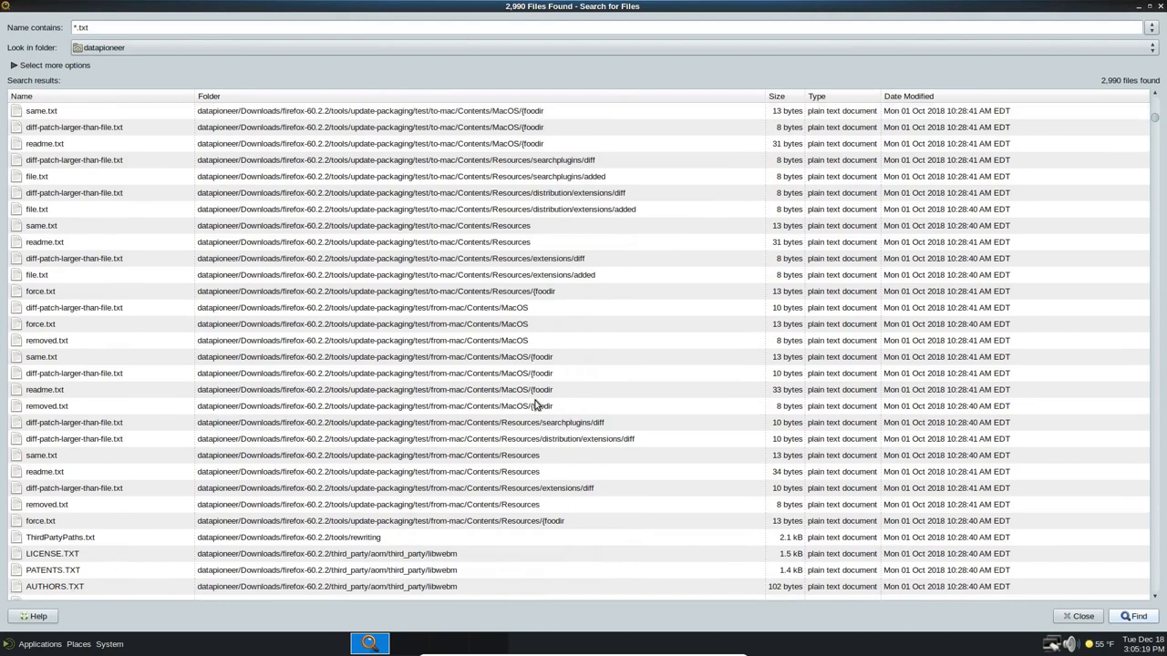
pyautogui.scroll(-3)
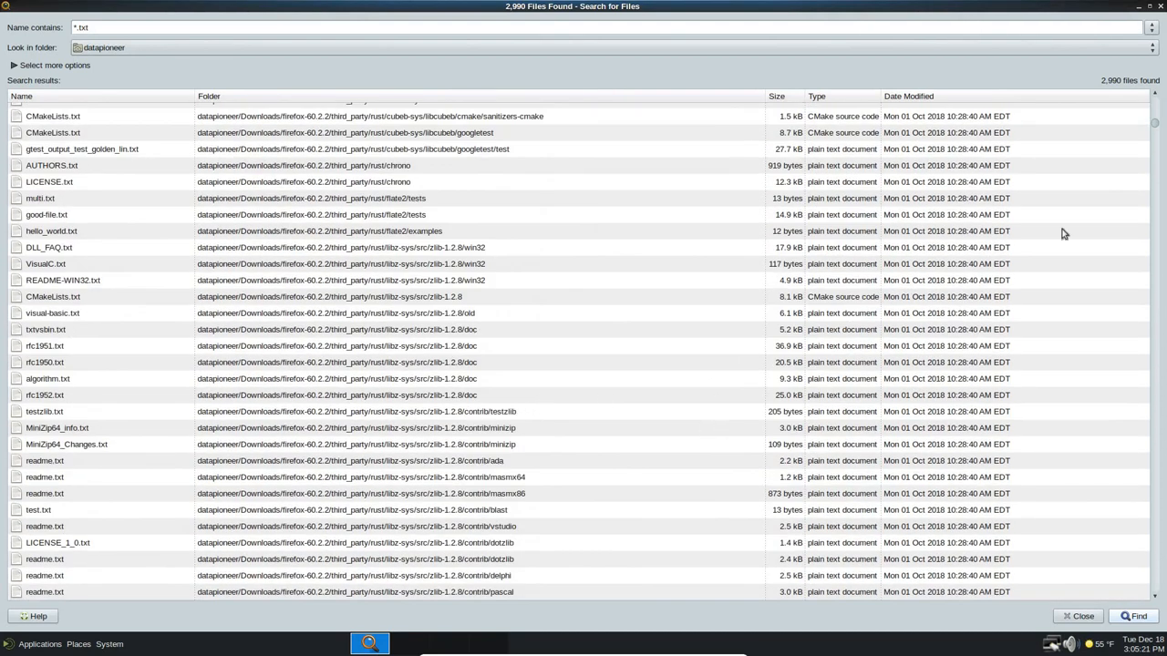
pyautogui.moveTo(1135, 19)
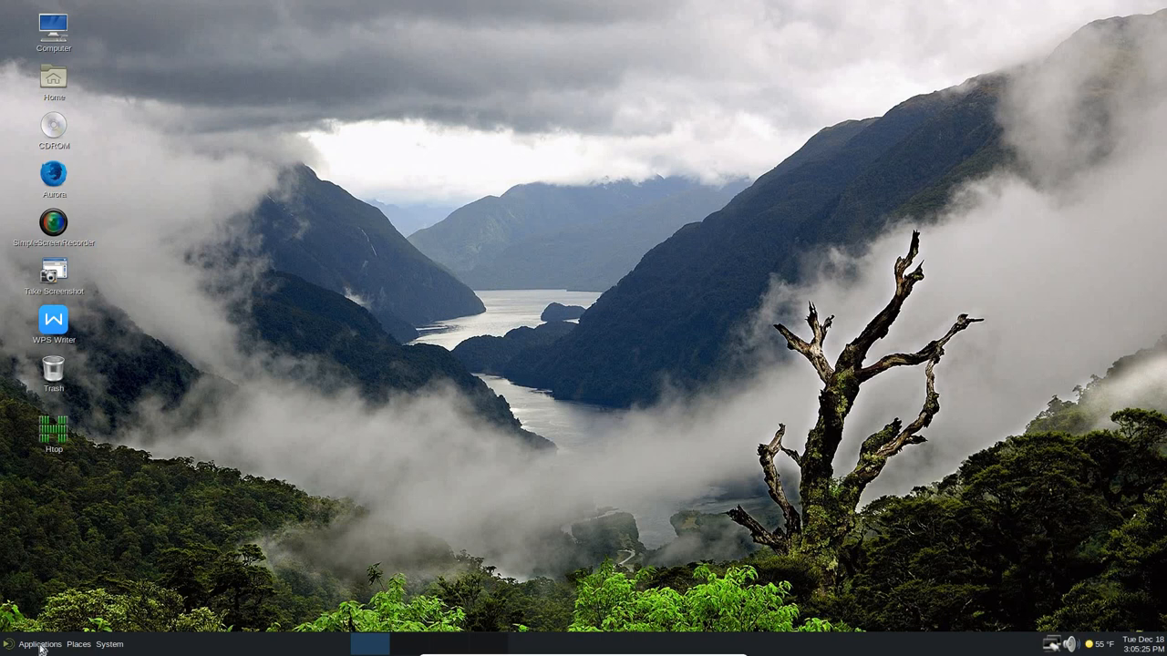
pyautogui.click(36, 645)
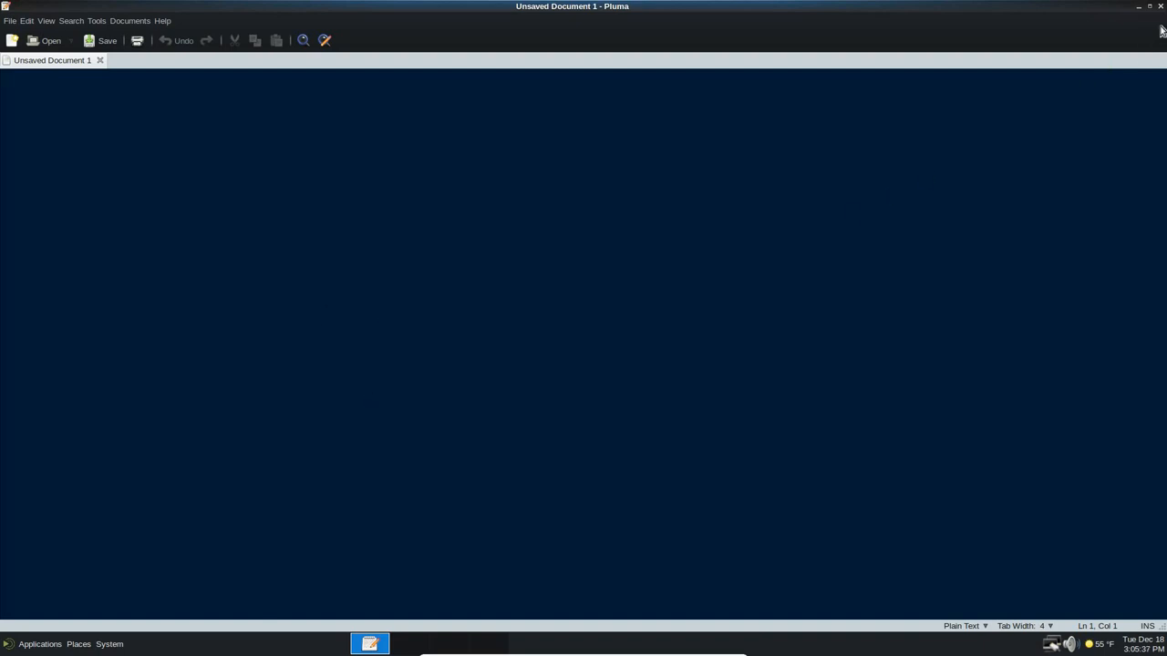
pyautogui.click(1138, 6)
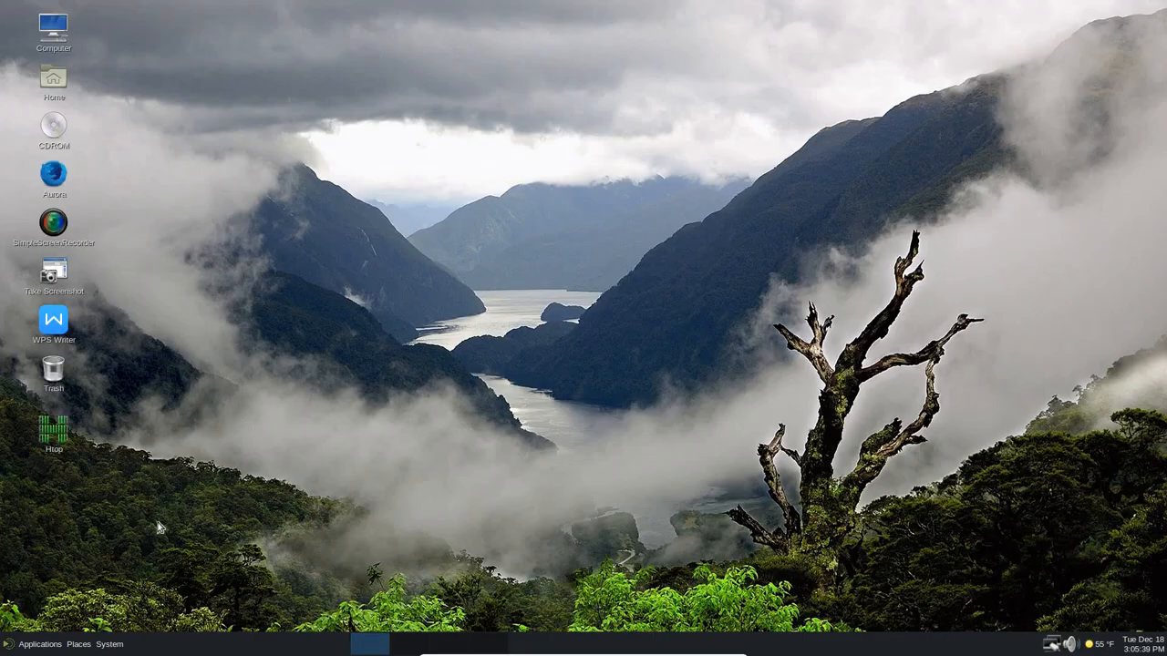
# Capture the whole desktop with MATE Screenshot and save it to Pictures
pyautogui.click(36, 644)
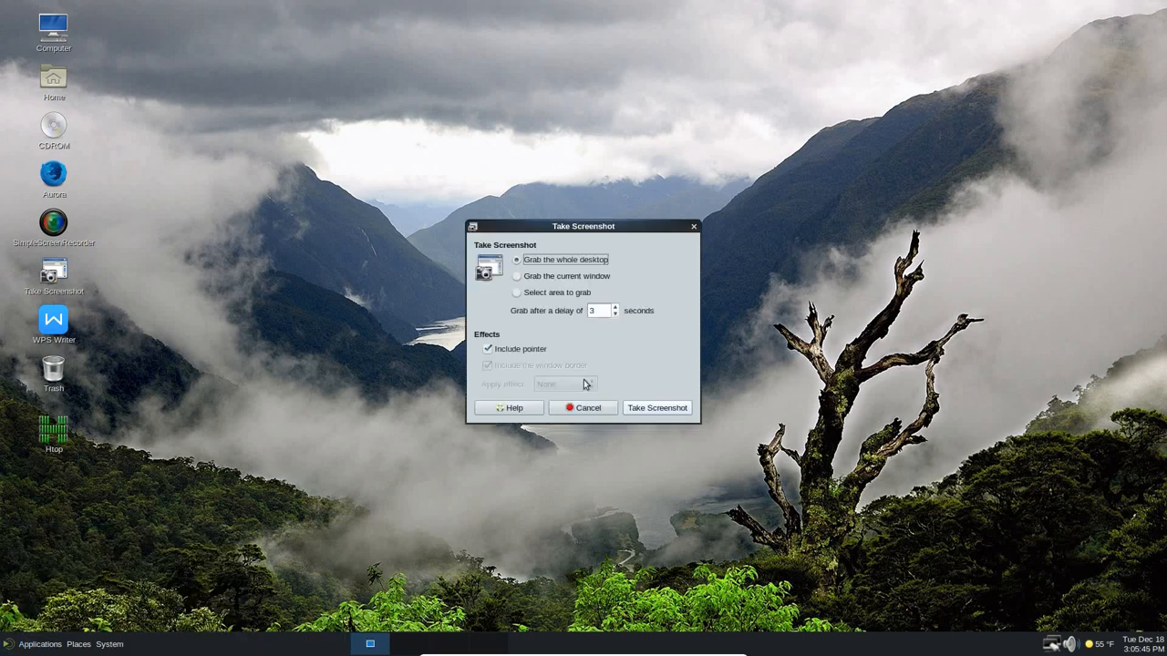
pyautogui.moveTo(579, 271)
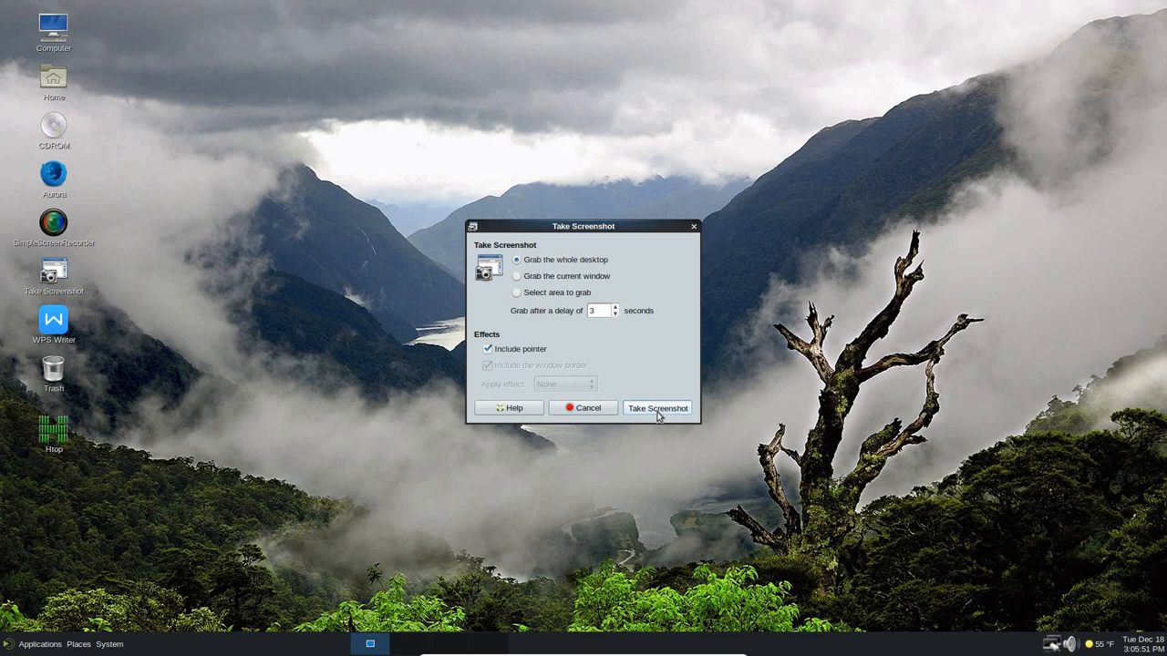
pyautogui.click(657, 408)
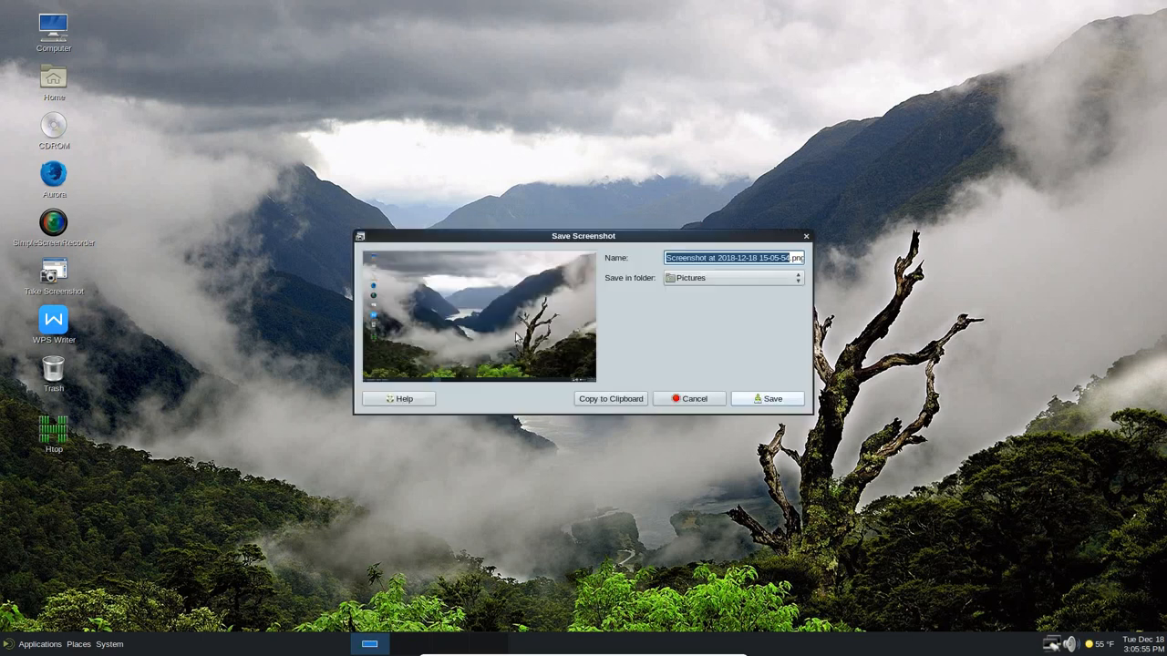
pyautogui.moveTo(677, 274)
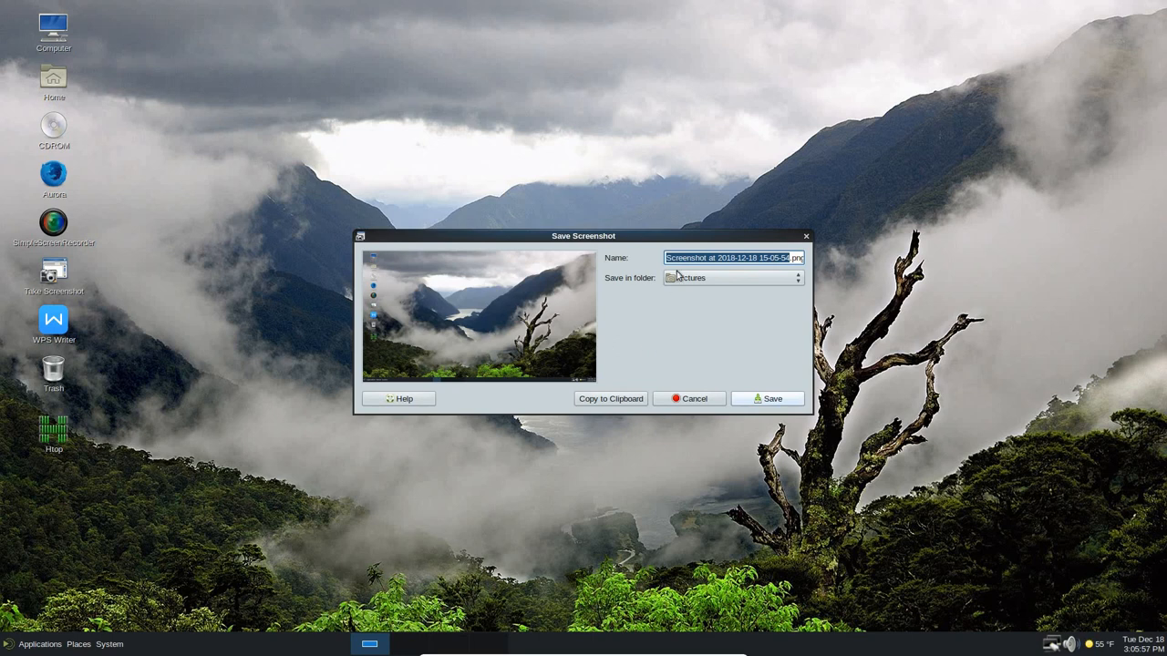
pyautogui.moveTo(734, 278)
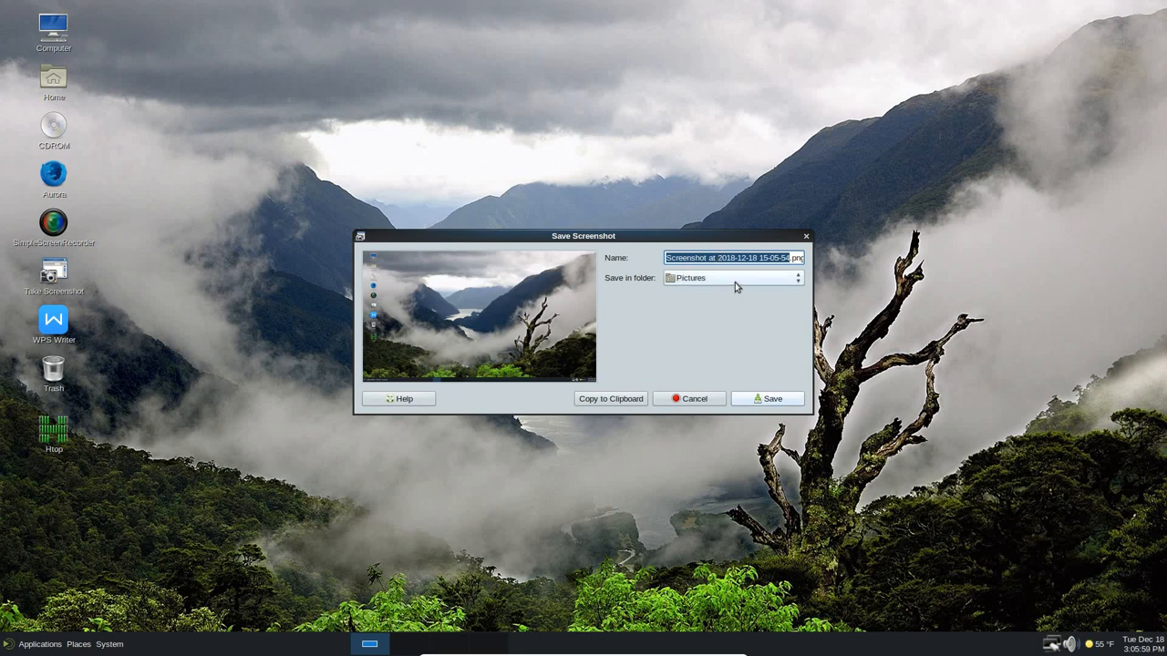
pyautogui.click(767, 398)
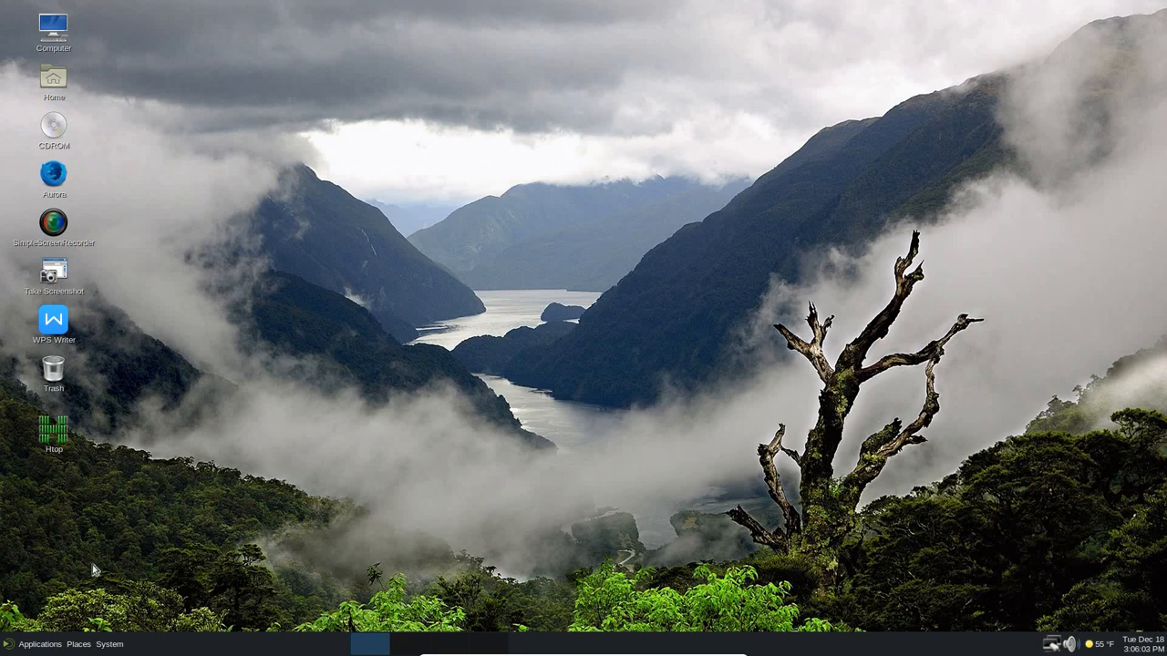
pyautogui.moveTo(27, 645)
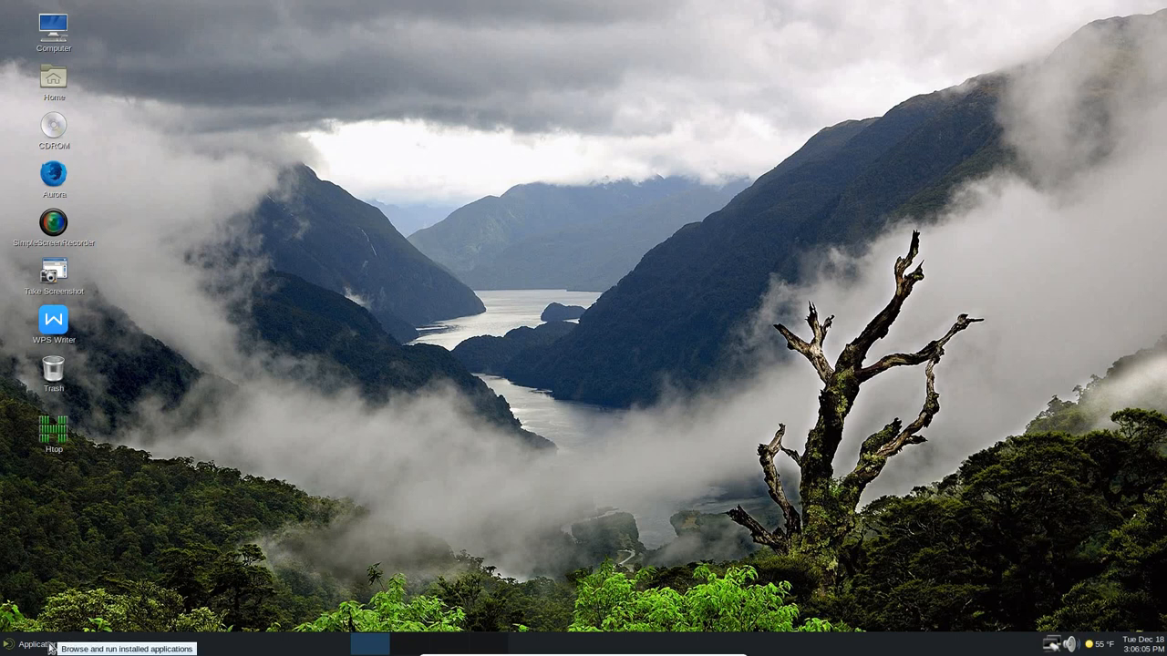
pyautogui.click(35, 645)
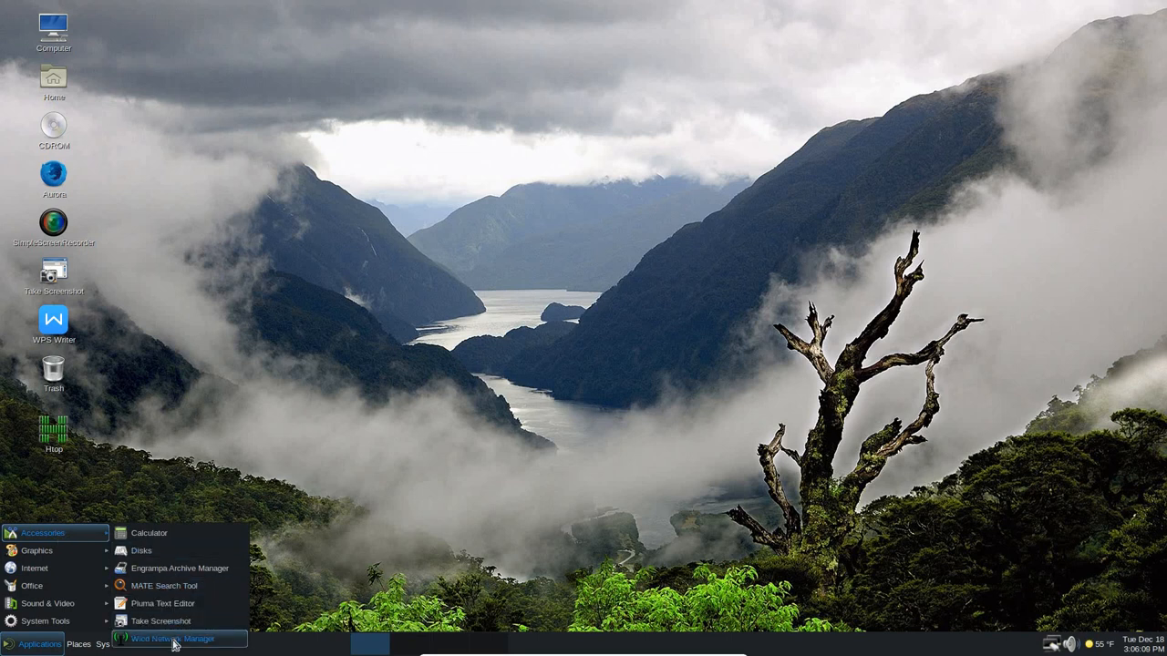
pyautogui.moveTo(173, 638)
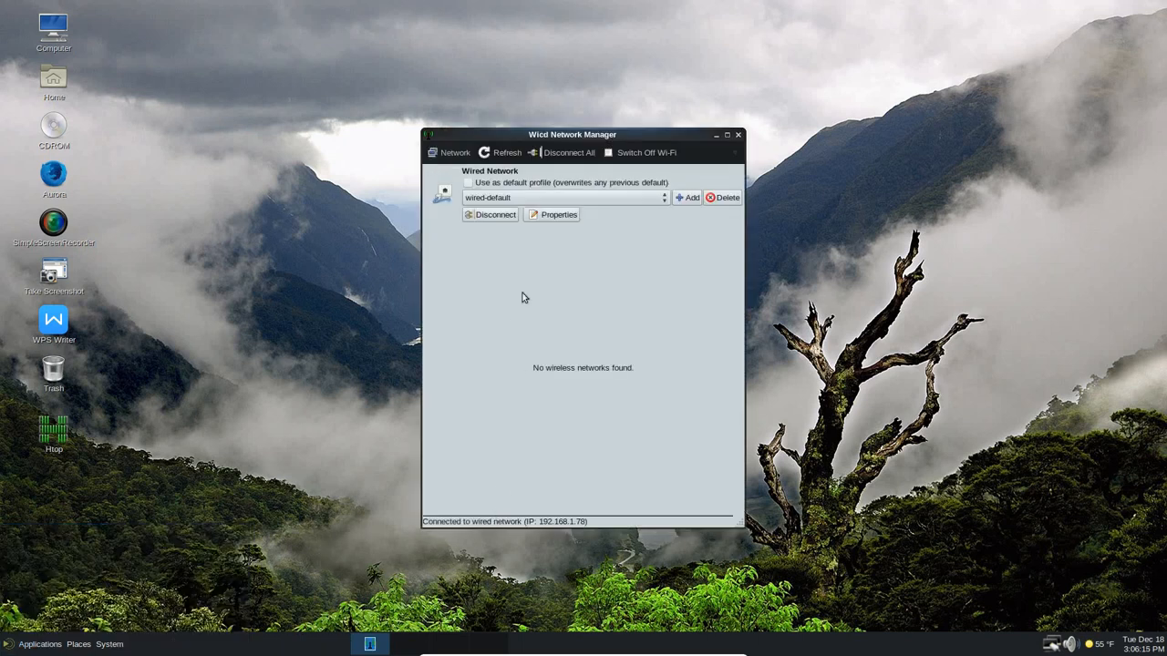
pyautogui.moveTo(519, 523)
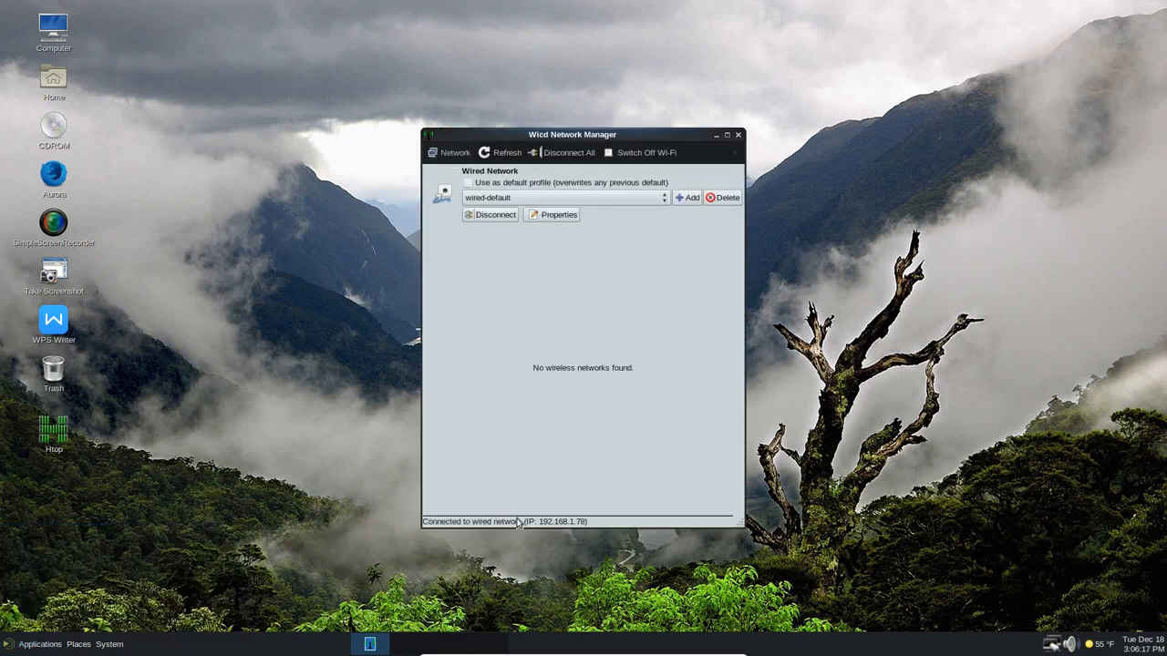
pyautogui.moveTo(581, 538)
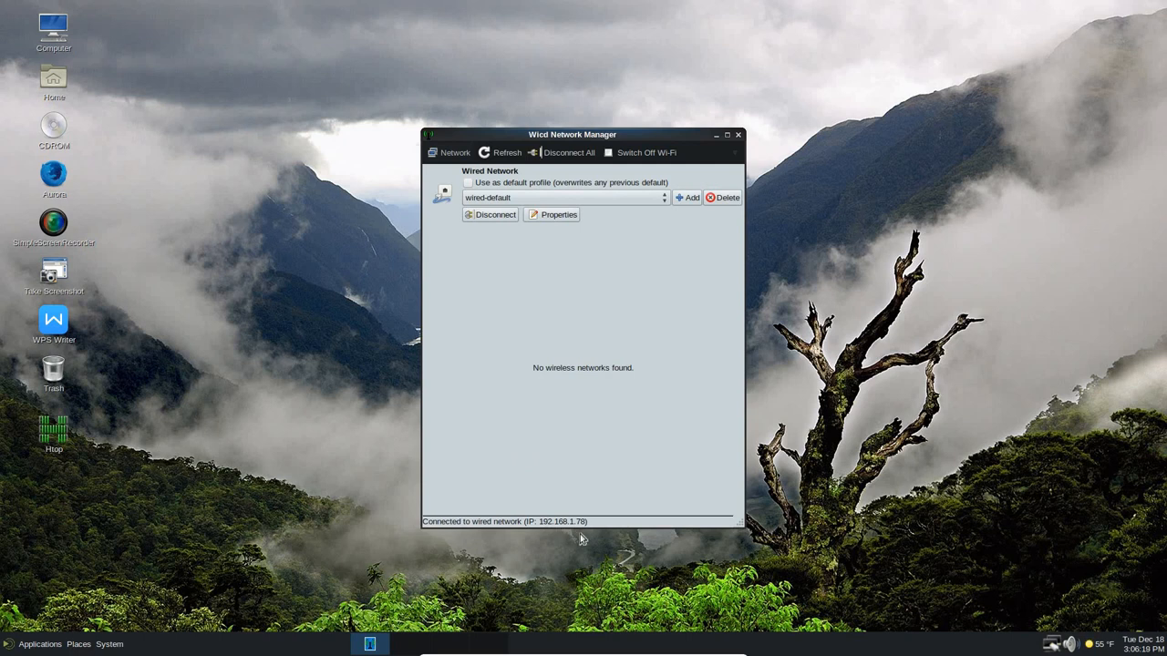
pyautogui.moveTo(689, 409)
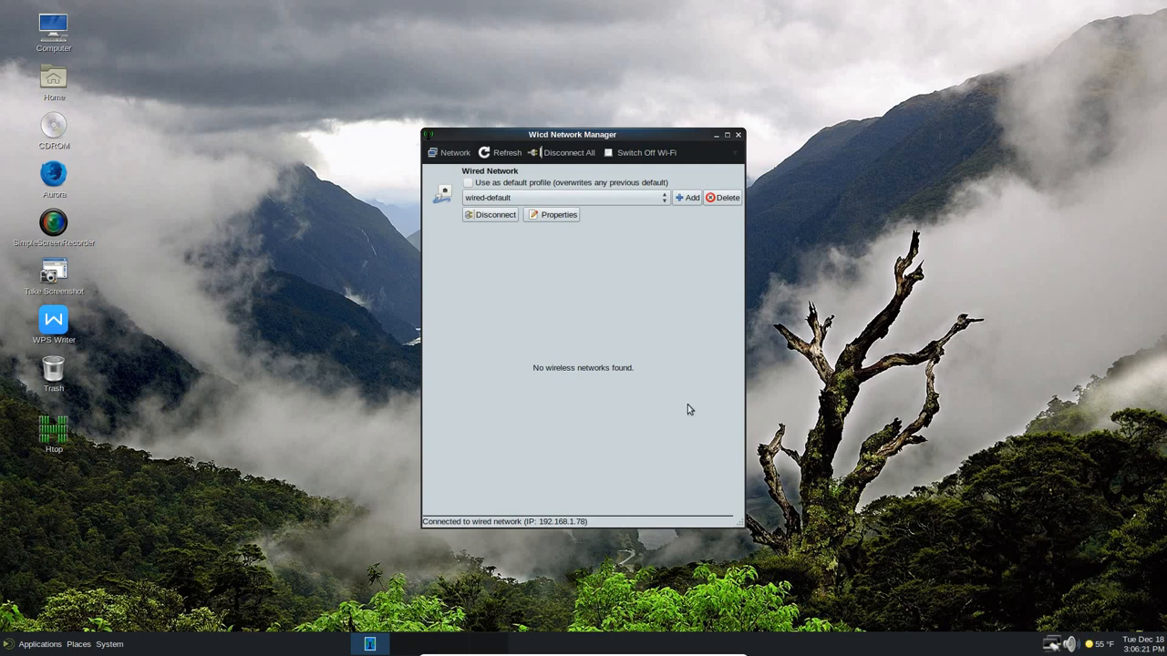
pyautogui.moveTo(745, 152)
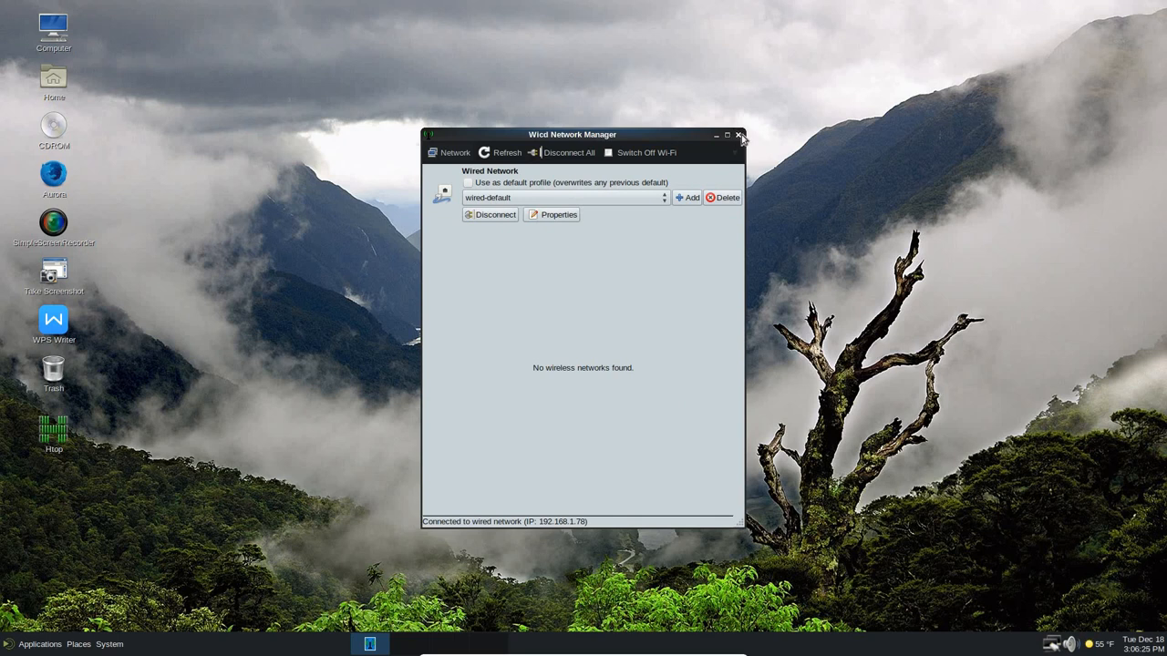
pyautogui.click(739, 135)
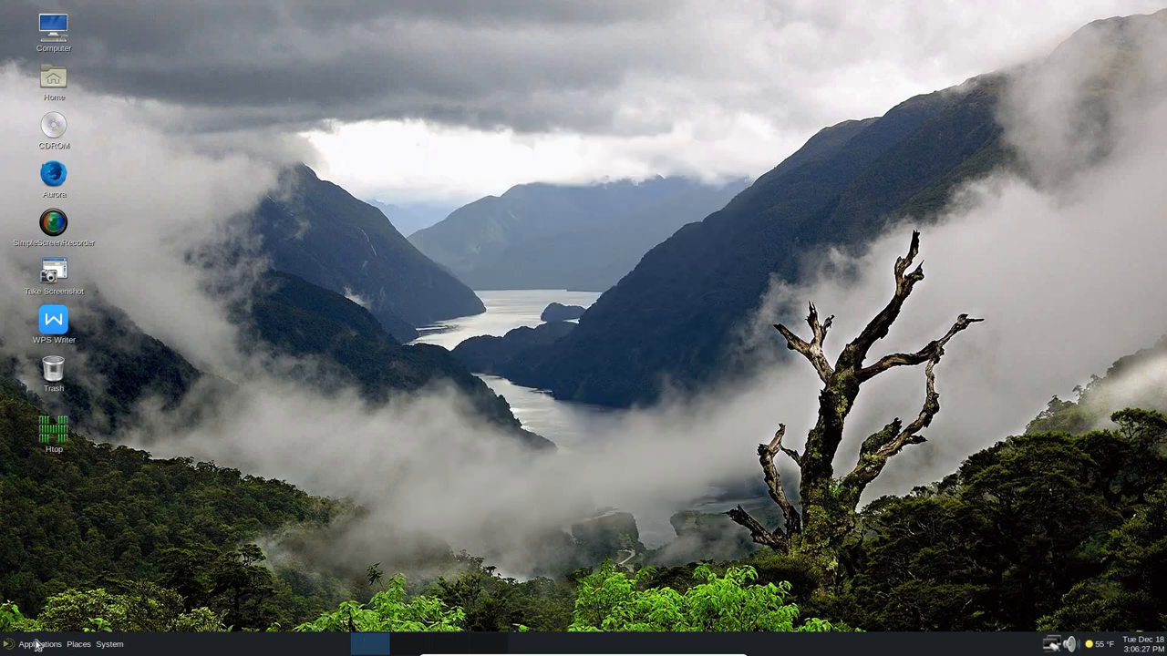
# Launch GIMP from the Applications menu
pyautogui.click(36, 644)
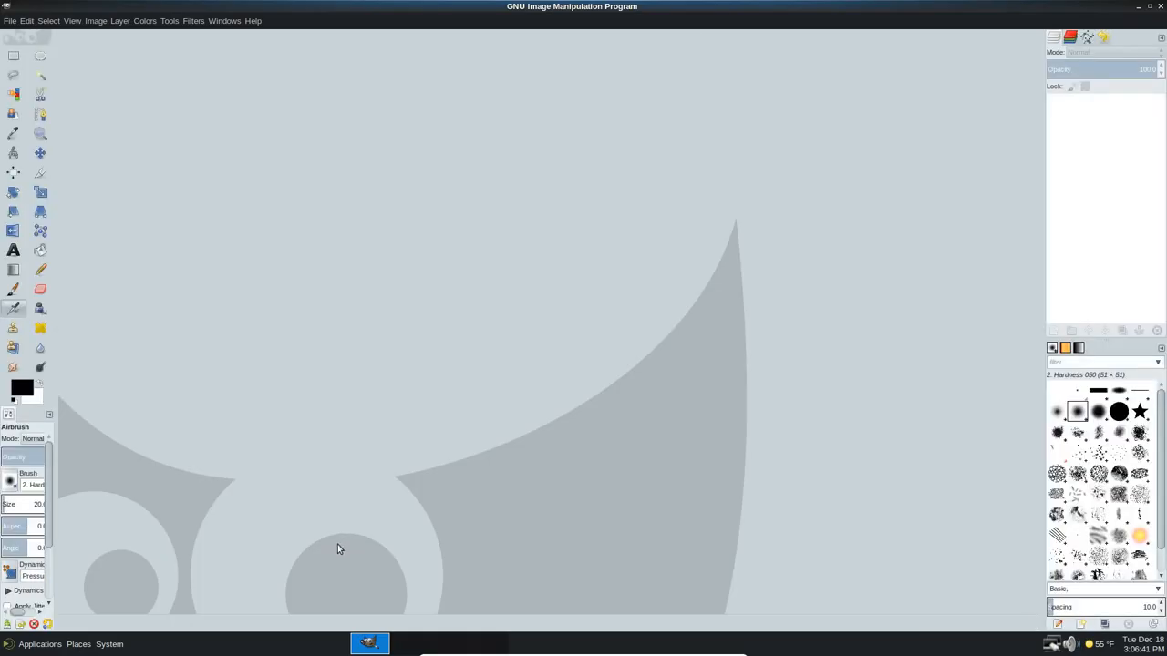
pyautogui.moveTo(632, 301)
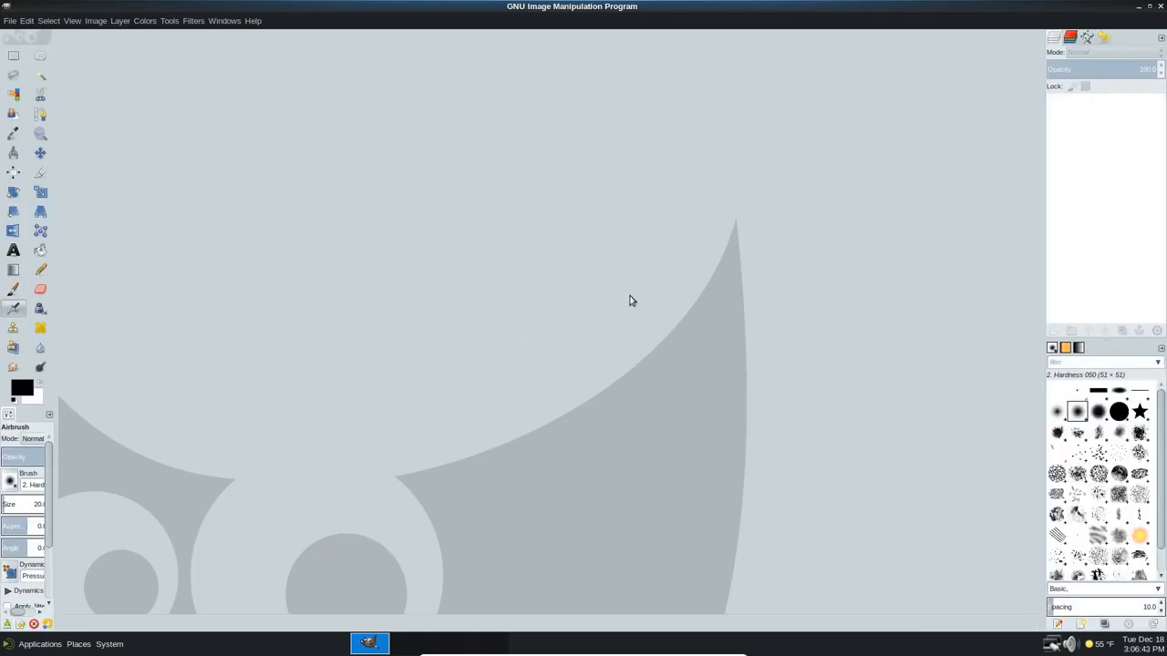
# Open dataPioneer.png from Recently Used in GIMP, then quit GIMP
pyautogui.click(9, 20)
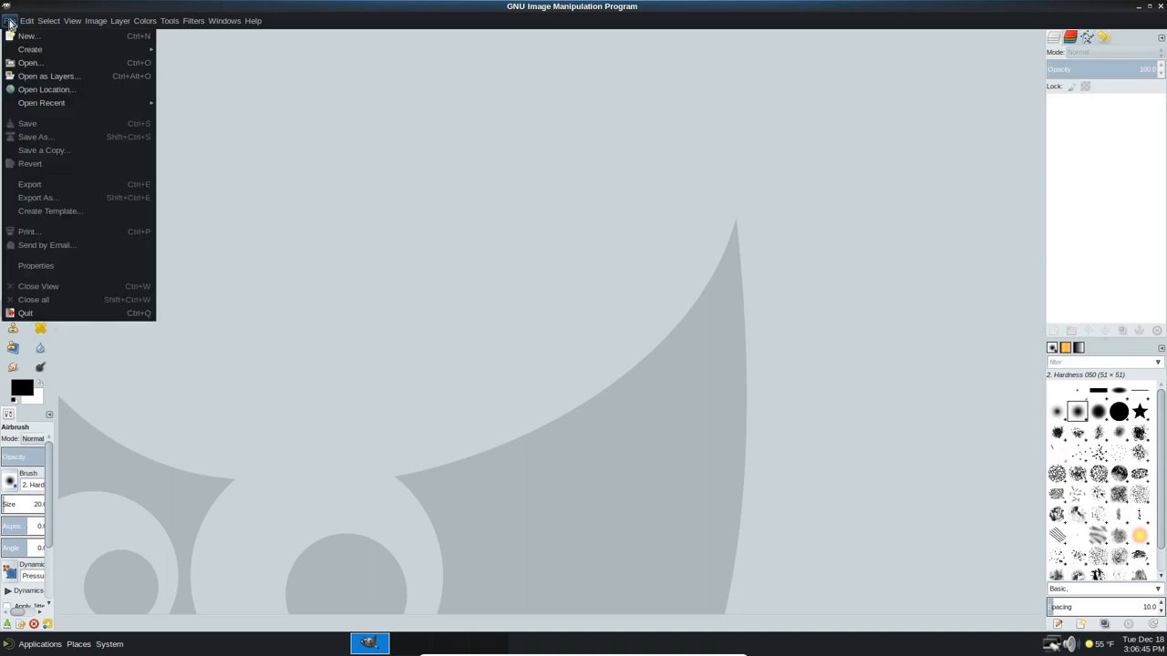
pyautogui.click(30, 62)
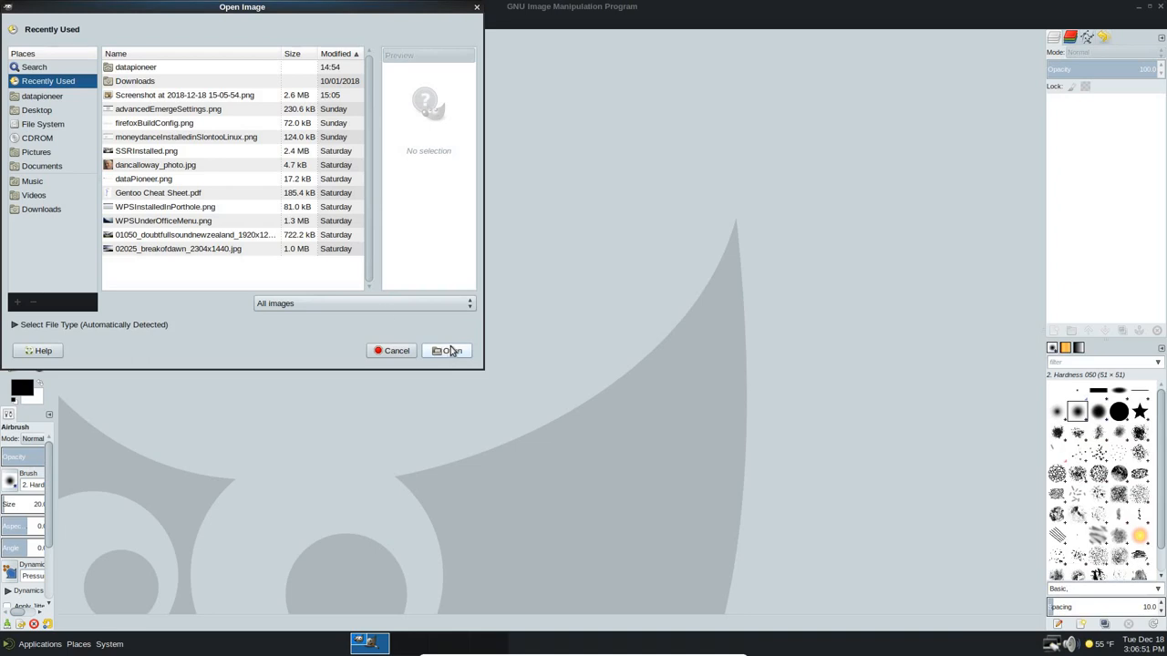
pyautogui.click(144, 179)
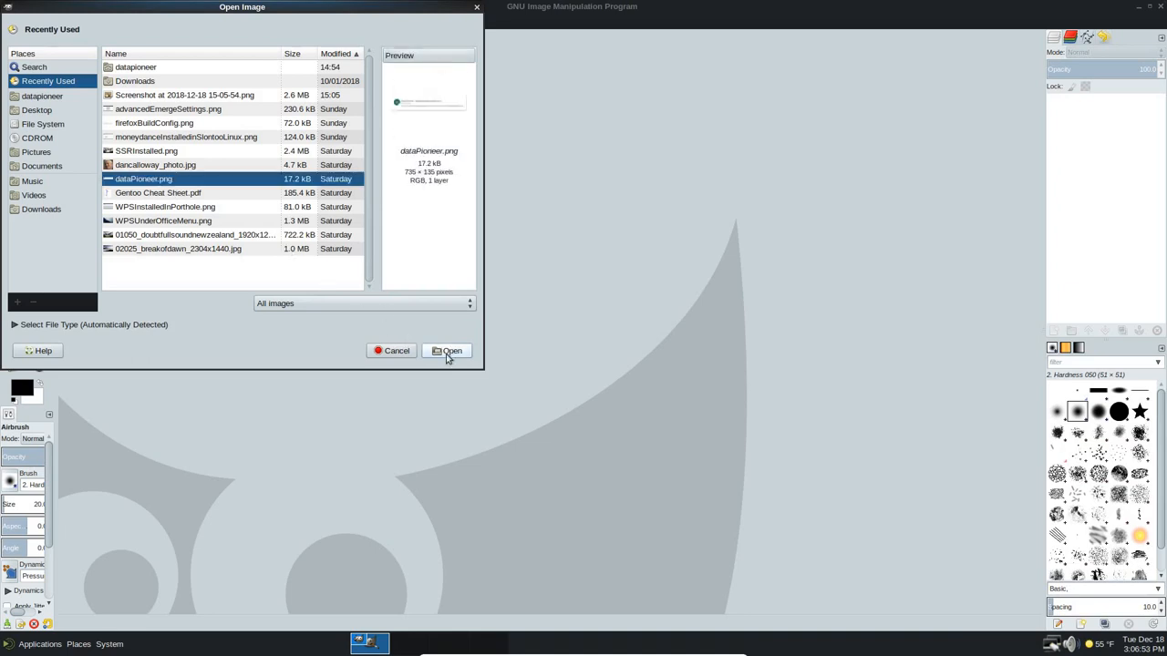
pyautogui.click(447, 351)
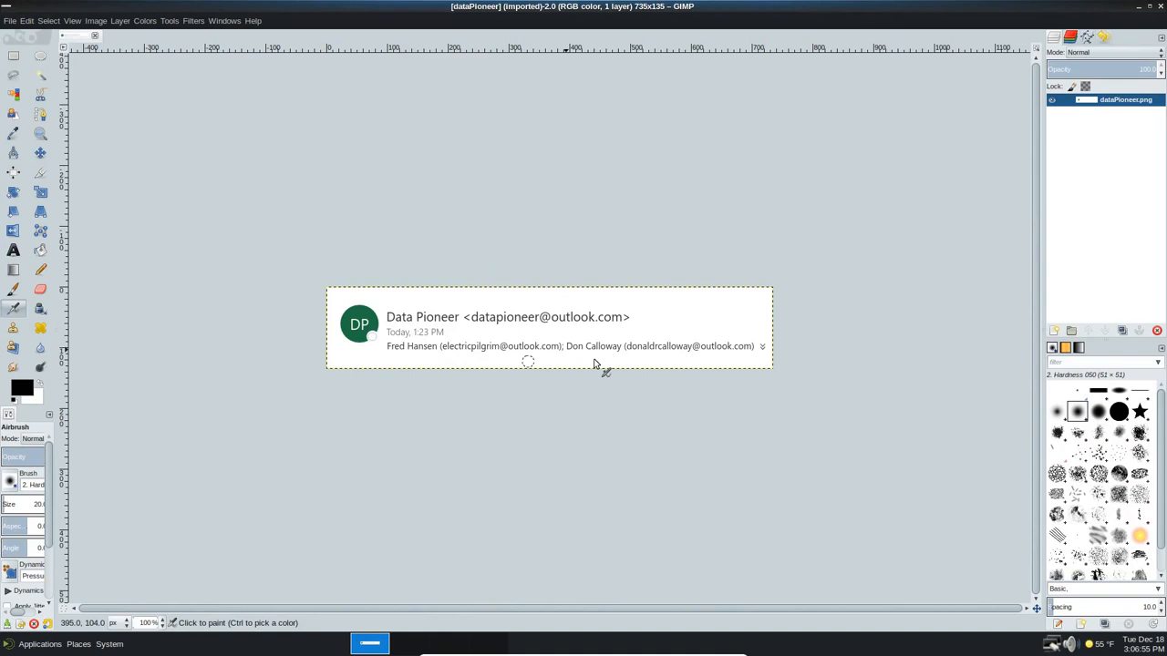
pyautogui.moveTo(816, 330)
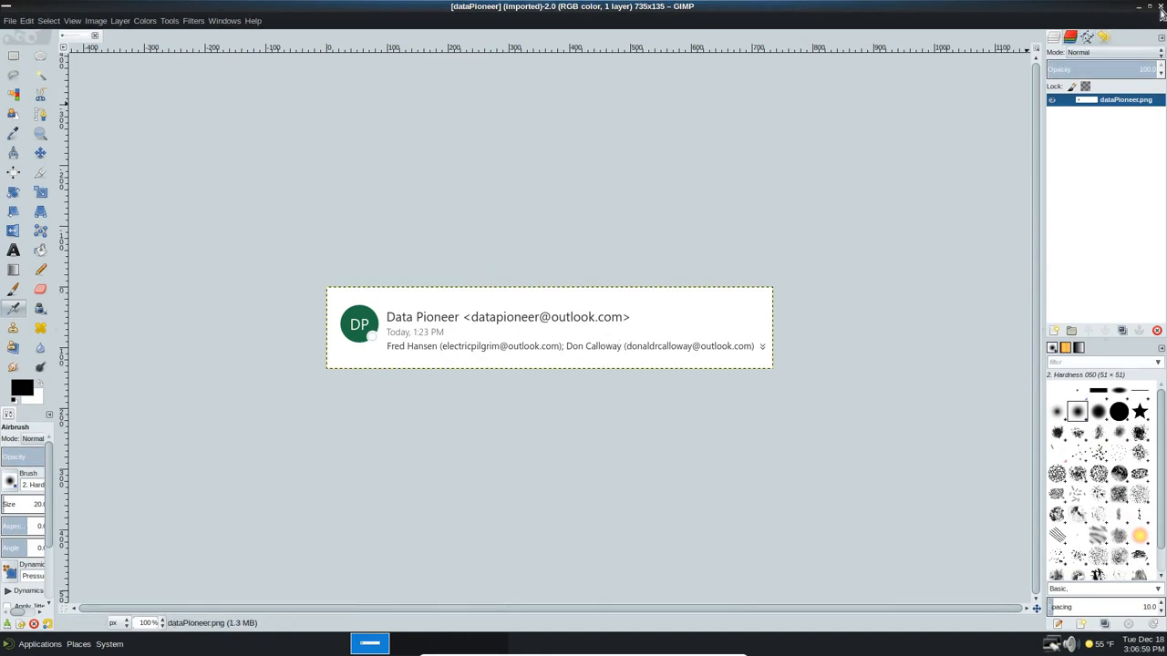
pyautogui.click(1137, 6)
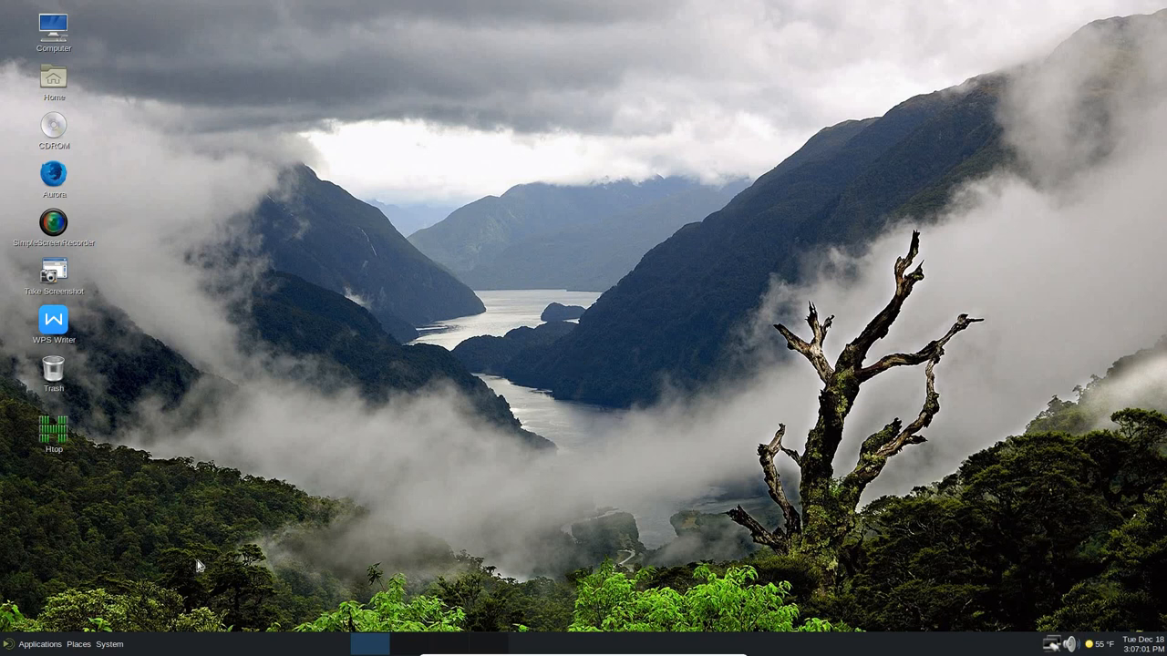
pyautogui.click(36, 644)
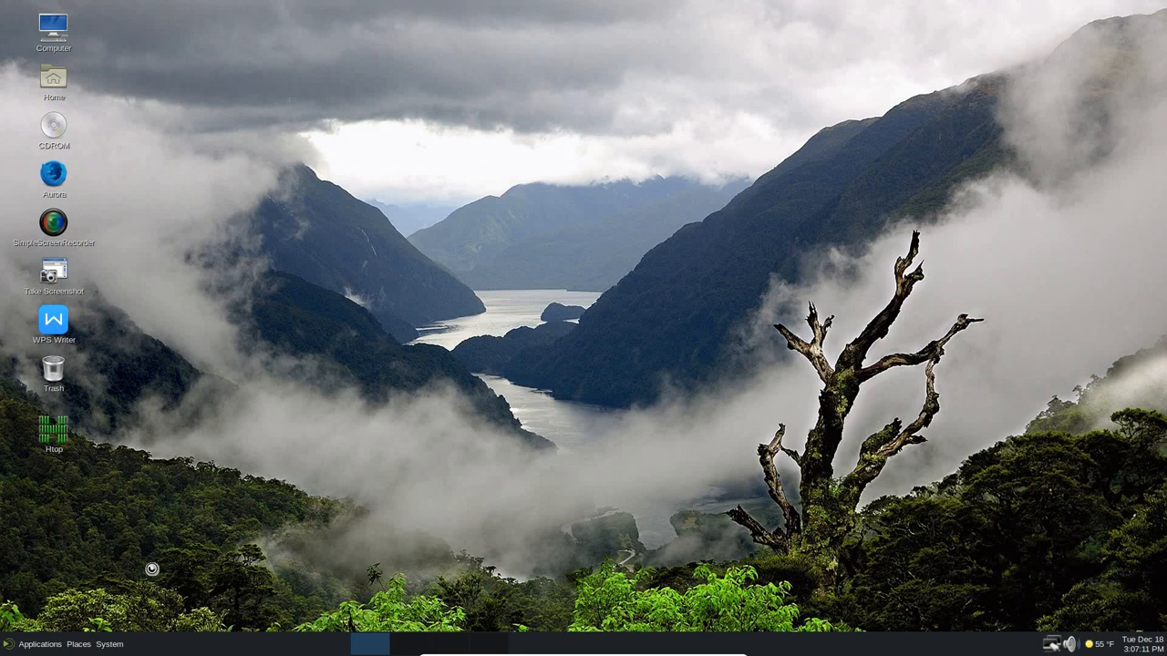
pyautogui.moveTo(386, 553)
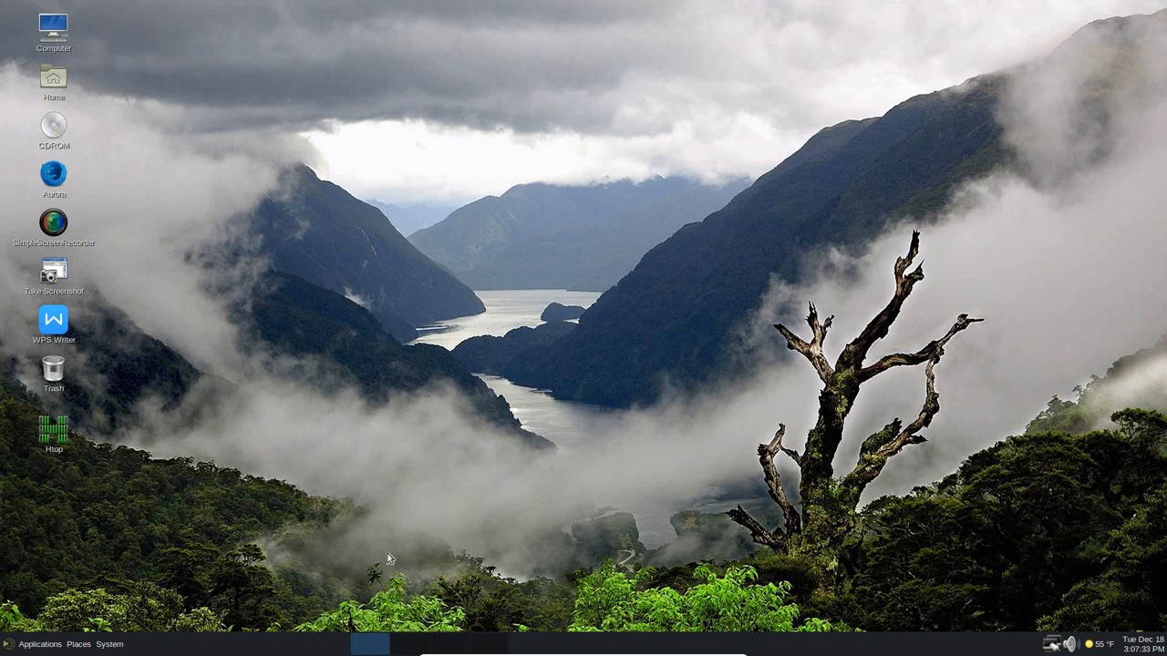
pyautogui.doubleClick(52, 174)
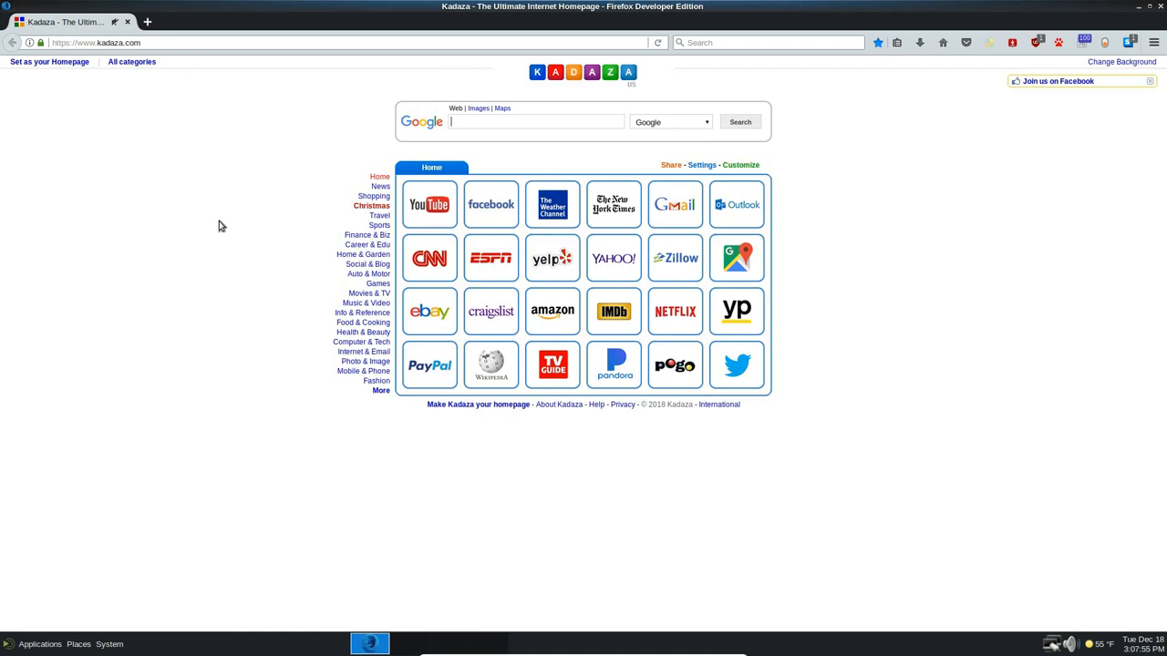
pyautogui.moveTo(148, 22)
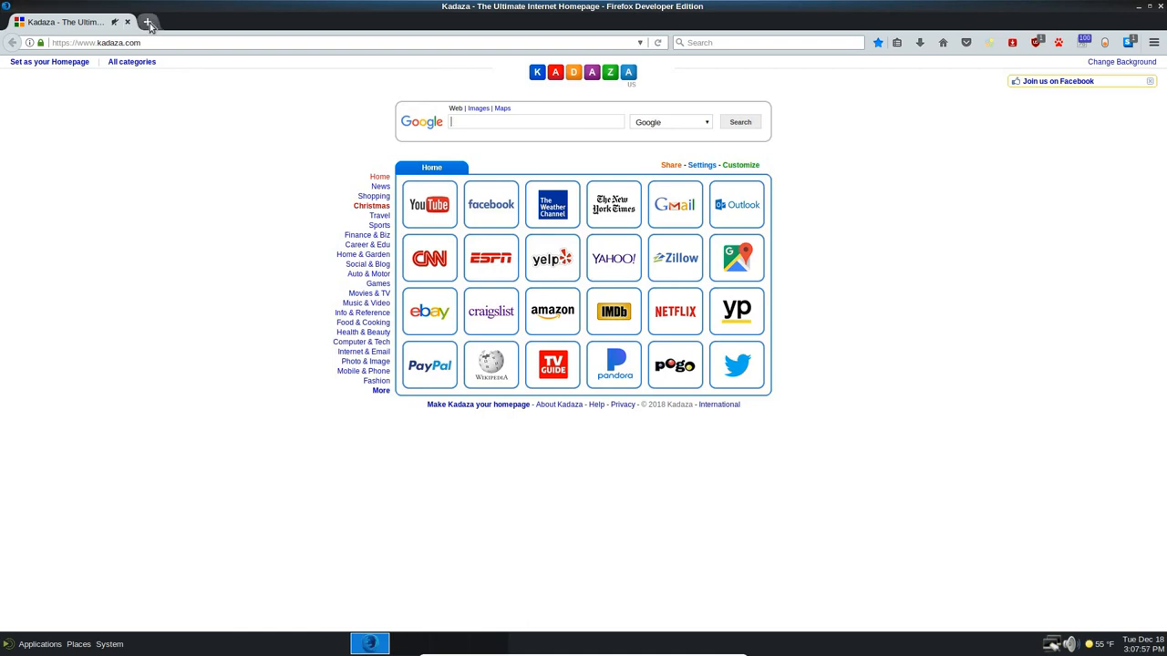
pyautogui.click(148, 22)
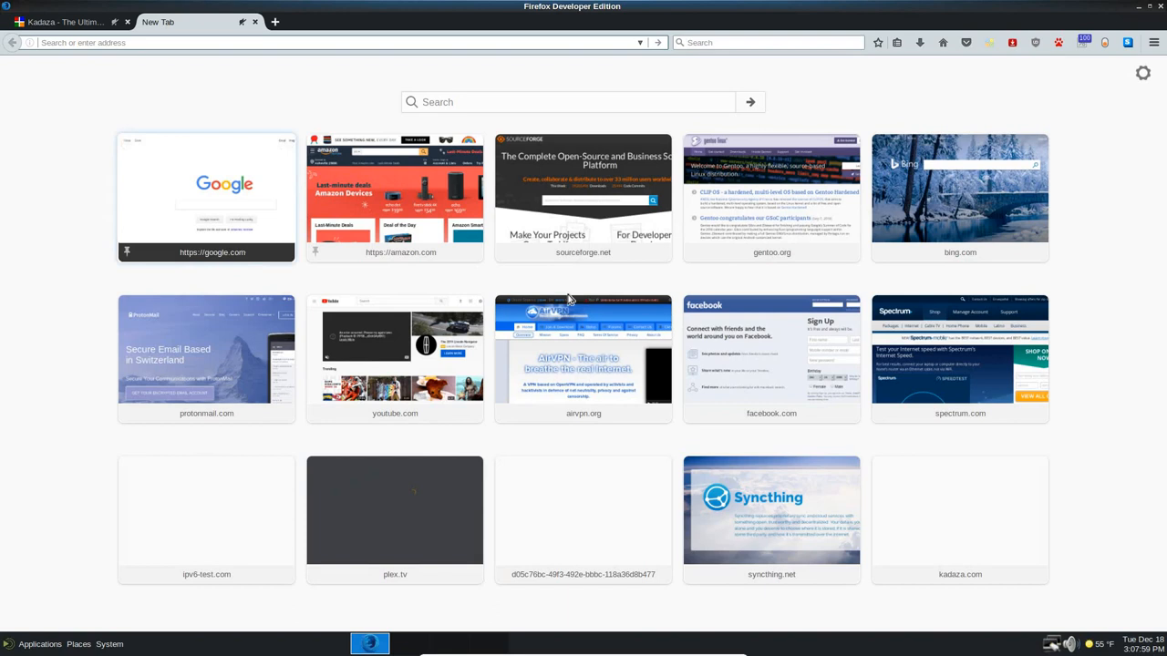
pyautogui.moveTo(597, 165)
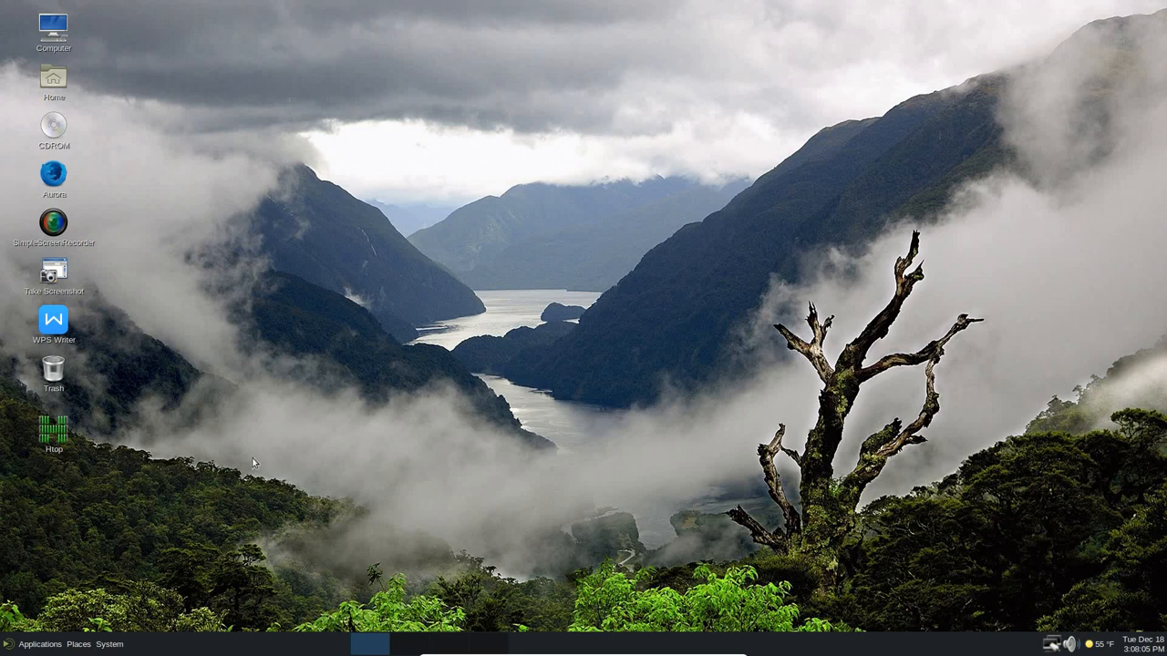
# Open a terminal in the Desktop folder and run uname -a and df -h
pyautogui.rightClick(510, 405)
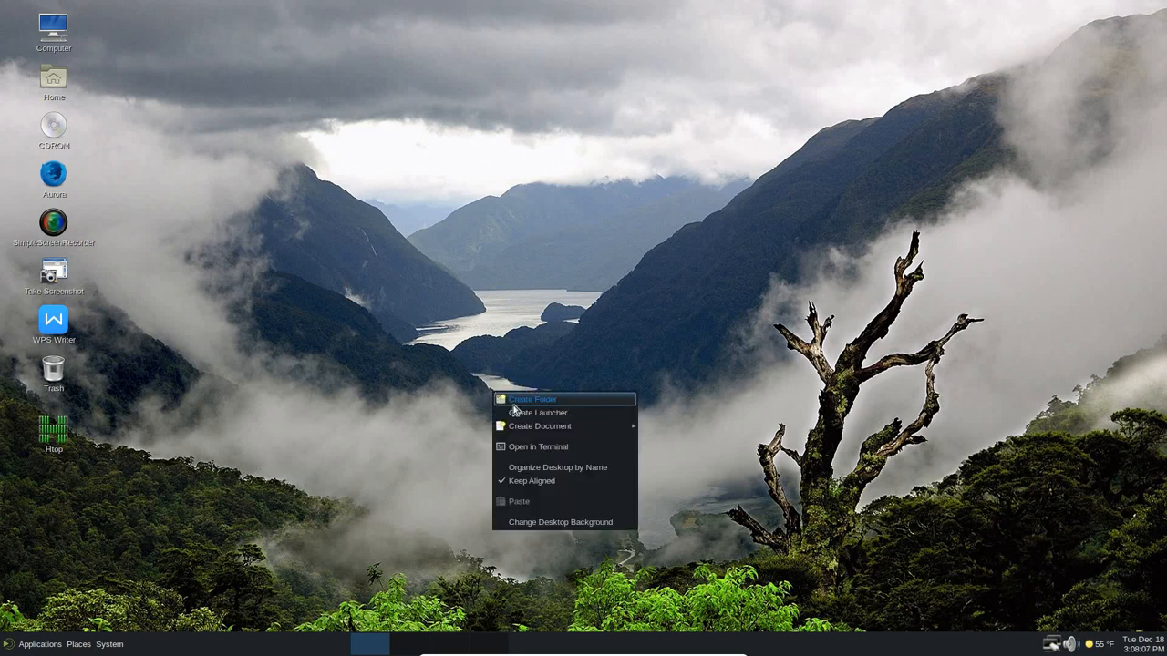
pyautogui.moveTo(558, 466)
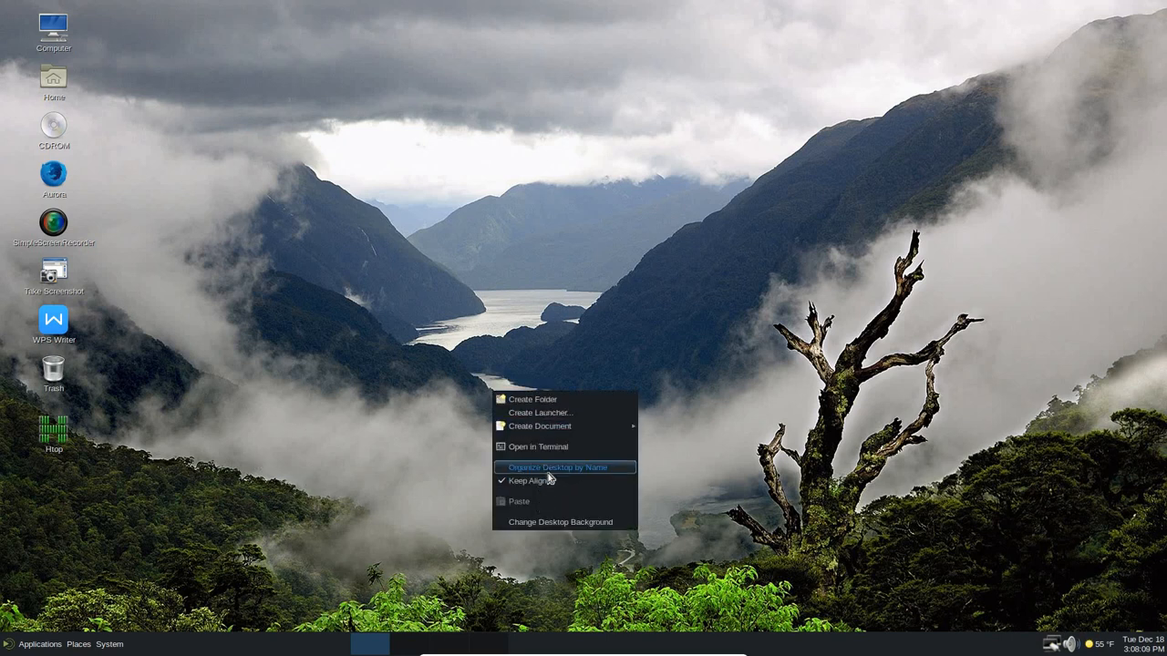
pyautogui.moveTo(547, 447)
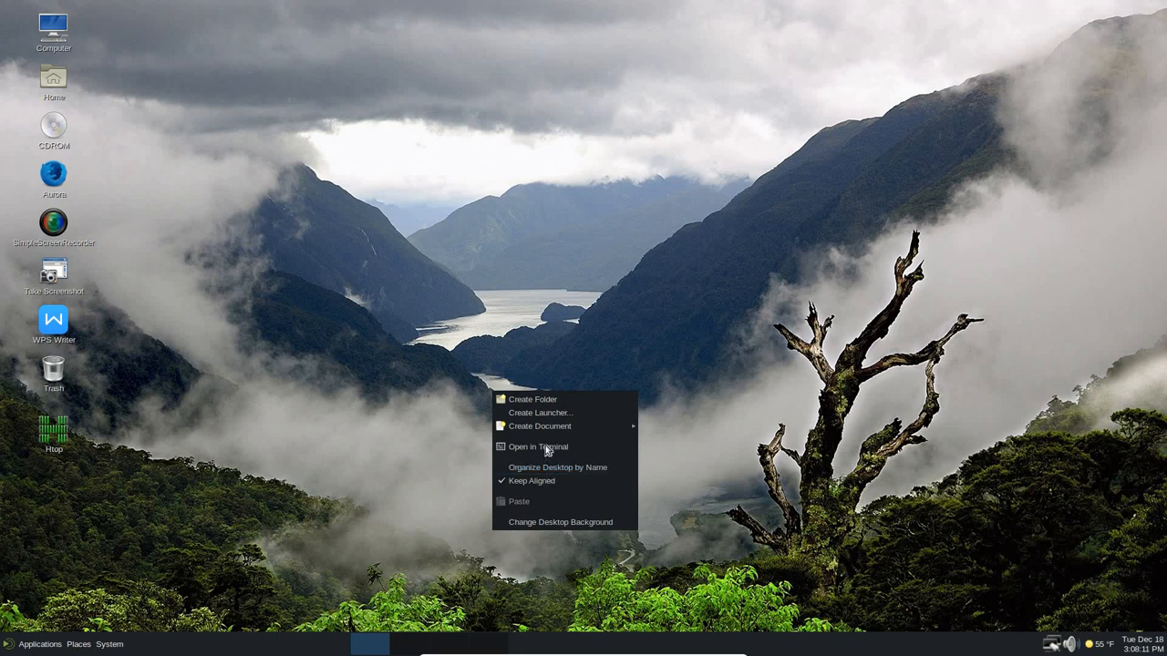
pyautogui.click(538, 447)
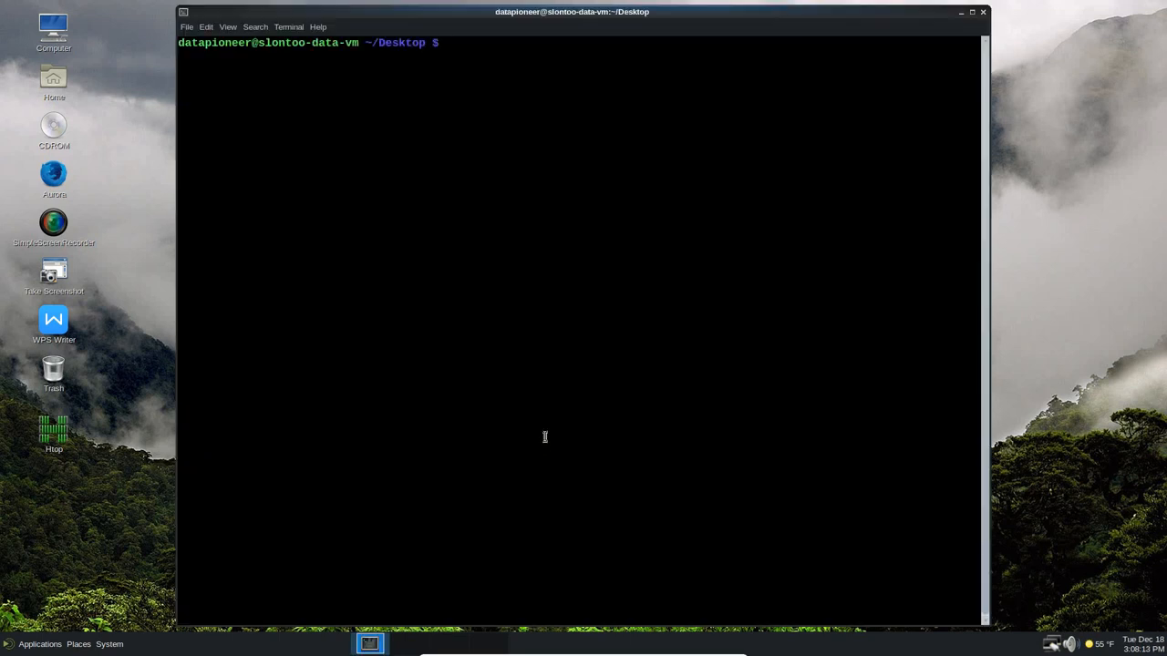
pyautogui.write('ua')
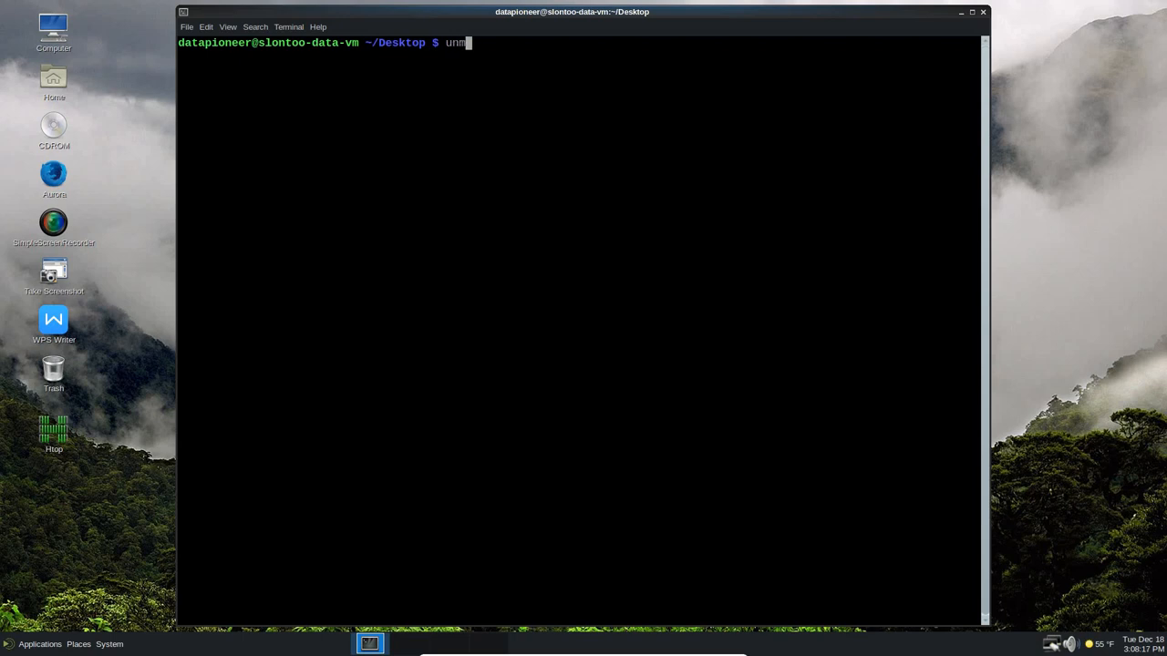
pyautogui.press('Return')
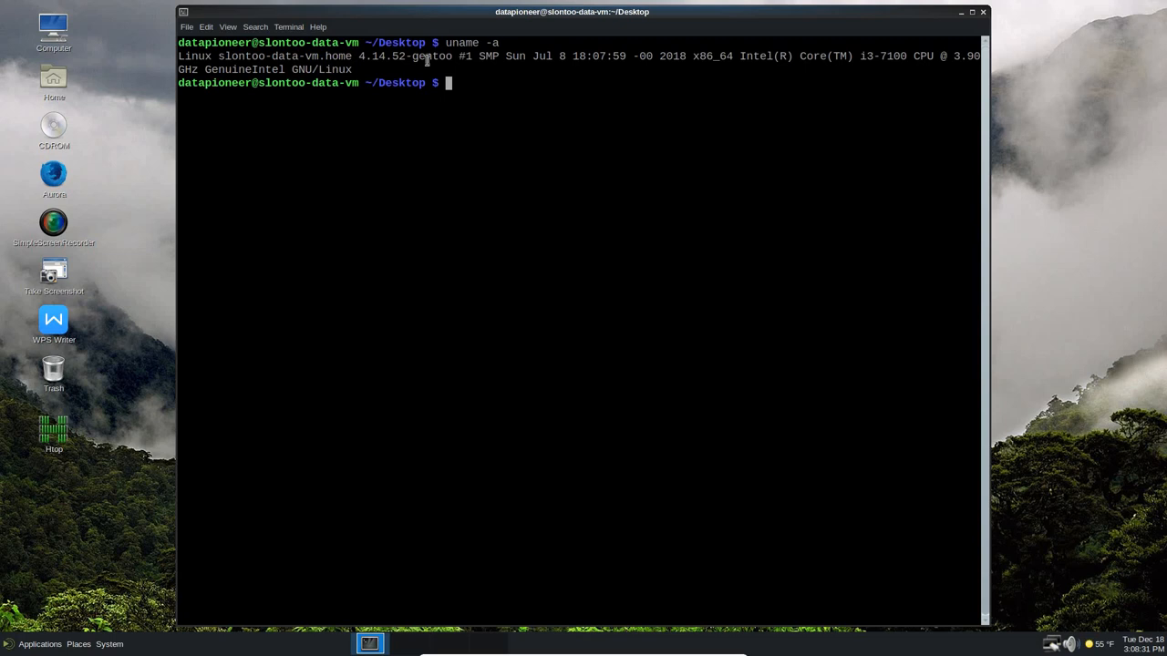
pyautogui.moveTo(456, 127)
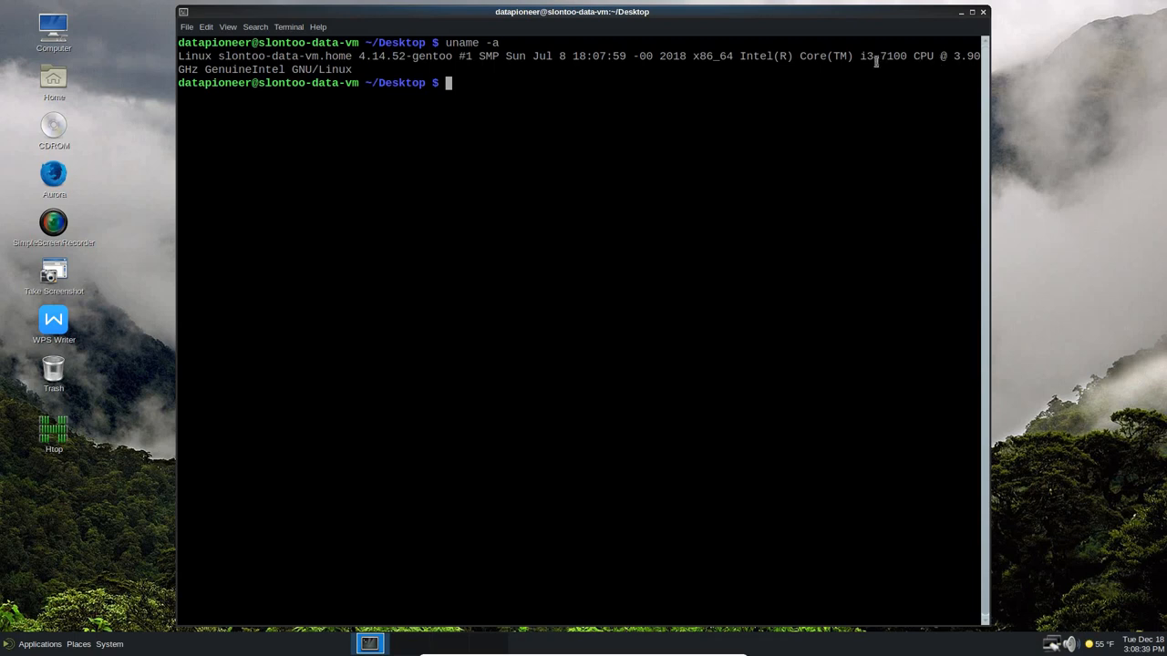
pyautogui.moveTo(671, 122)
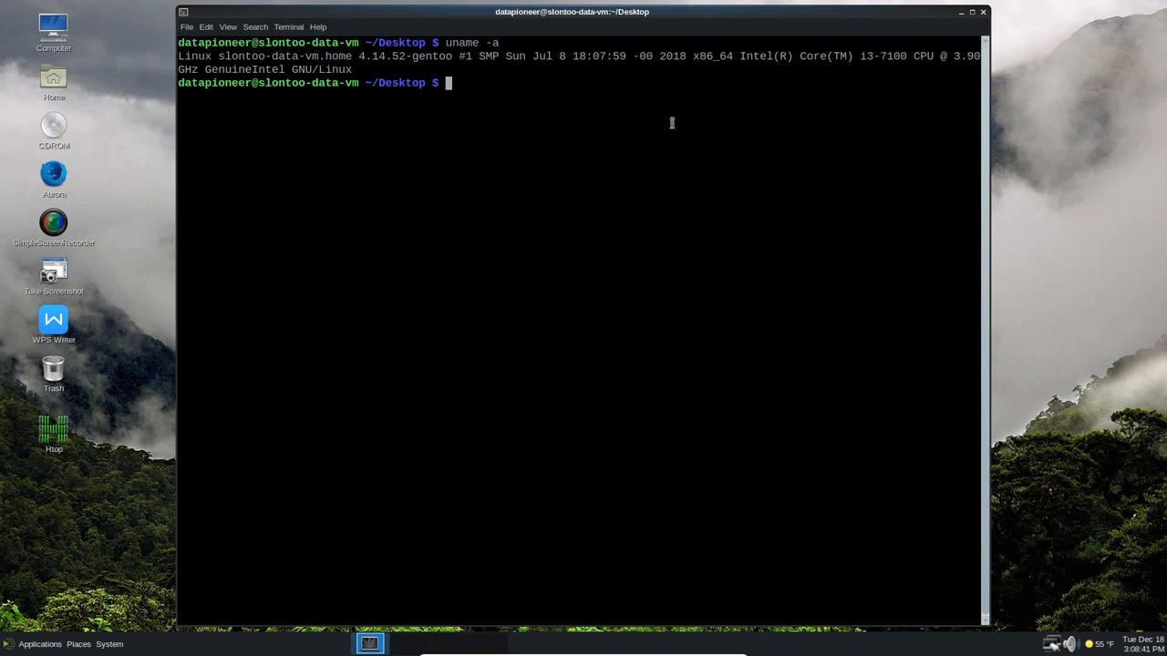
pyautogui.moveTo(637, 115)
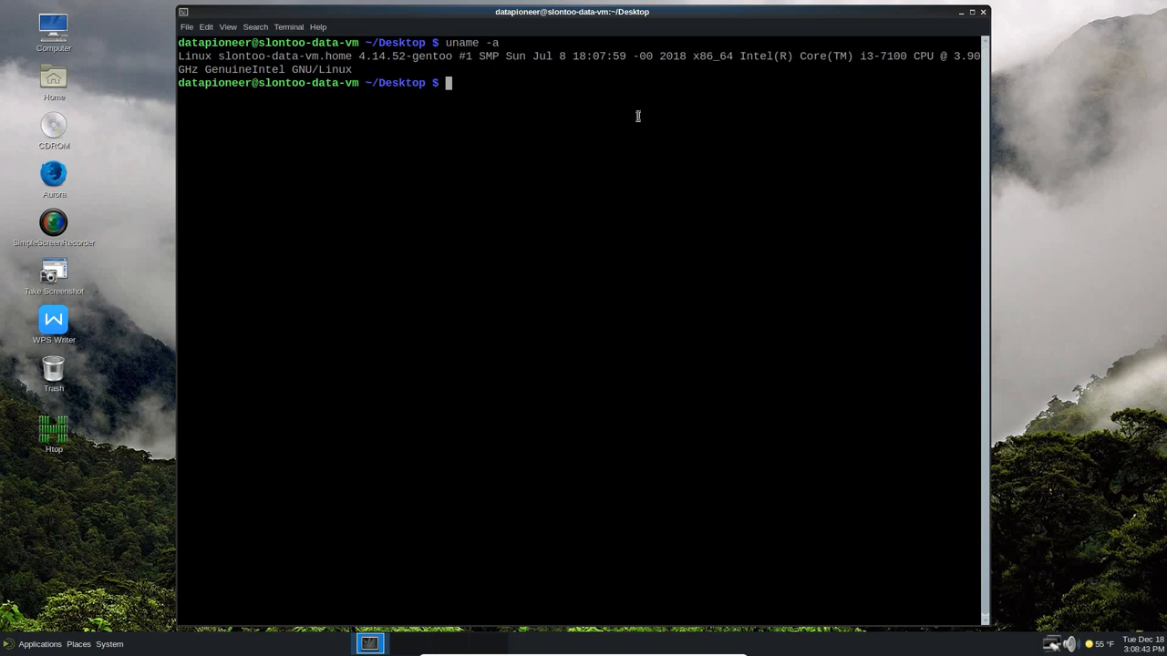
pyautogui.write('df -')
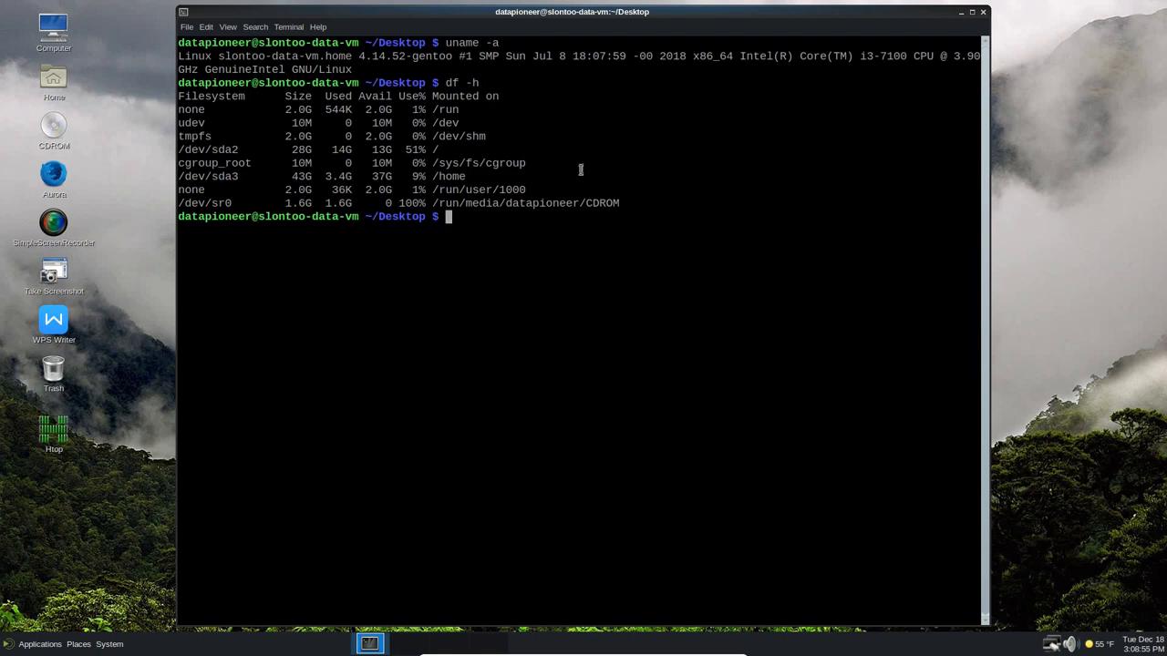
# Run htop, show its F9 signal list, then close the terminal window
pyautogui.write('htop')
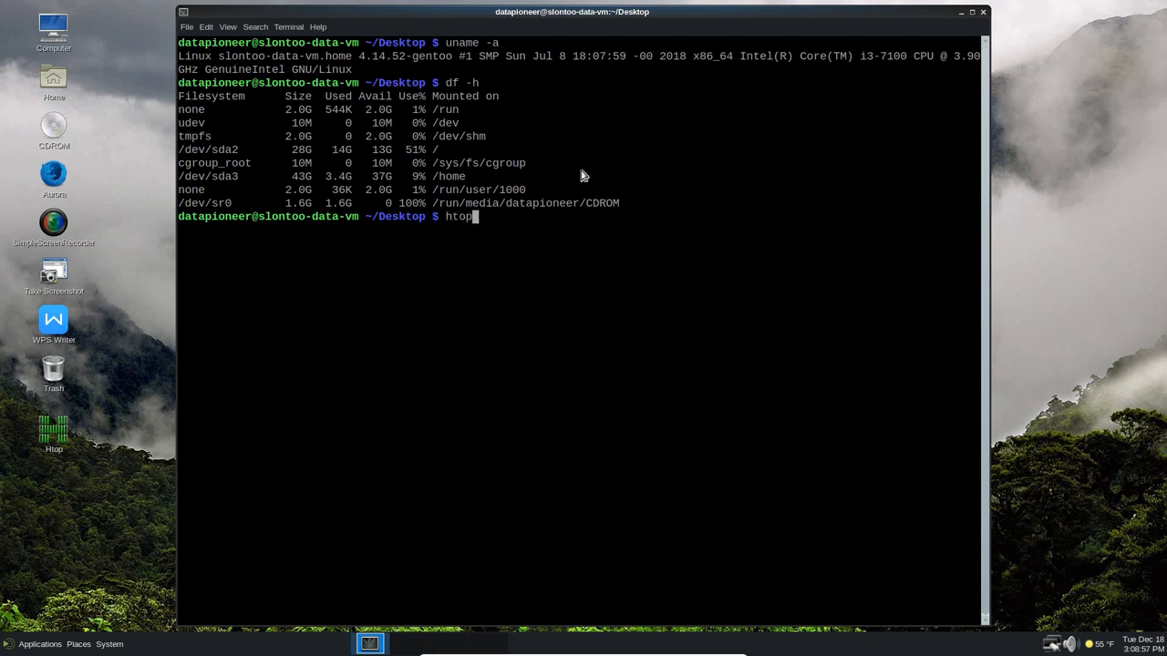
pyautogui.press('Return')
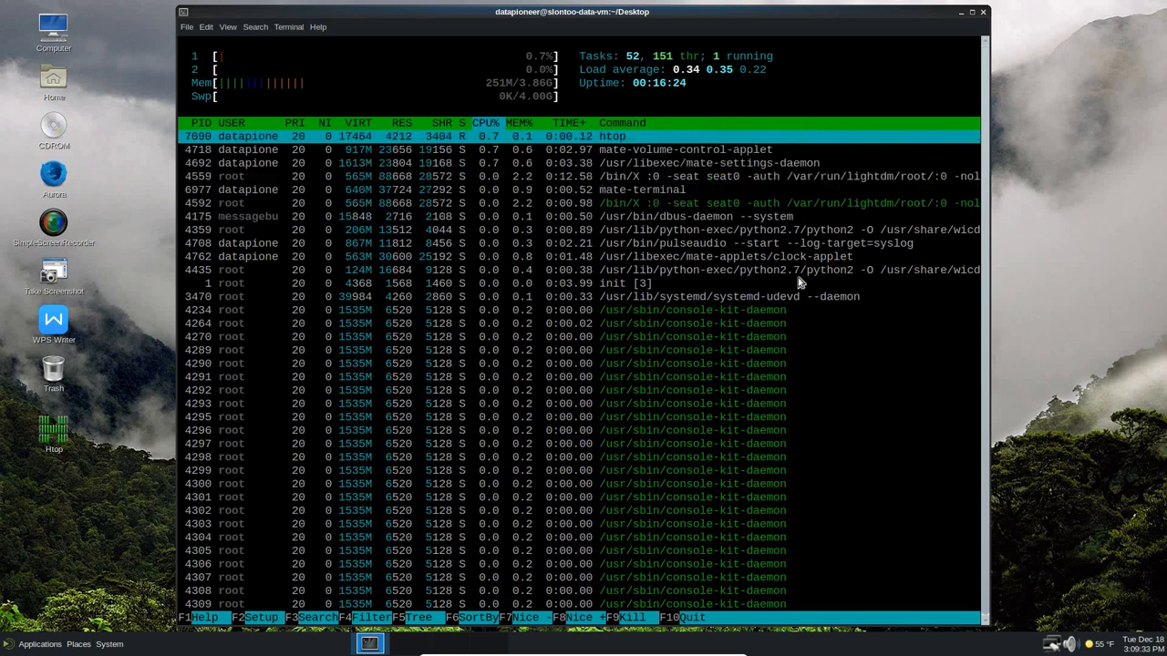
pyautogui.press('F9')
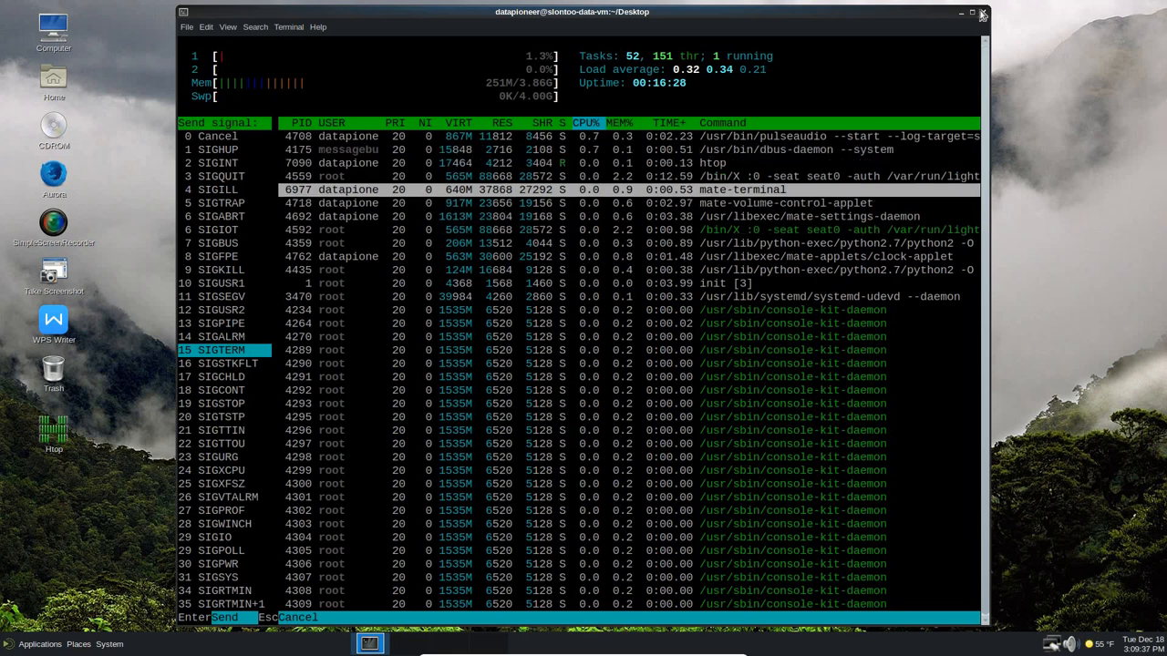
pyautogui.click(983, 13)
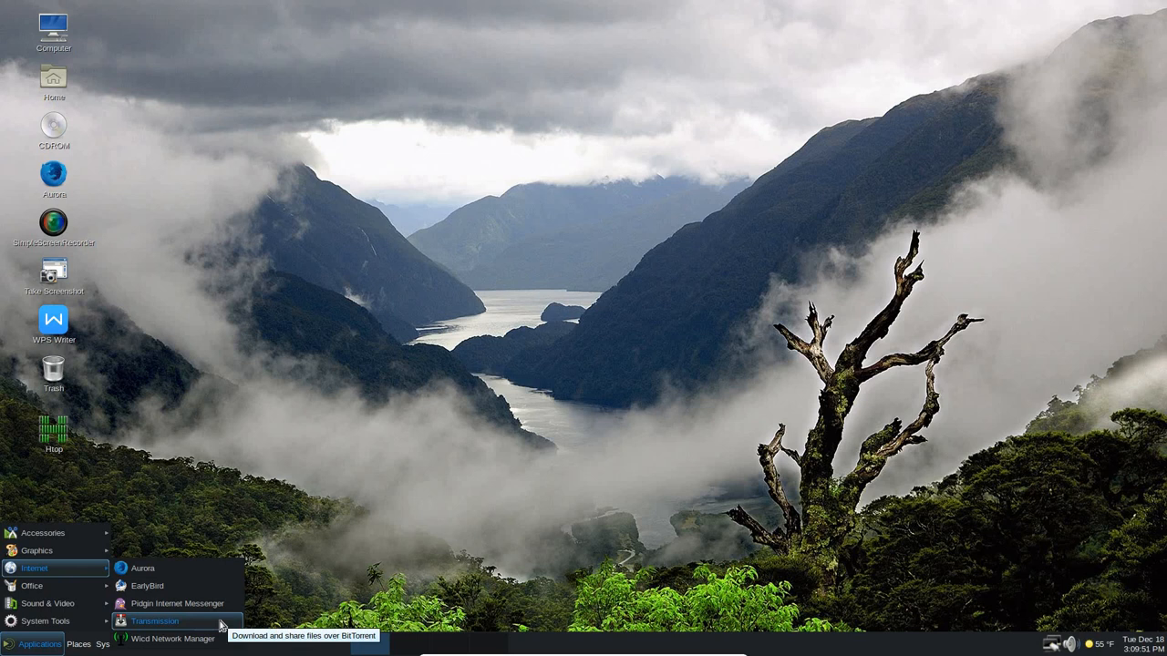
pyautogui.moveTo(178, 639)
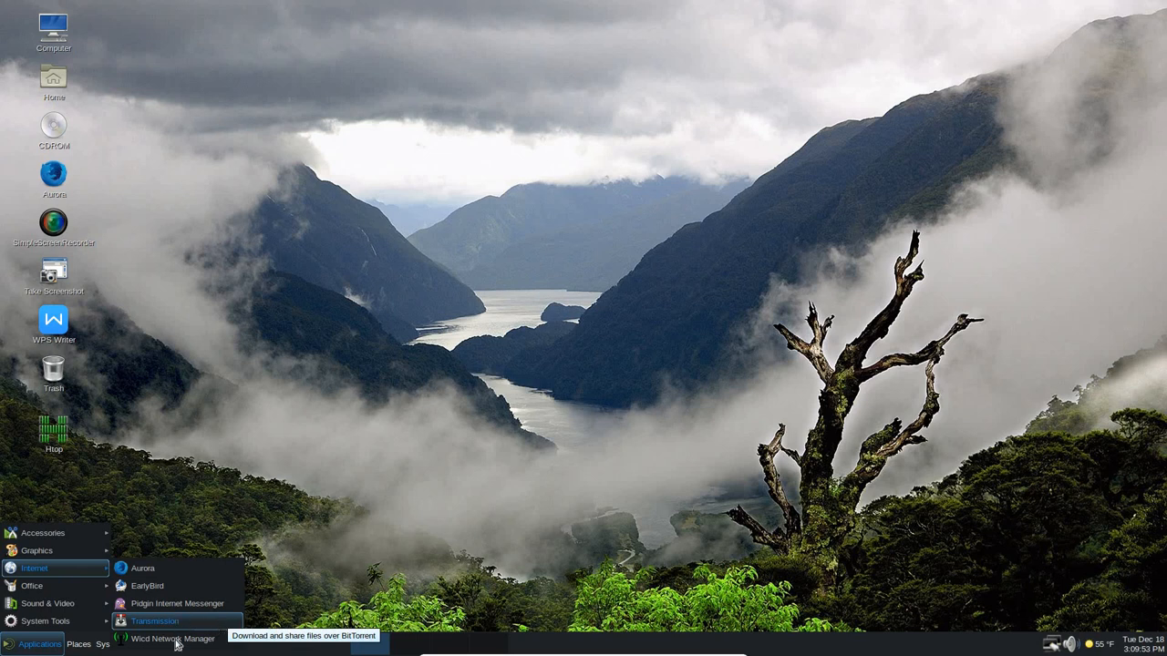
pyautogui.moveTo(55, 603)
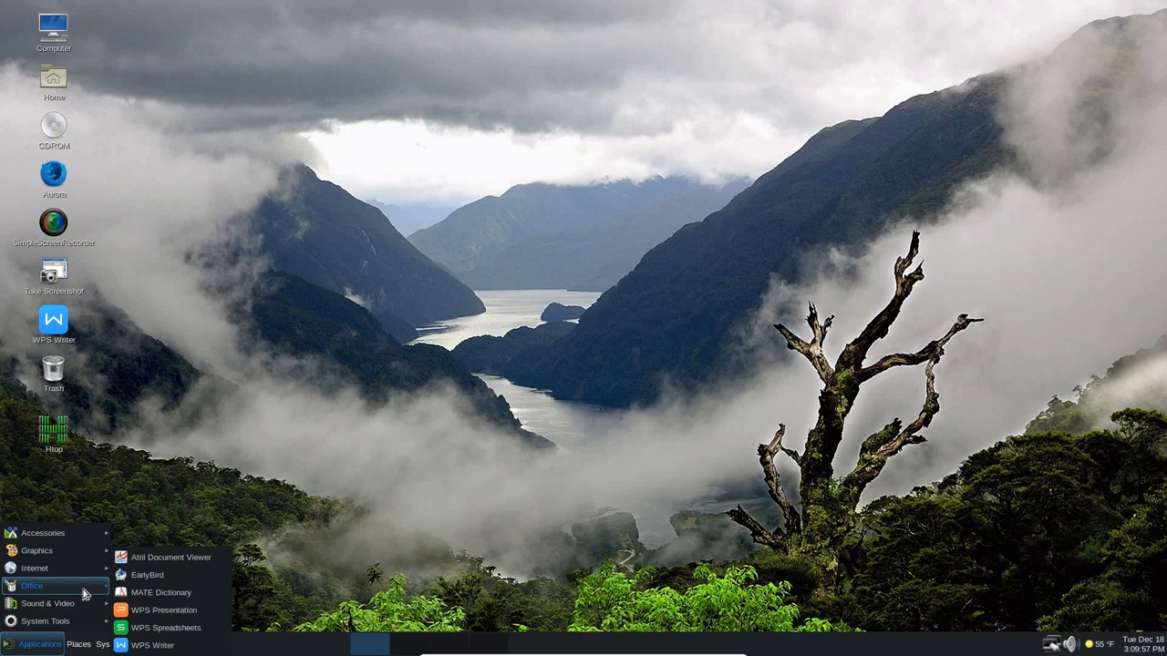
pyautogui.moveTo(161, 593)
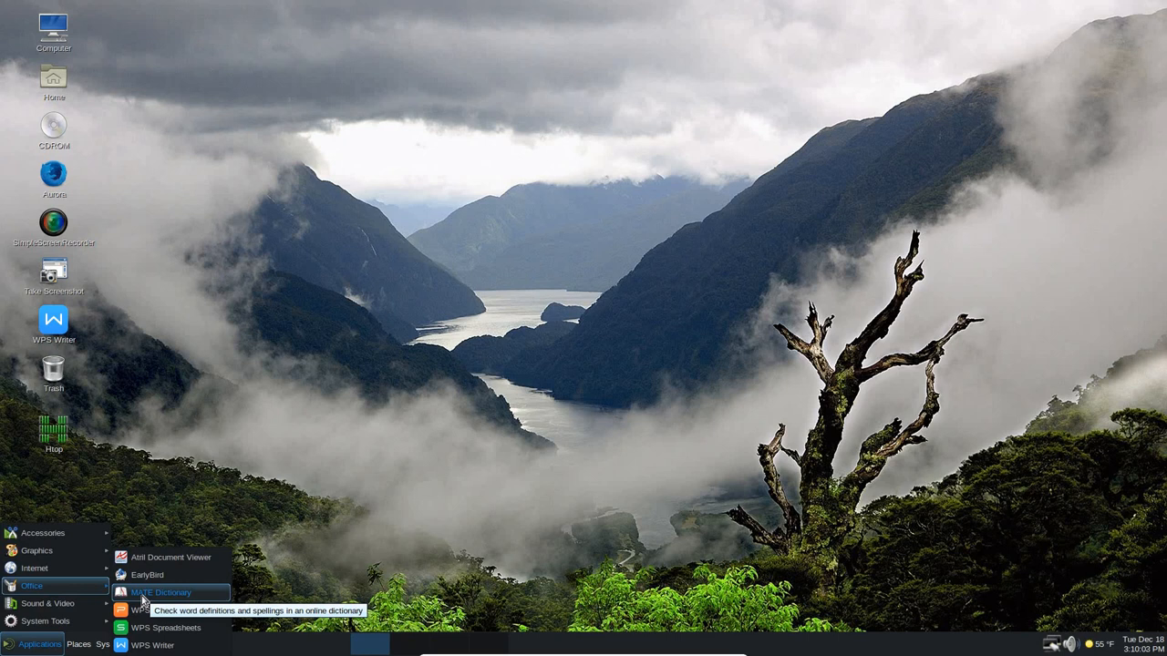
pyautogui.moveTo(164, 610)
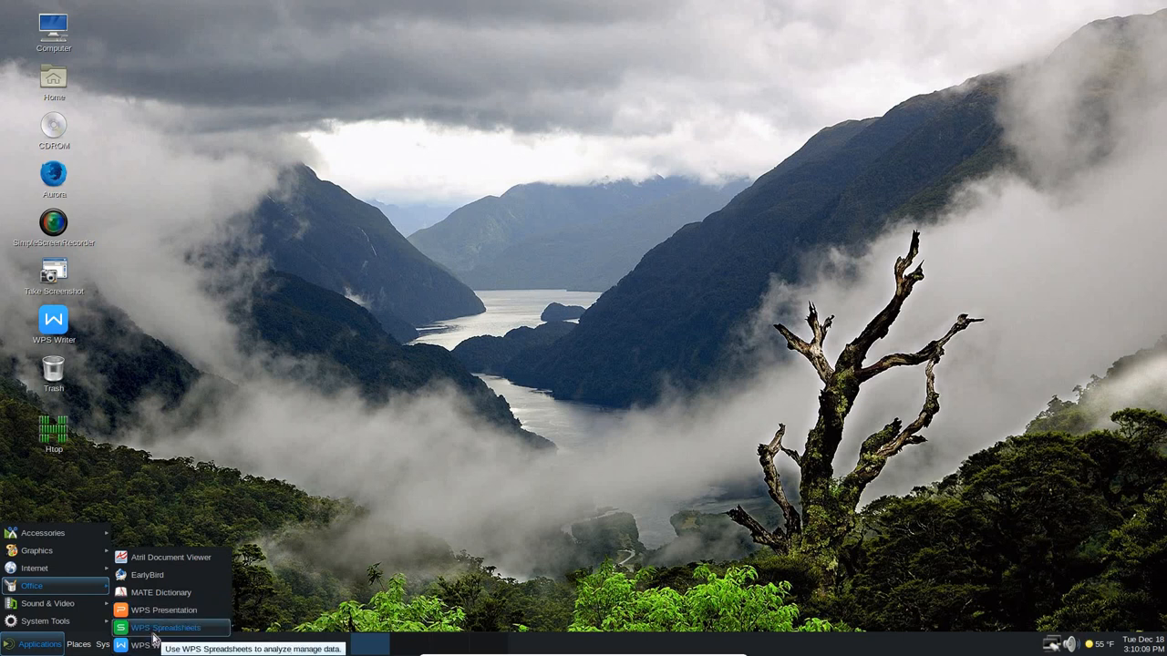
pyautogui.moveTo(150, 645)
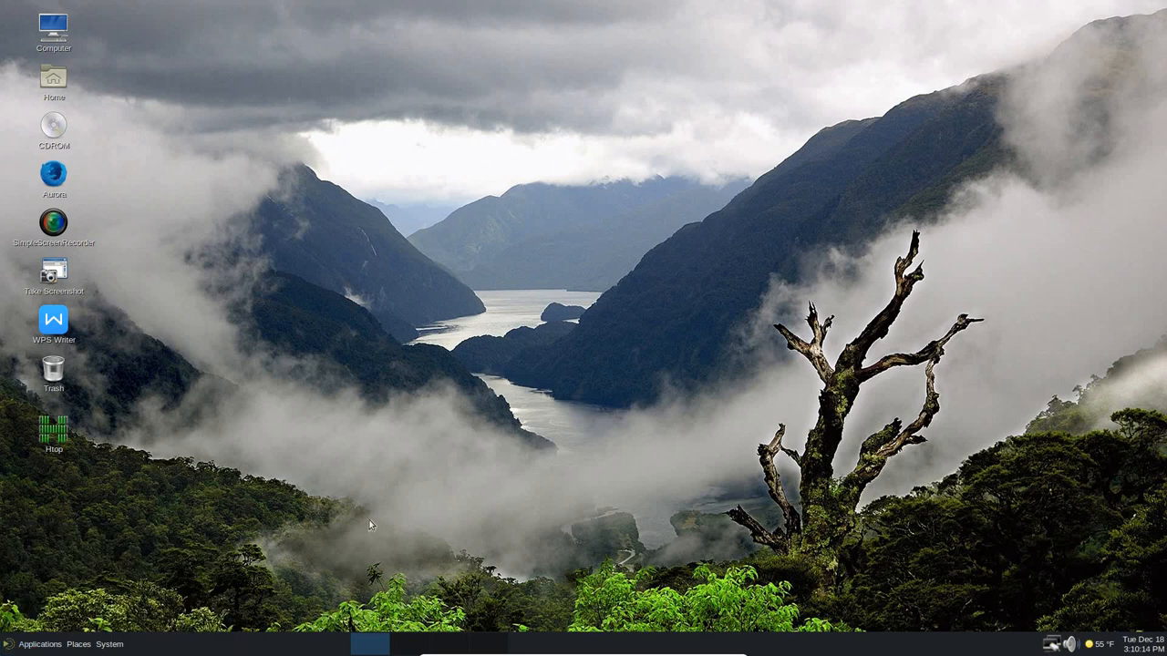
# Launch WPS Writer from its desktop icon and create a new blank document
pyautogui.doubleClick(54, 320)
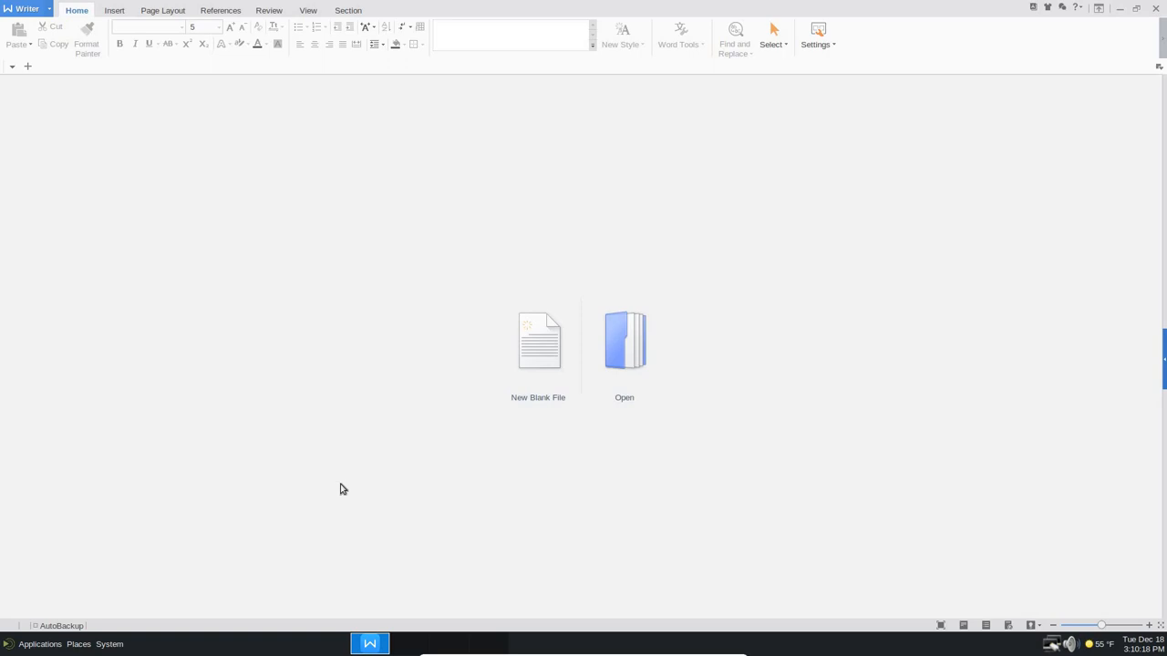
pyautogui.click(538, 340)
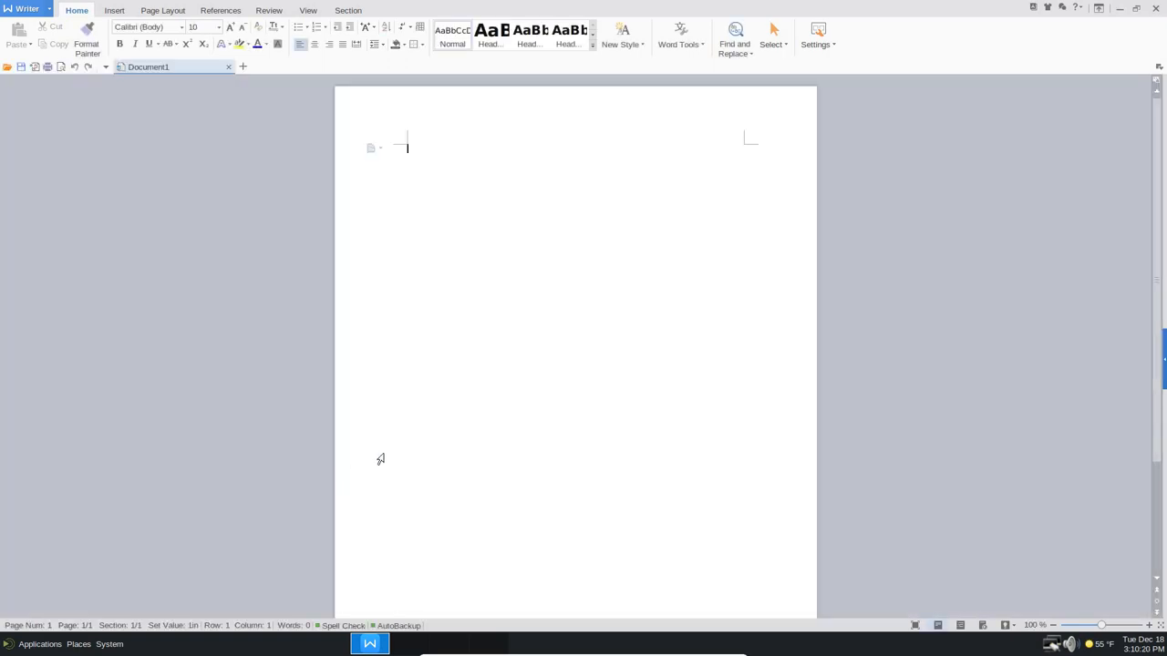
pyautogui.moveTo(186, 168)
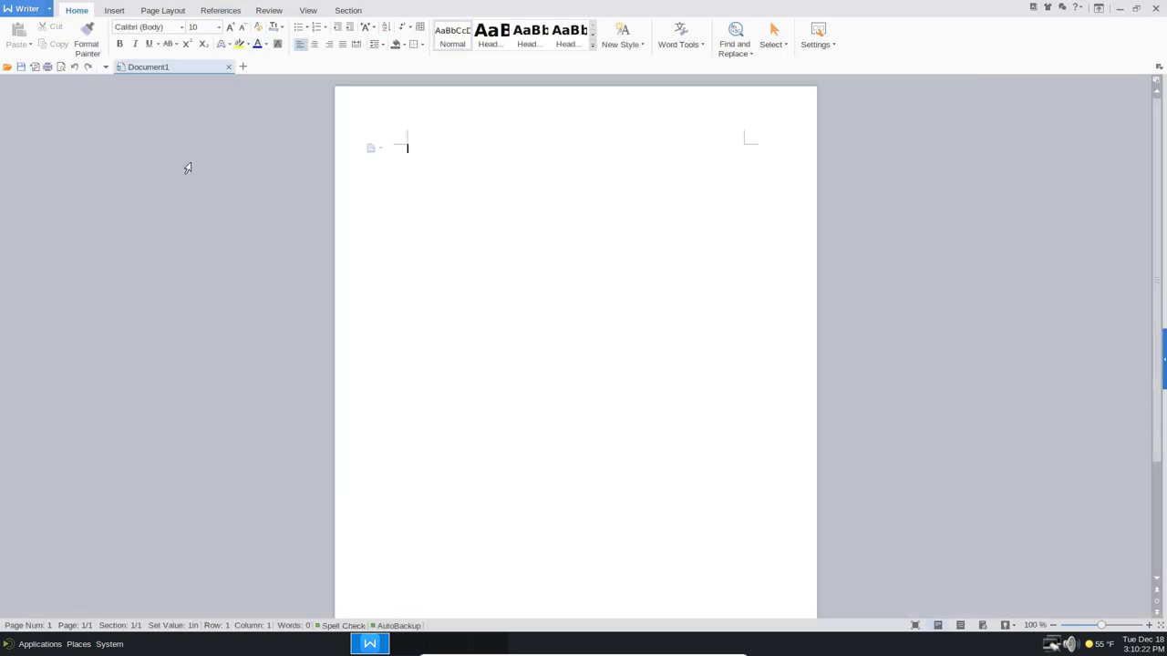
pyautogui.moveTo(596, 265)
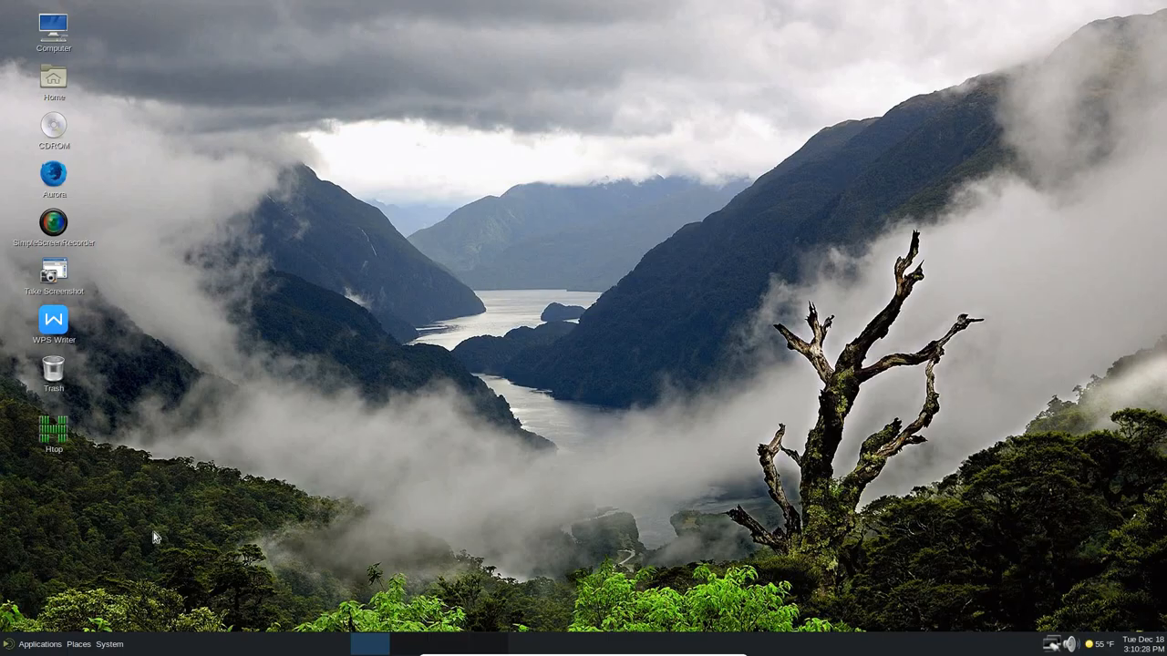
pyautogui.moveTo(39, 644)
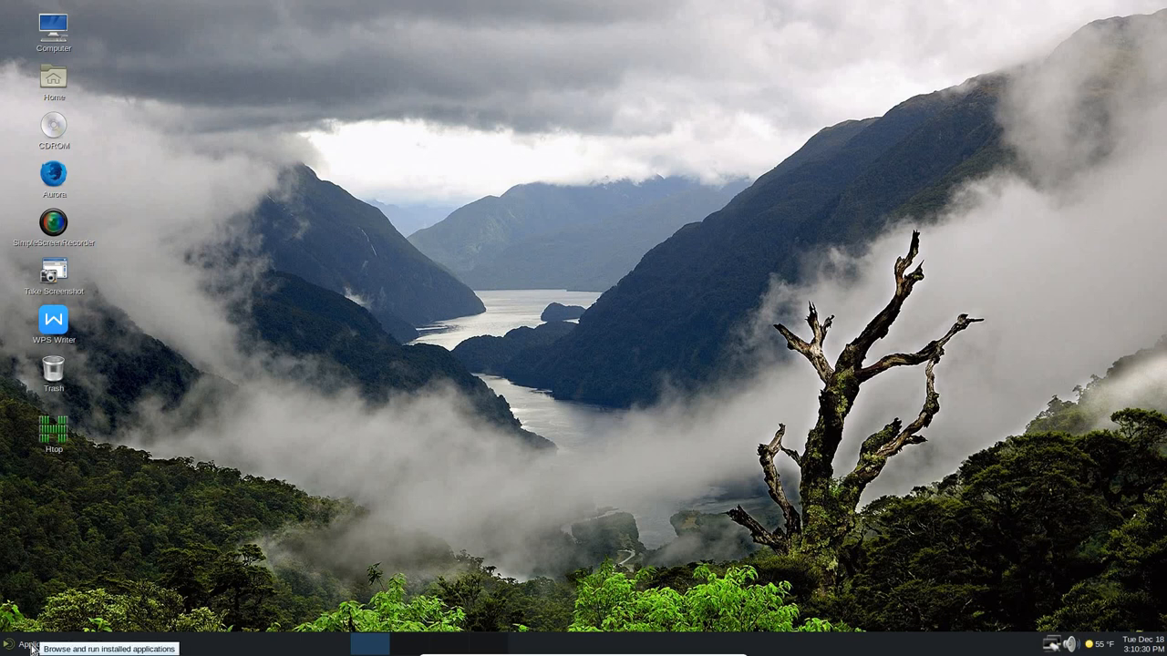
# Launch MATE Dictionary and look up the definition of 'precocious'
pyautogui.click(27, 644)
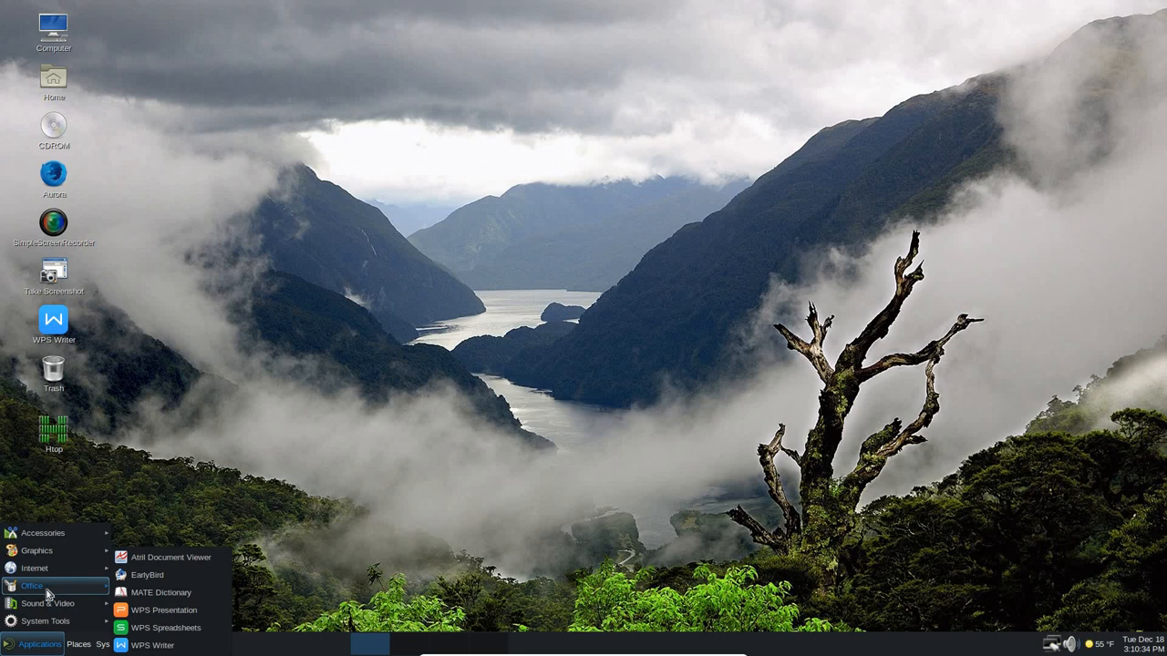
pyautogui.click(346, 518)
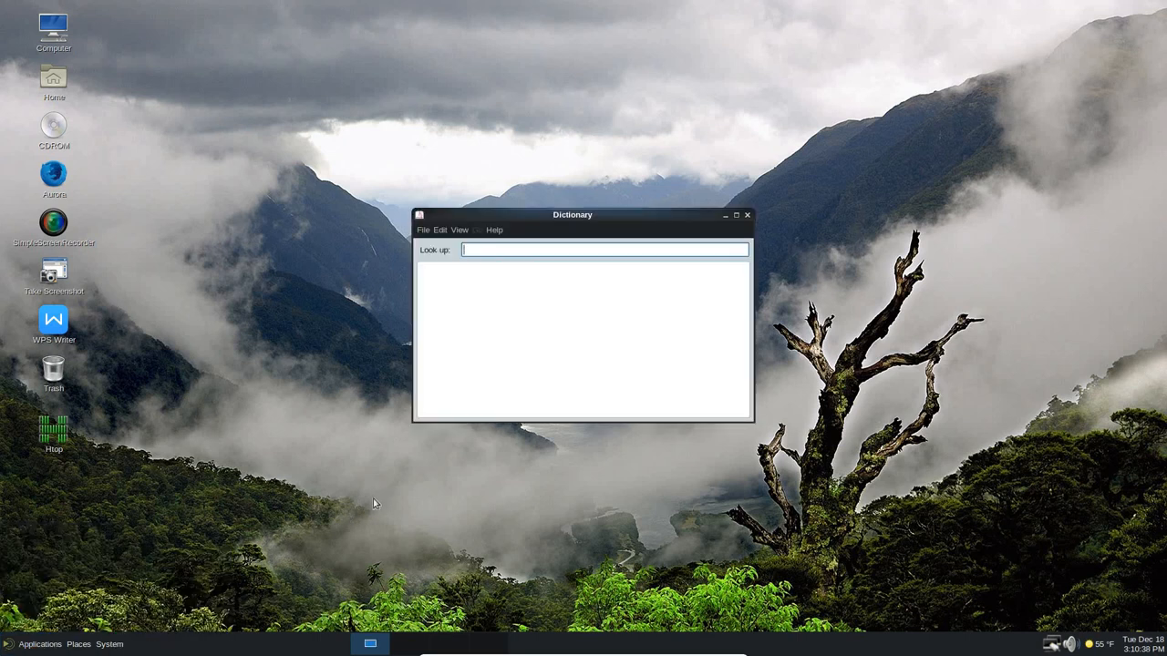
pyautogui.write('precoc')
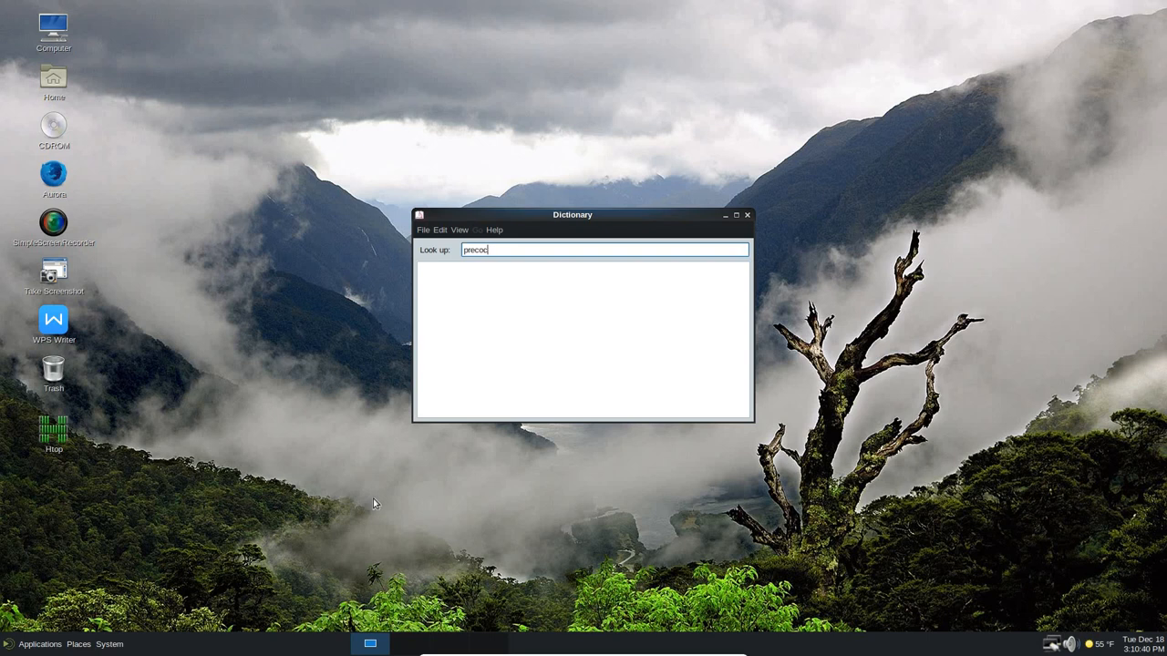
pyautogui.write('ious')
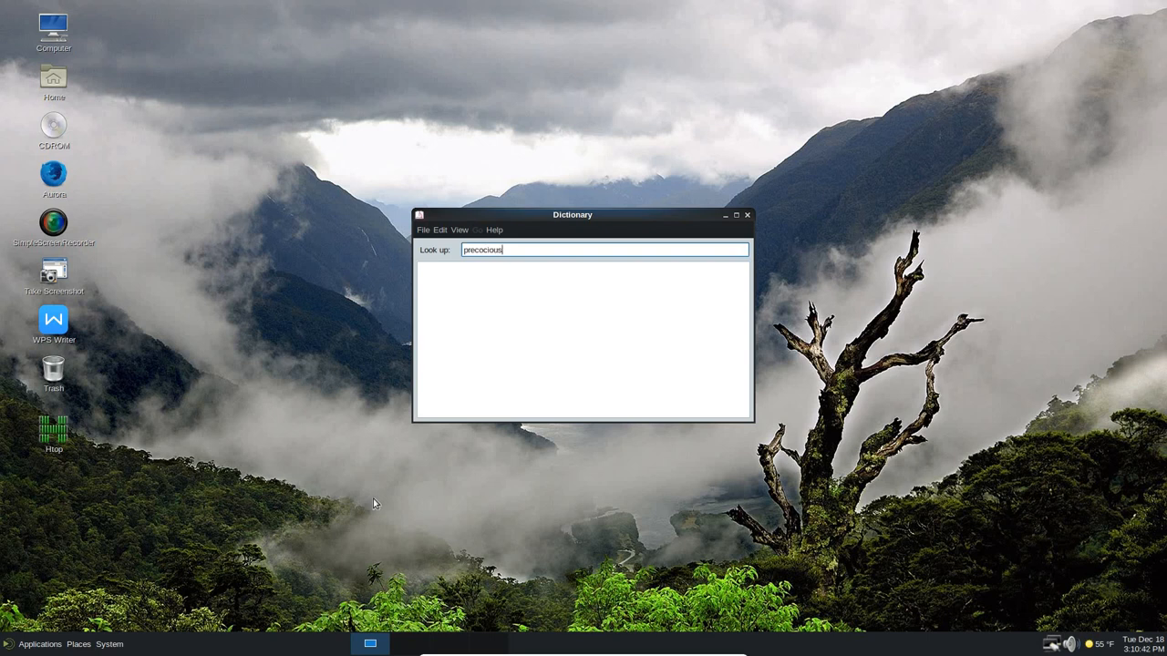
pyautogui.press('Return')
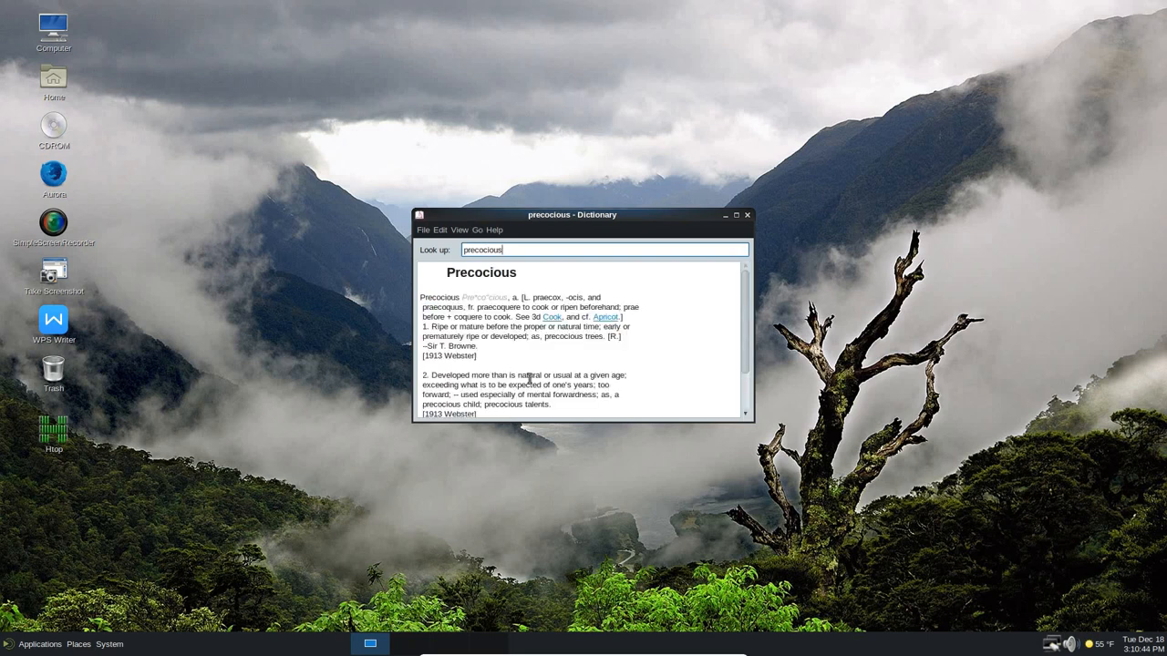
pyautogui.scroll(-3)
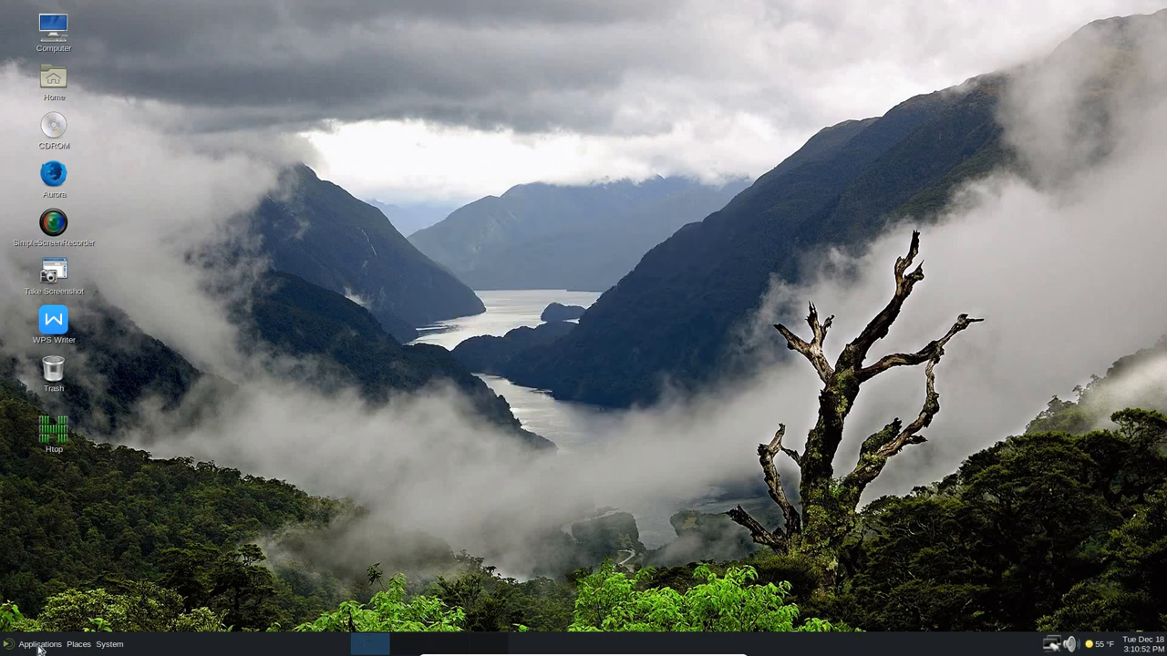
pyautogui.click(39, 645)
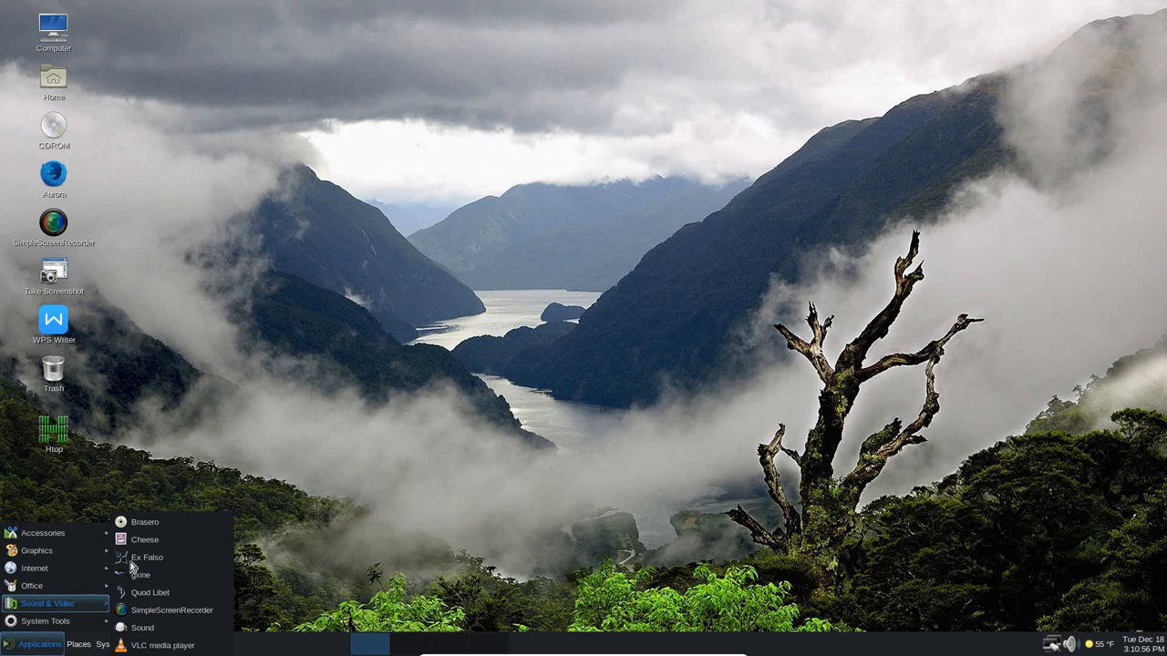
pyautogui.moveTo(144, 540)
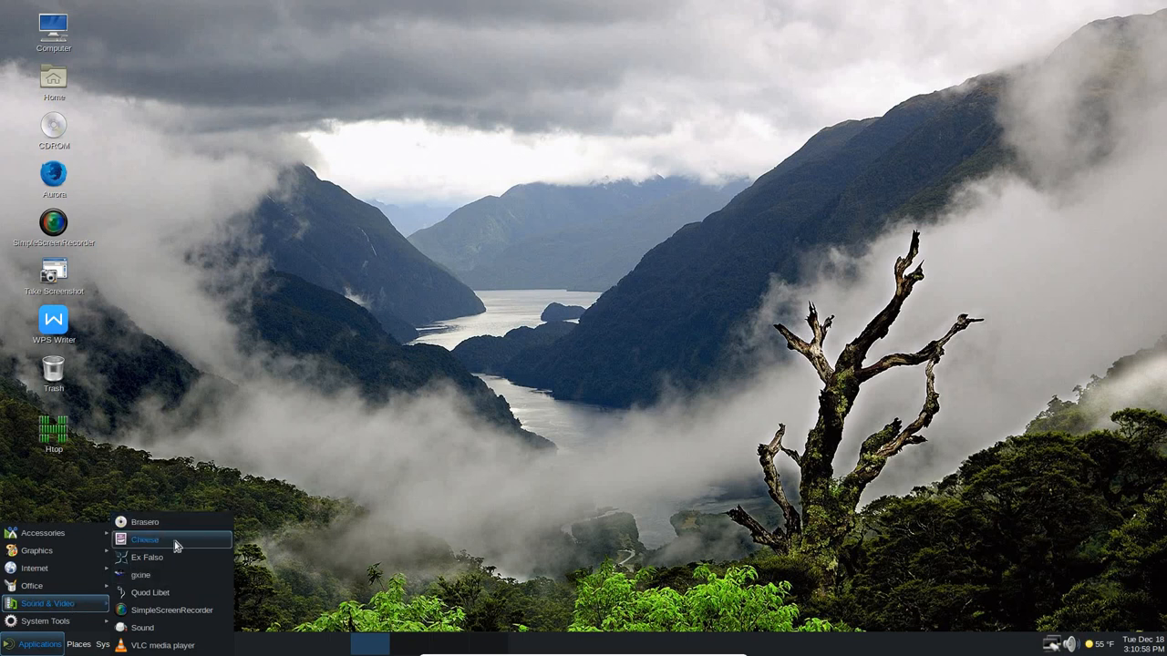
pyautogui.moveTo(144, 539)
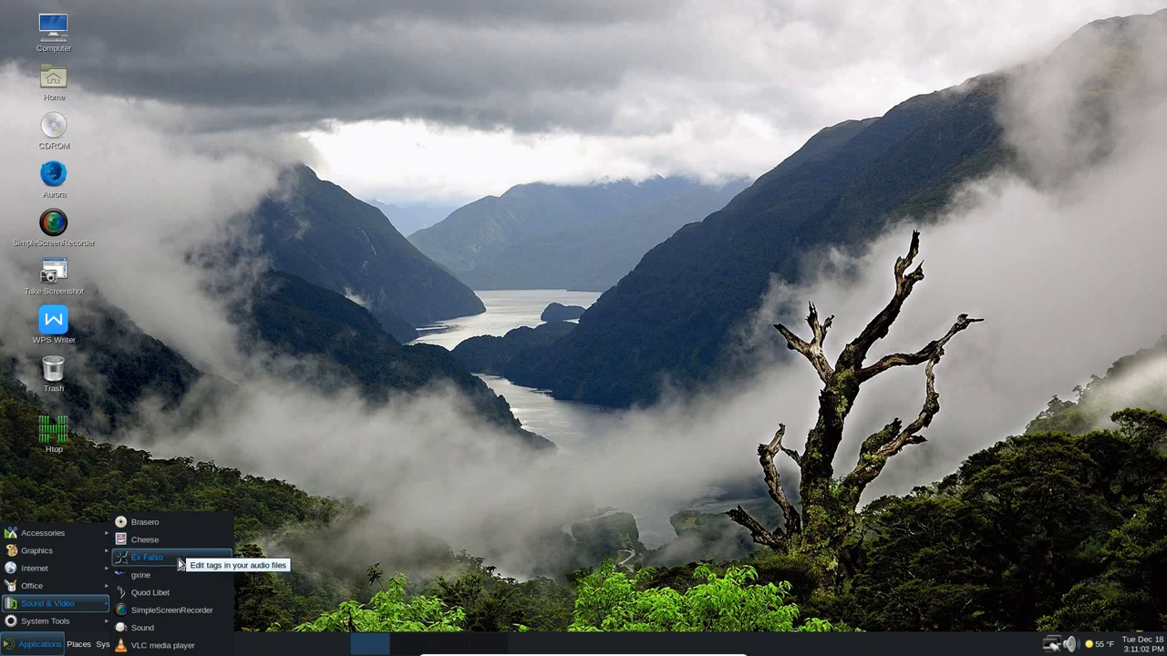
pyautogui.moveTo(168, 592)
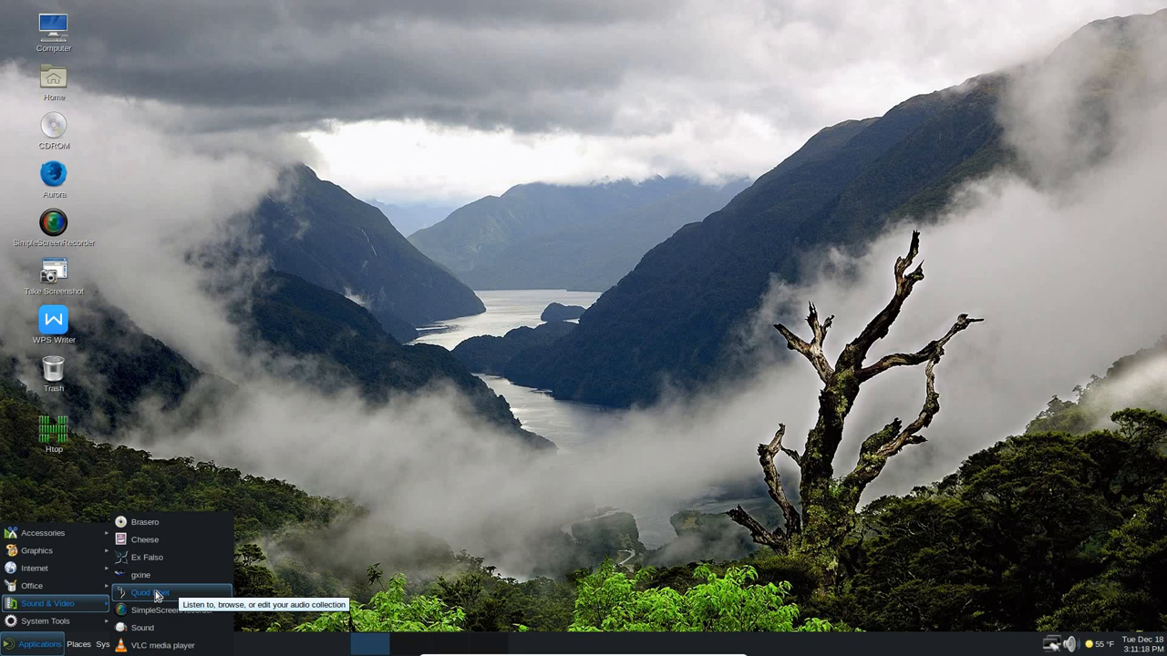
pyautogui.moveTo(171, 609)
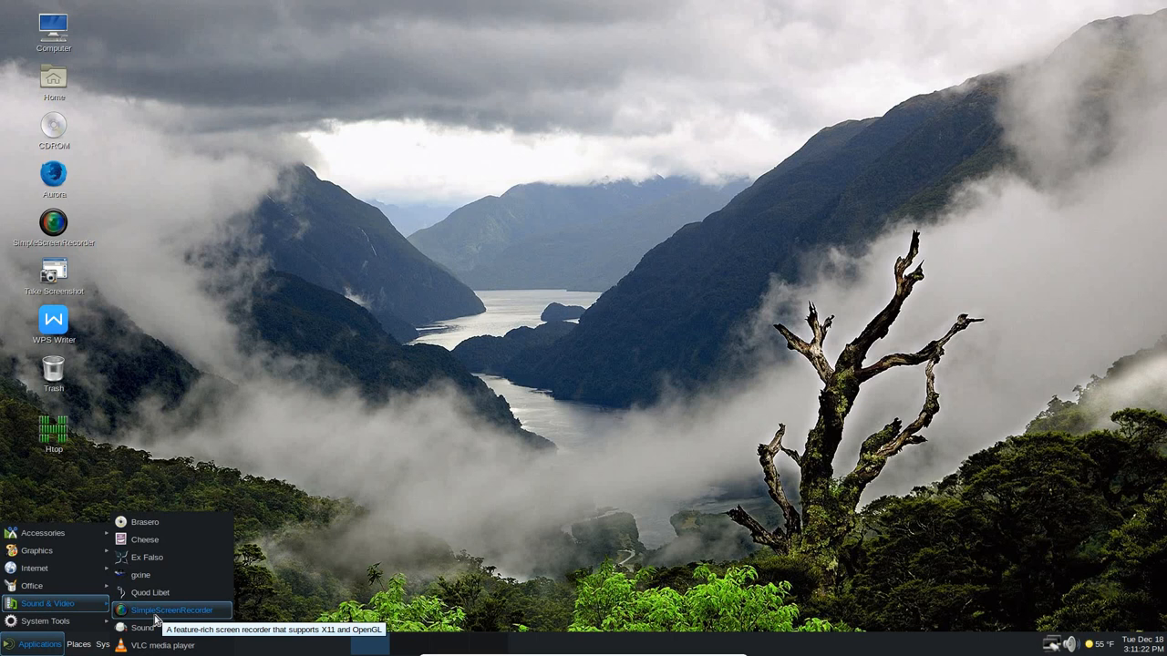
pyautogui.moveTo(146, 627)
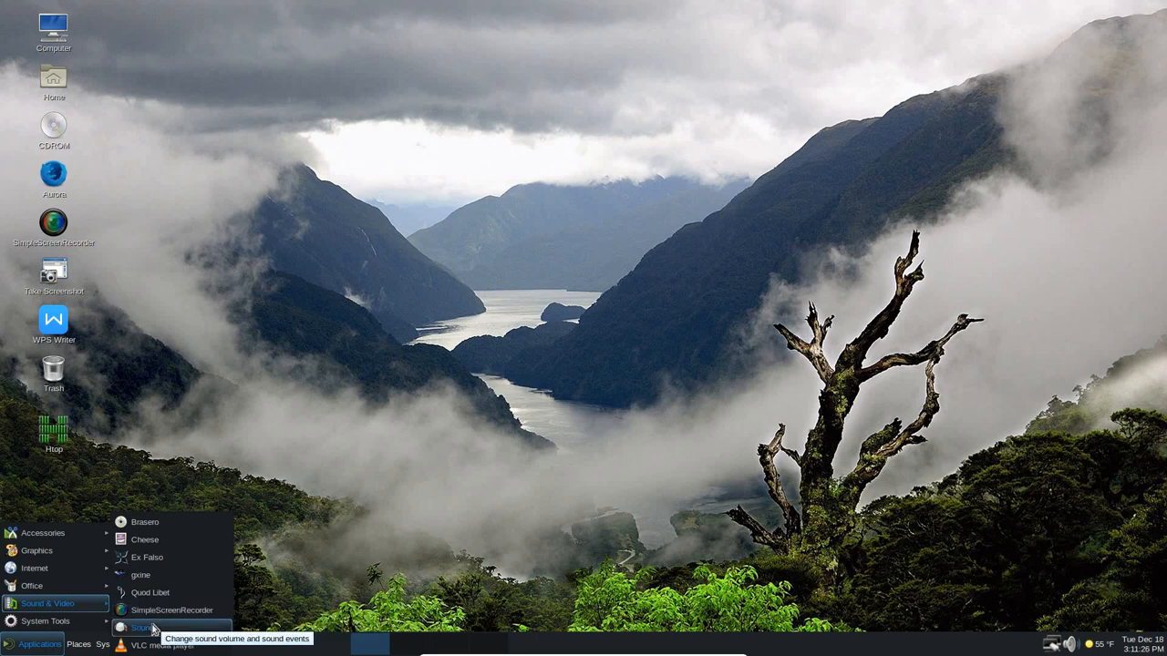
pyautogui.moveTo(162, 593)
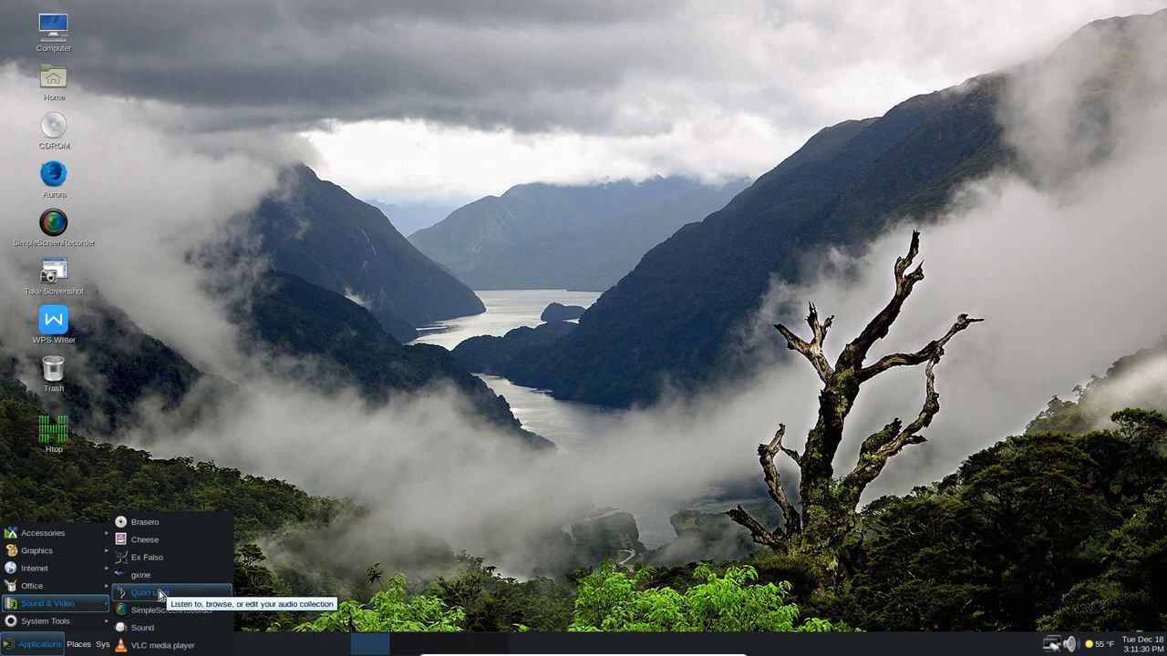
pyautogui.moveTo(141, 627)
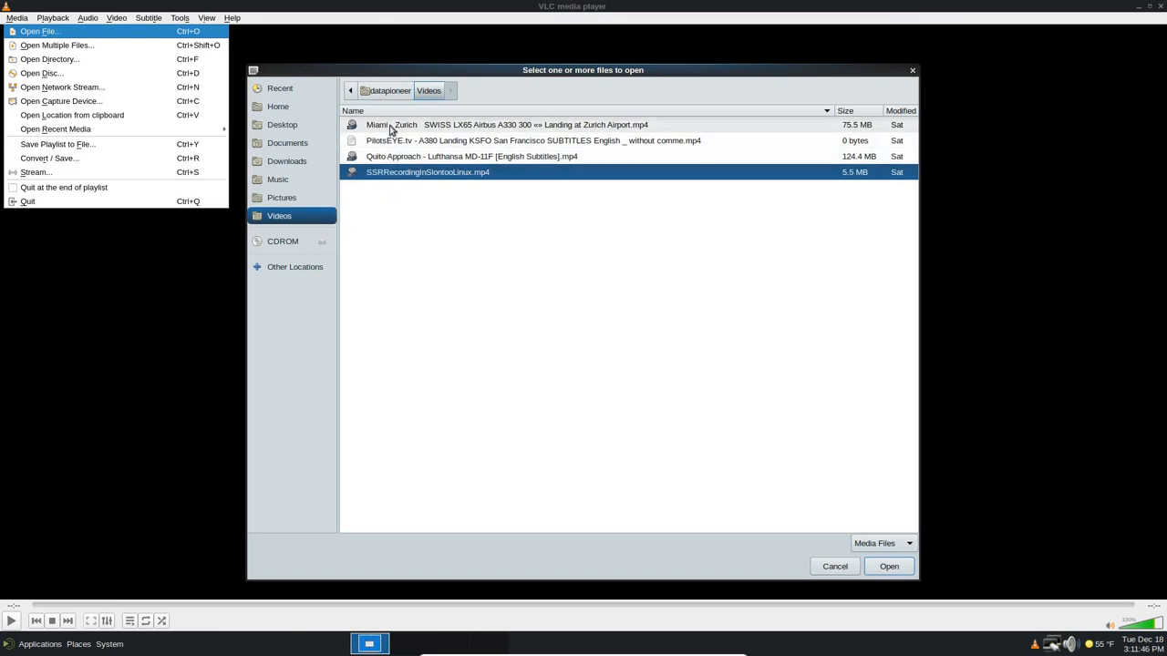
# Select the first clip in the Videos folder, then cancel without opening it
pyautogui.click(506, 125)
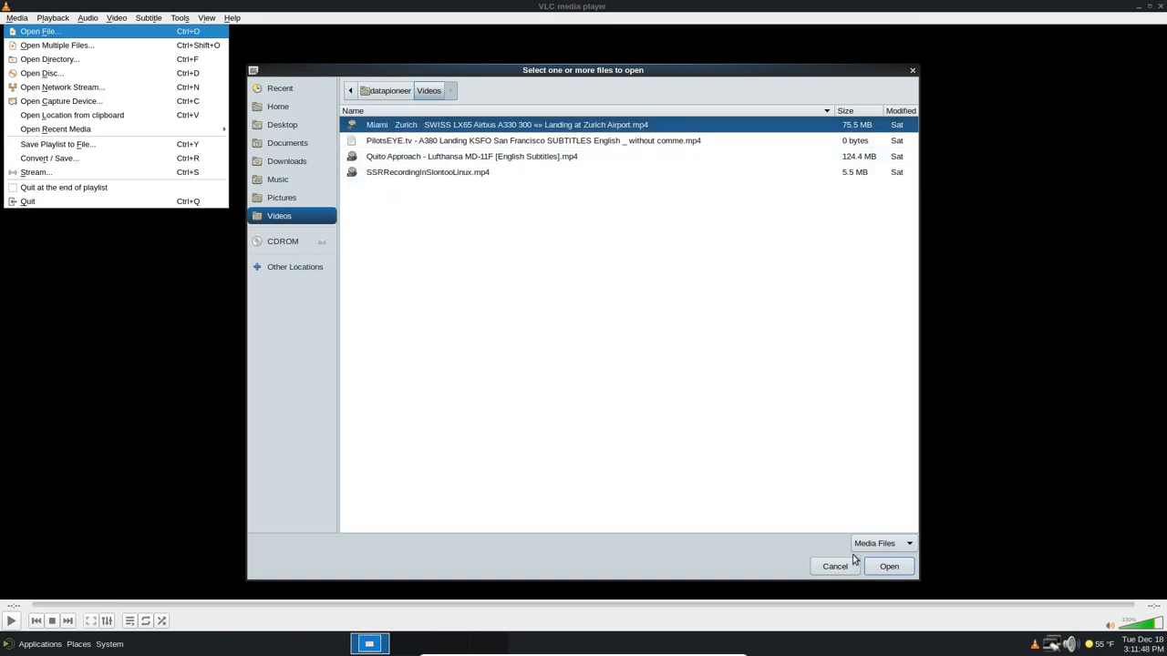
pyautogui.click(888, 566)
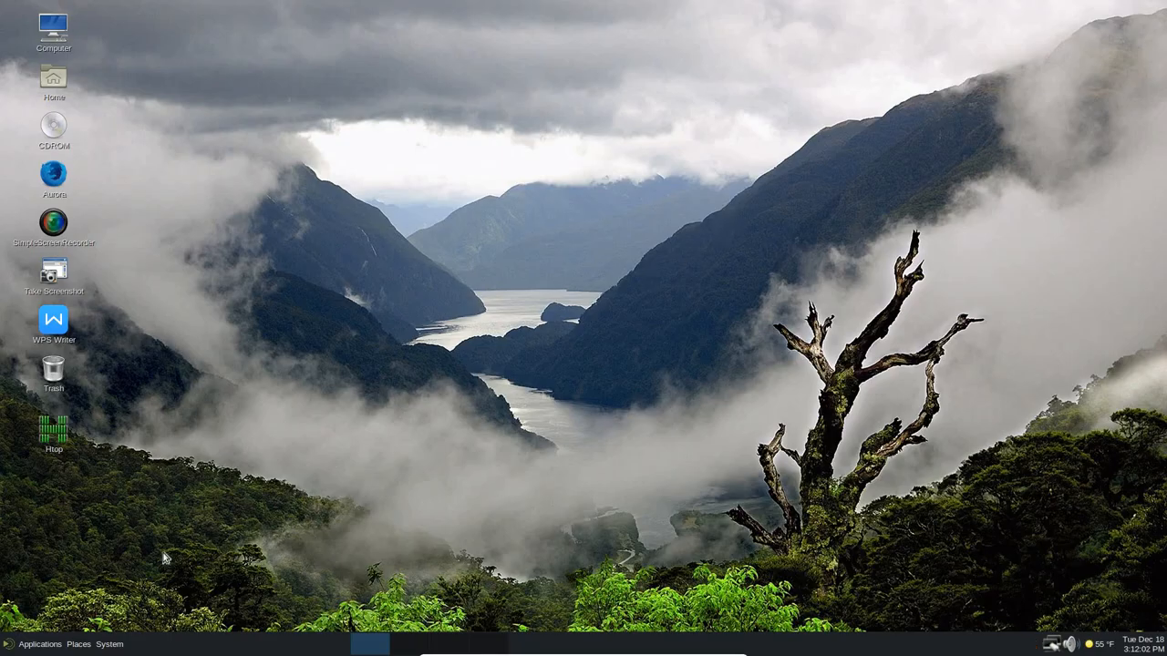
pyautogui.click(36, 645)
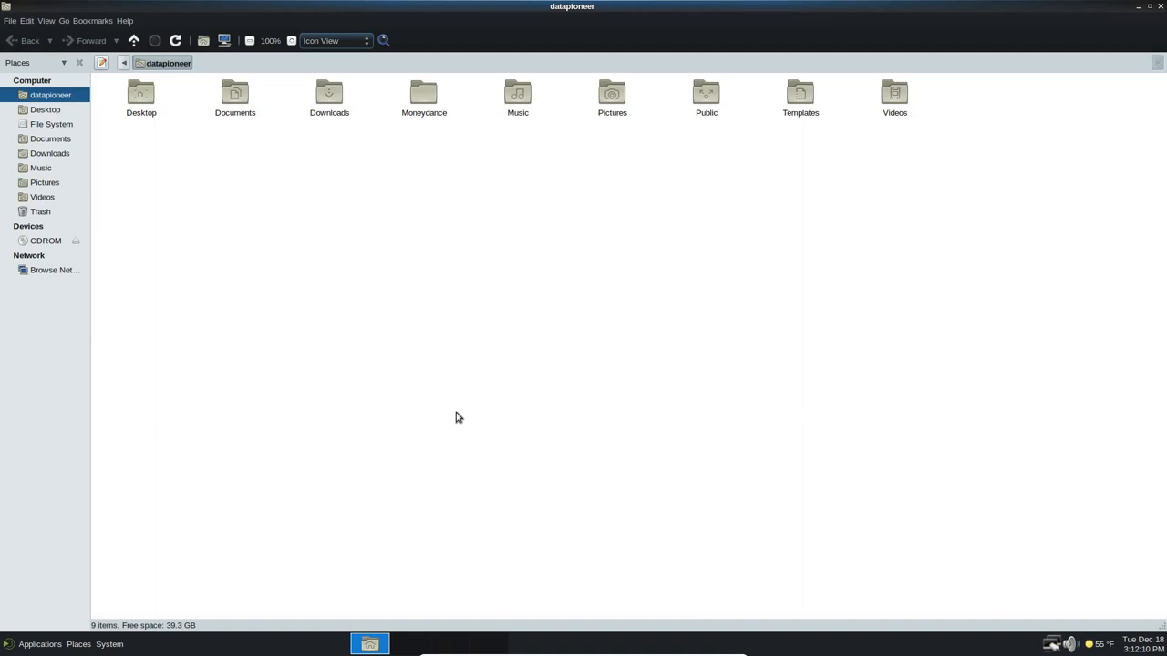
pyautogui.moveTo(1070, 102)
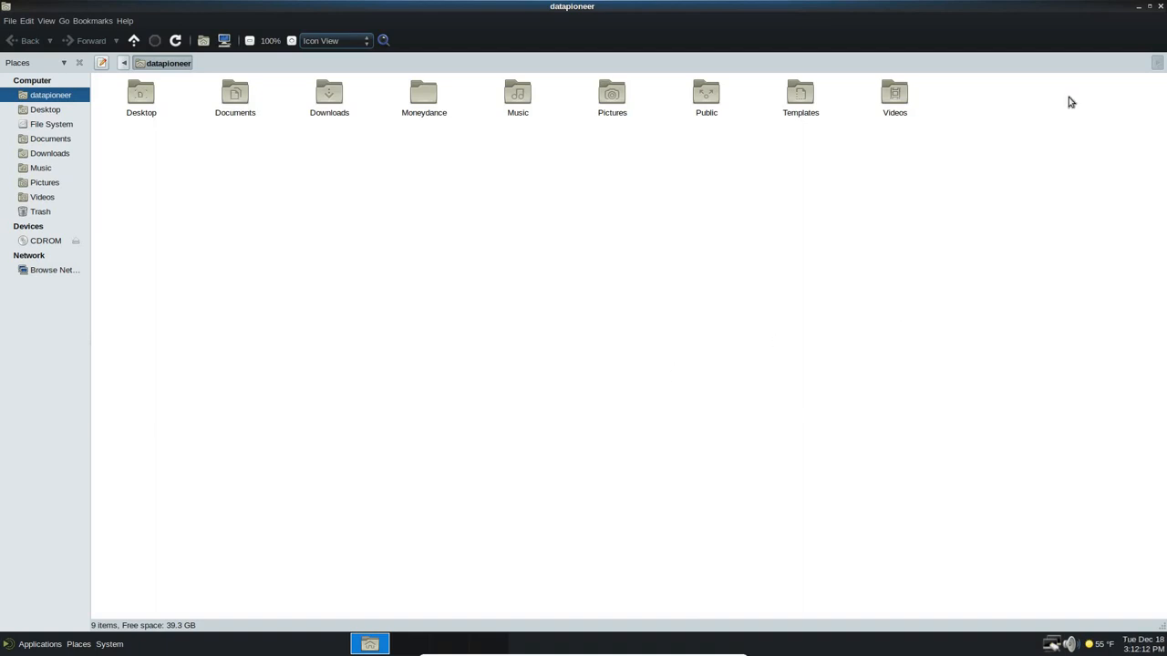
pyautogui.moveTo(1041, 124)
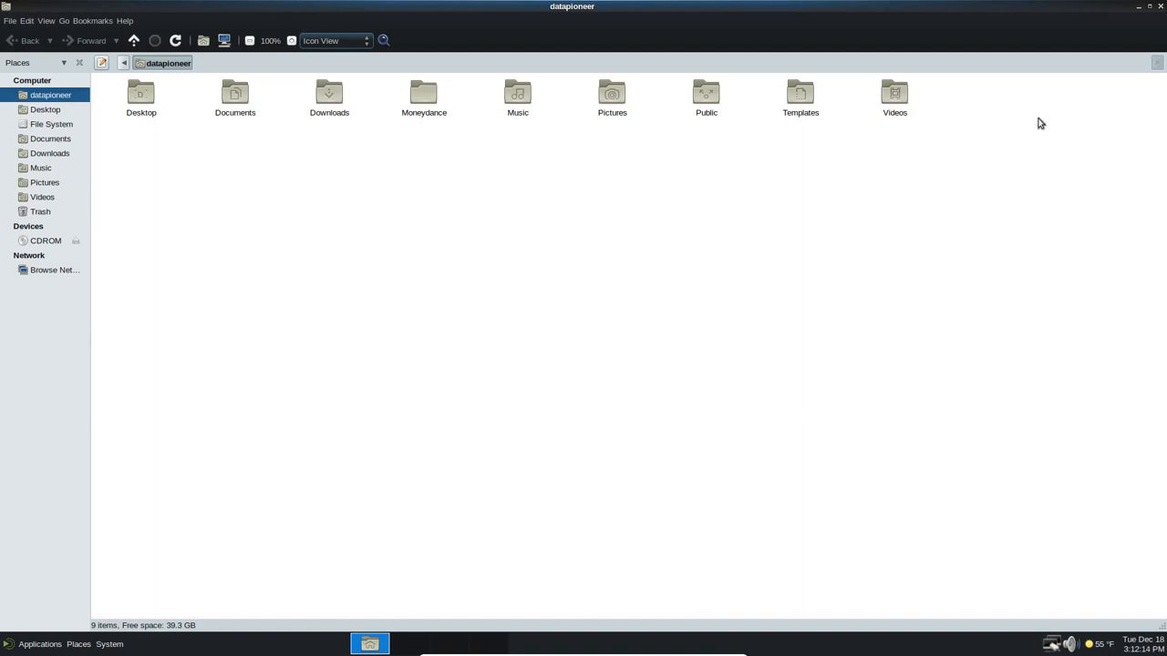
pyautogui.moveTo(1100, 69)
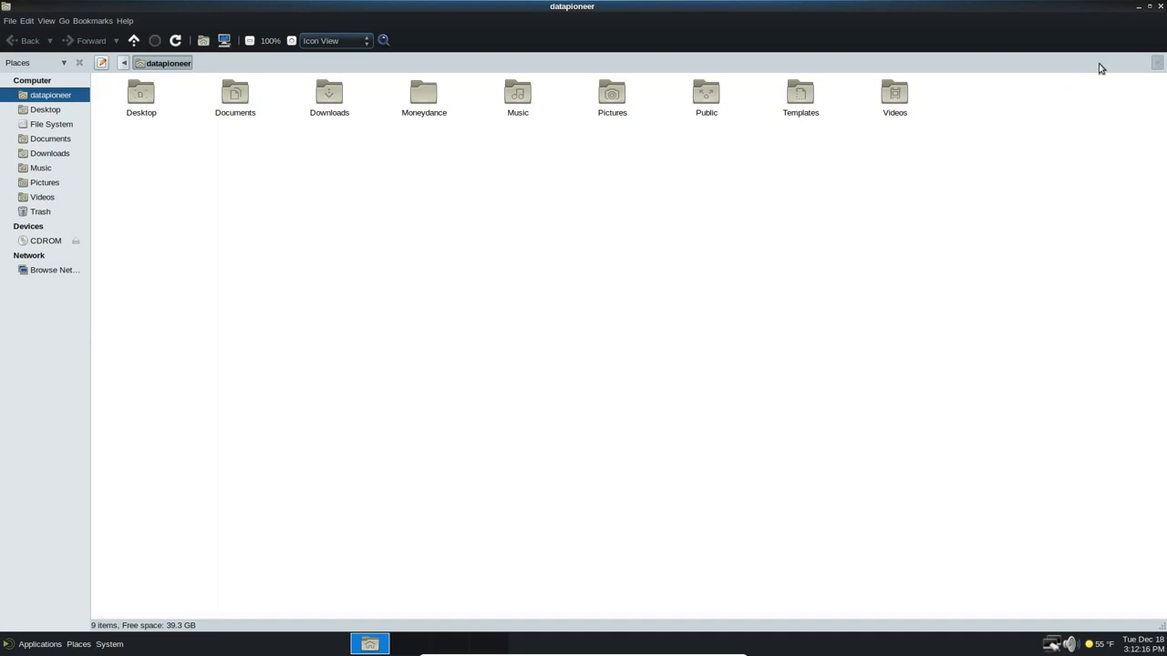
pyautogui.moveTo(1160, 11)
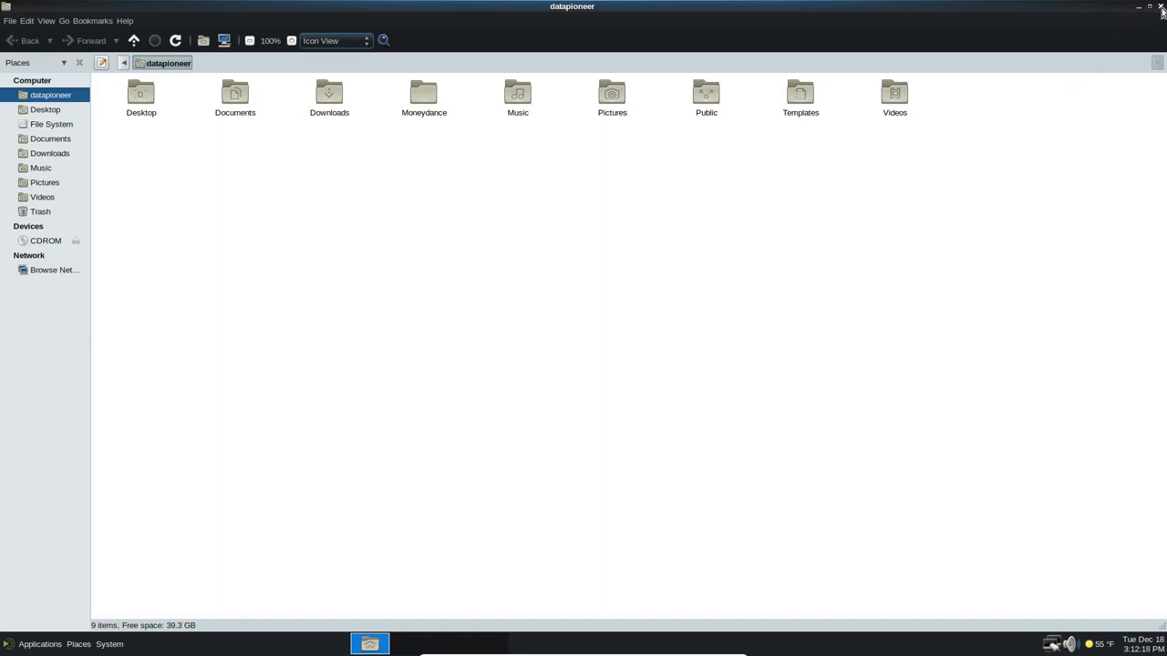
pyautogui.moveTo(1160, 11)
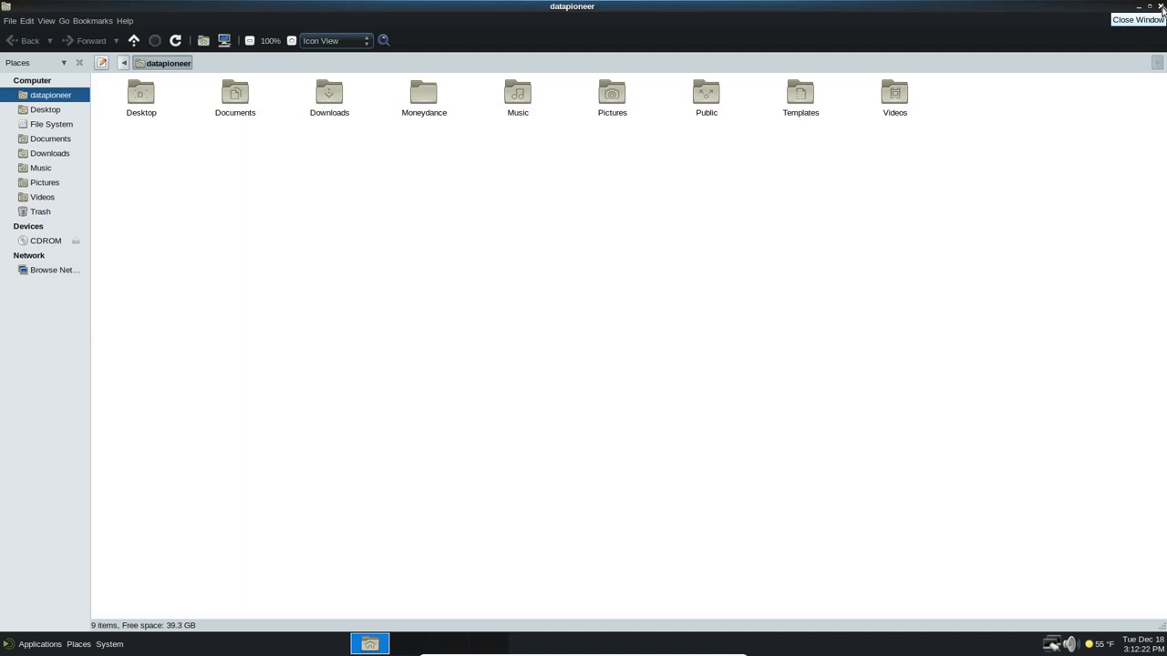
pyautogui.click(1137, 19)
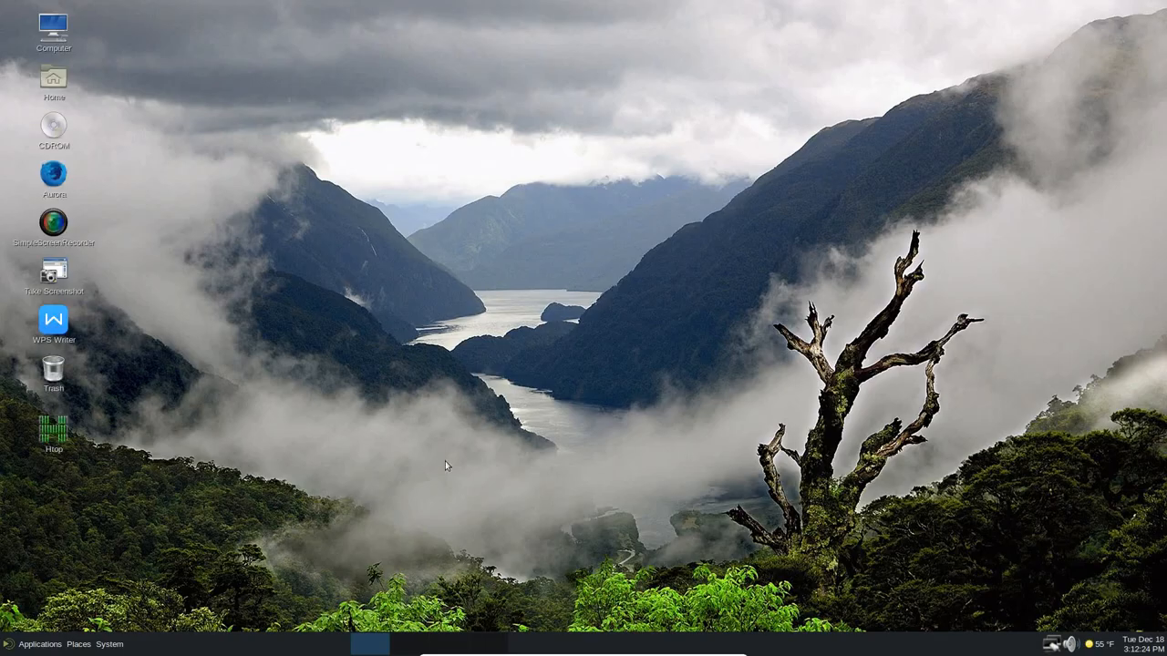
# Open the Applications menu to reach System Tools and MATE System Monitor
pyautogui.click(36, 645)
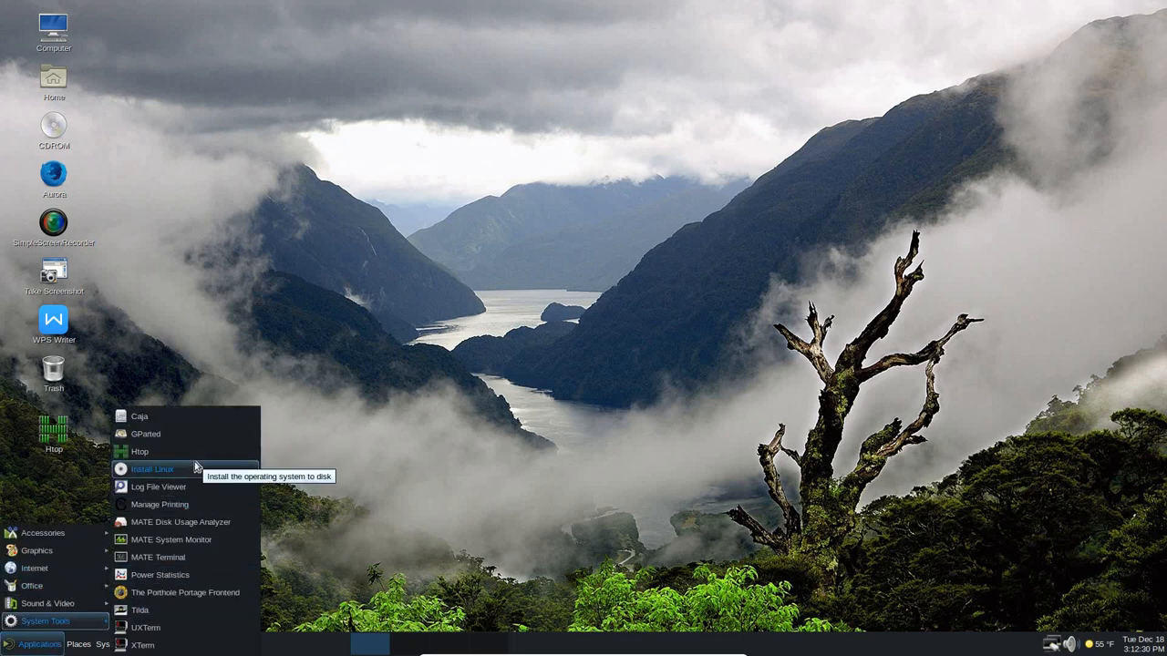
pyautogui.moveTo(158, 486)
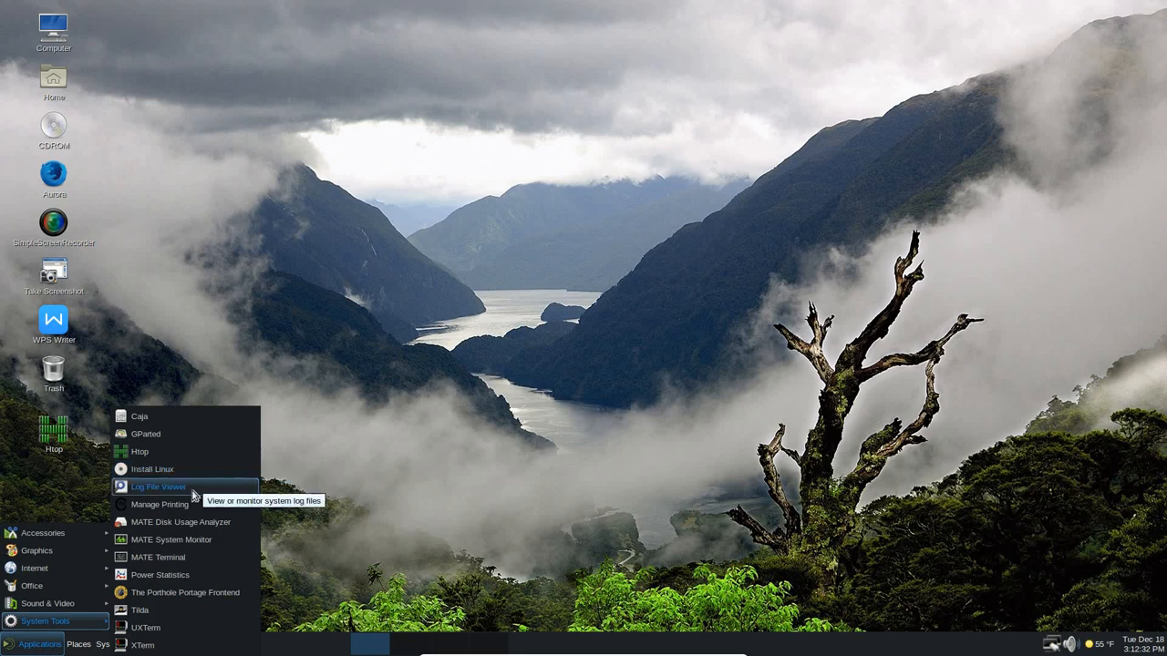
pyautogui.moveTo(184, 539)
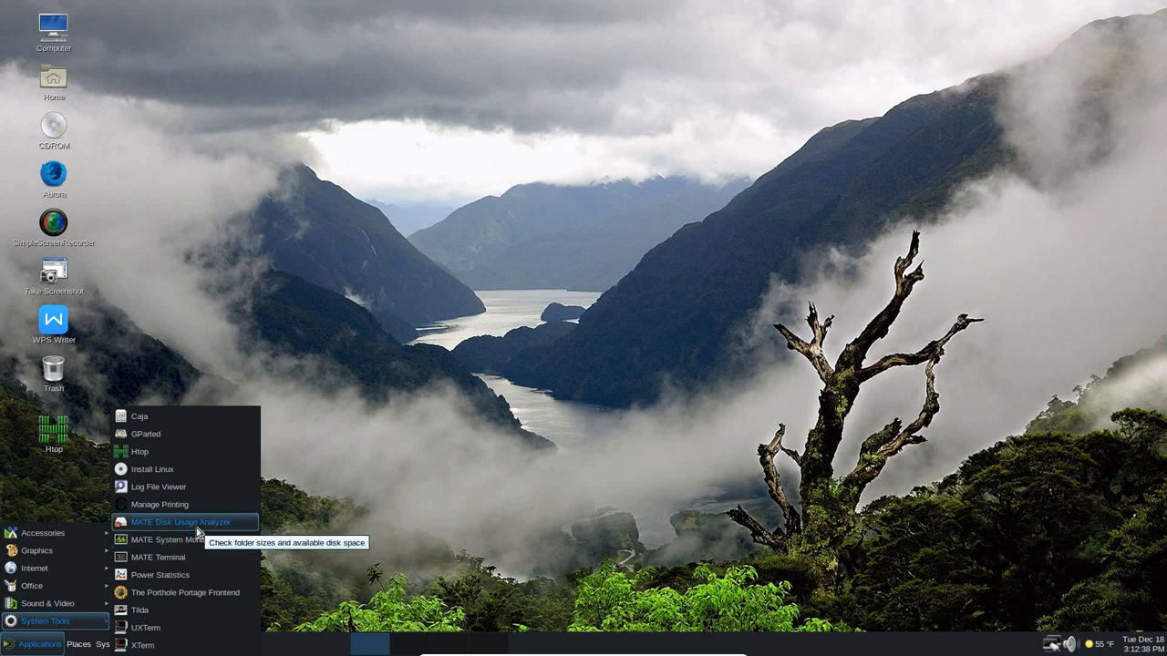
pyautogui.moveTo(172, 539)
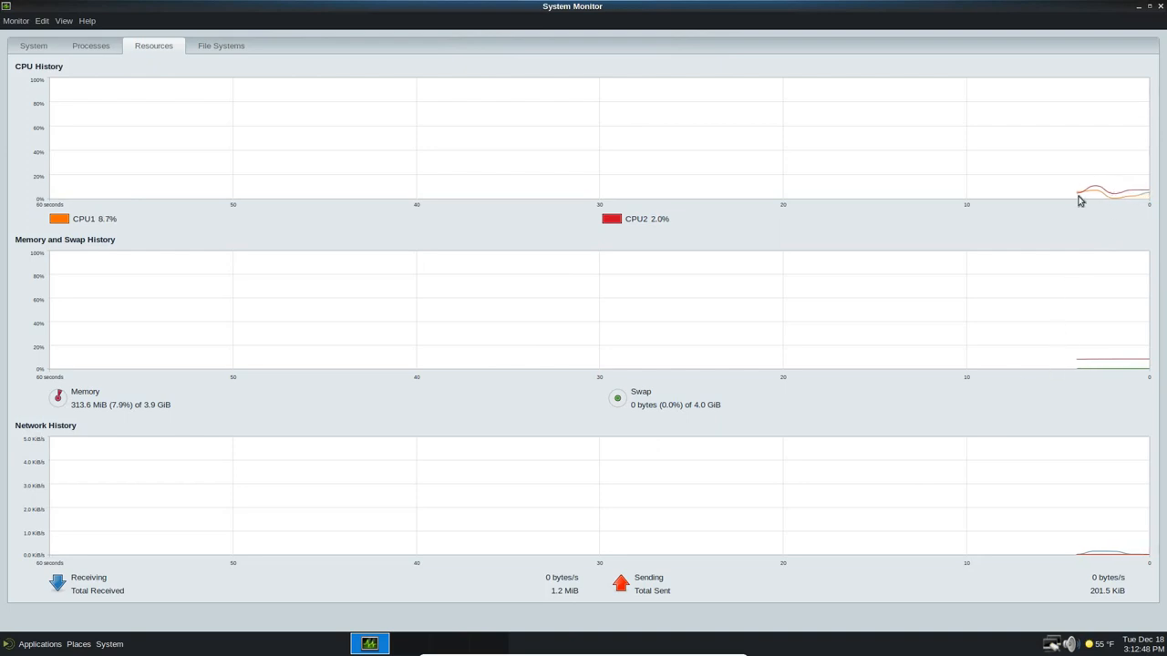
pyautogui.moveTo(774, 320)
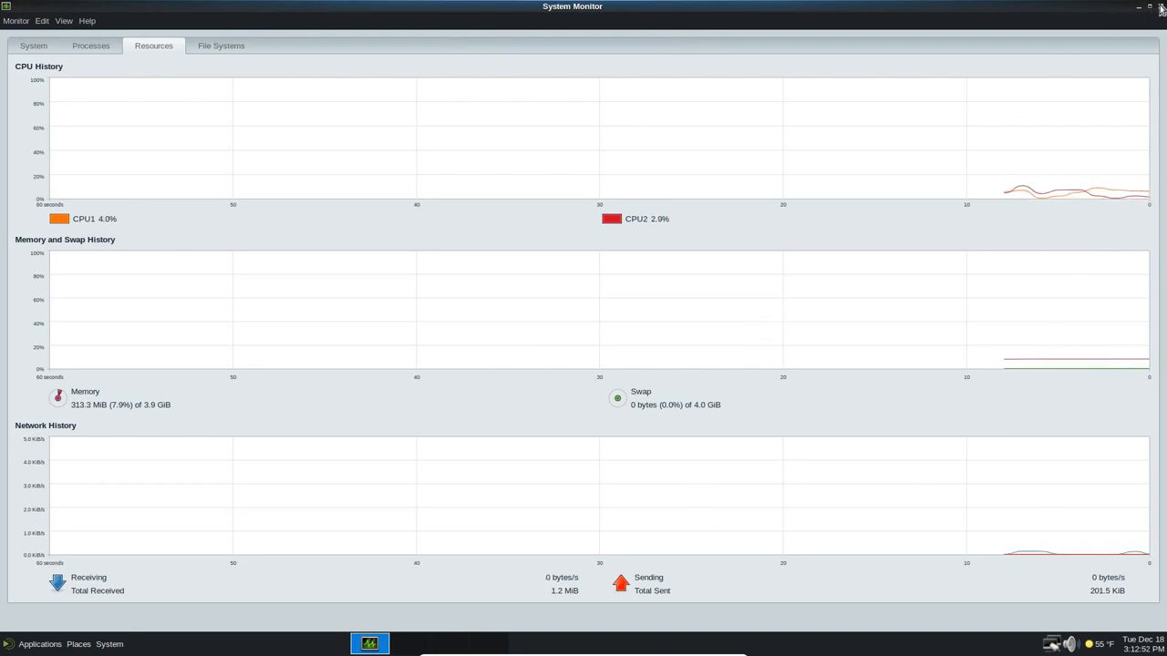
# Close System Monitor and launch The Porthole Portage Frontend from System Tools
pyautogui.click(1137, 7)
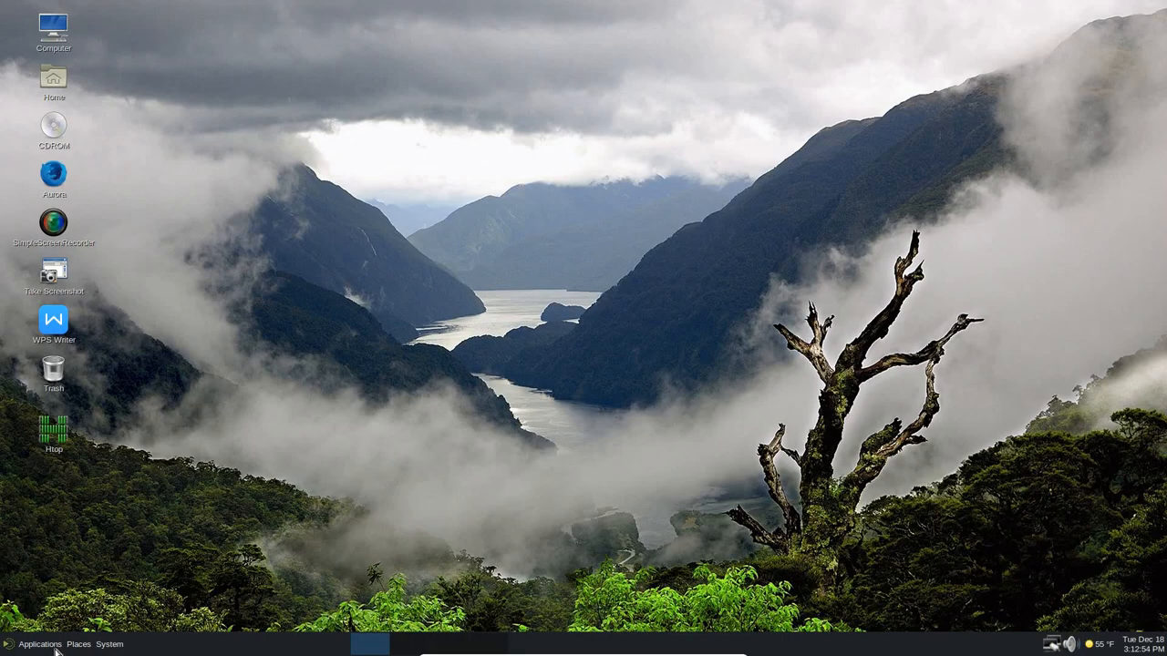
pyautogui.click(38, 644)
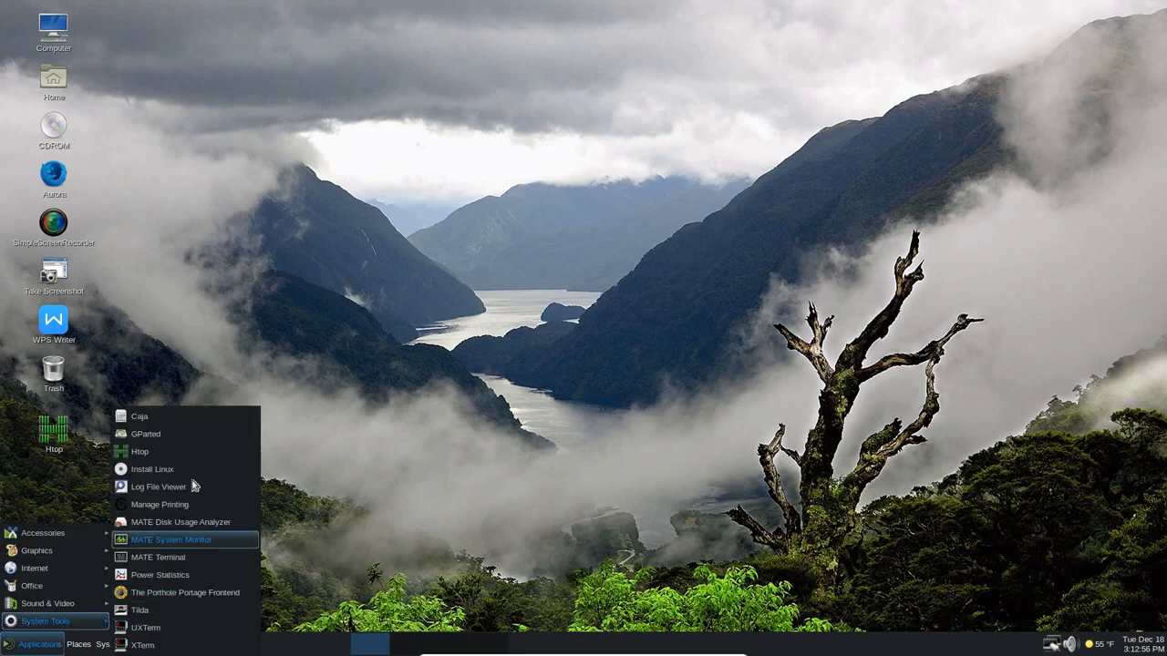
pyautogui.moveTo(160, 575)
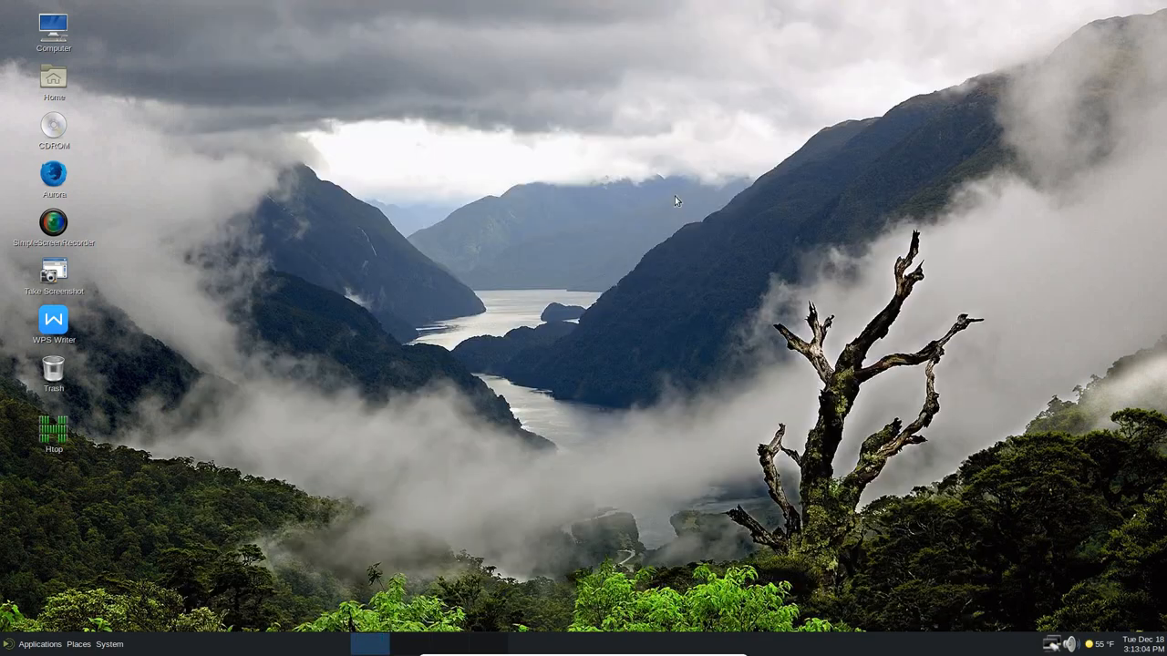
pyautogui.click(35, 645)
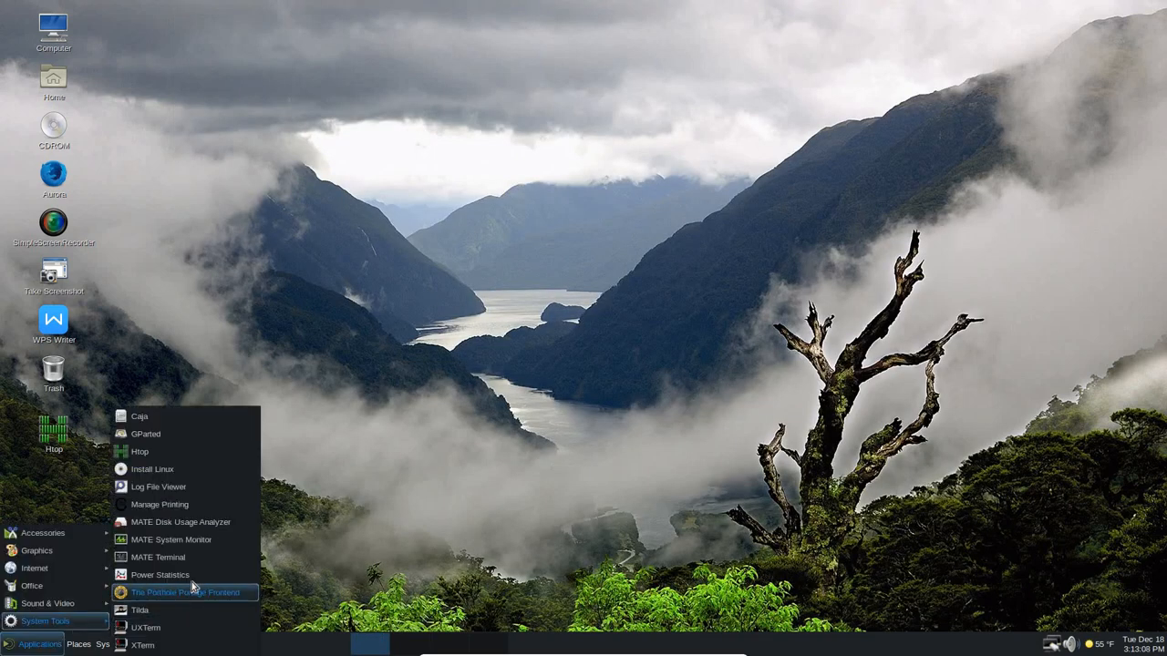
pyautogui.moveTo(187, 592)
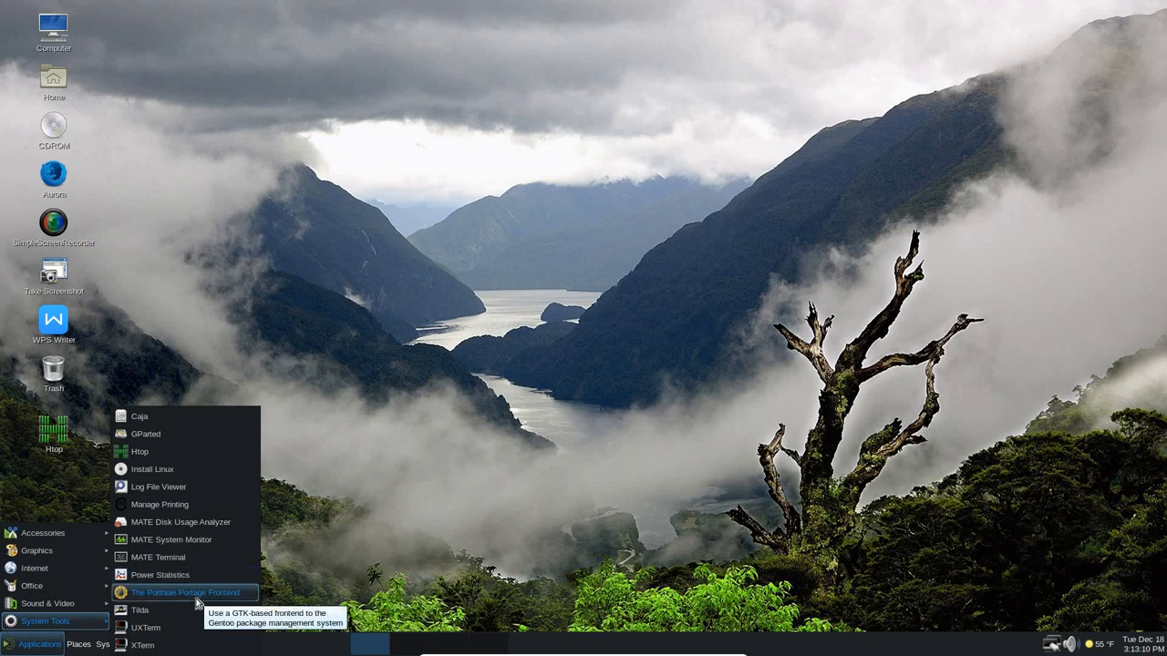
pyautogui.click(186, 593)
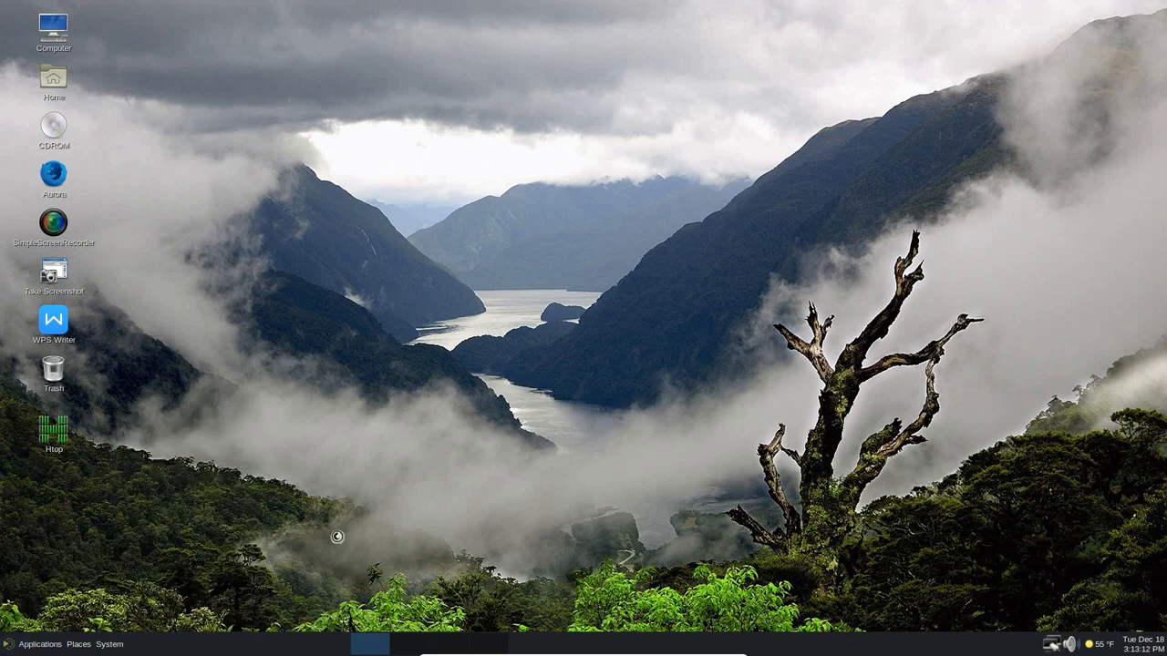
pyautogui.moveTo(434, 484)
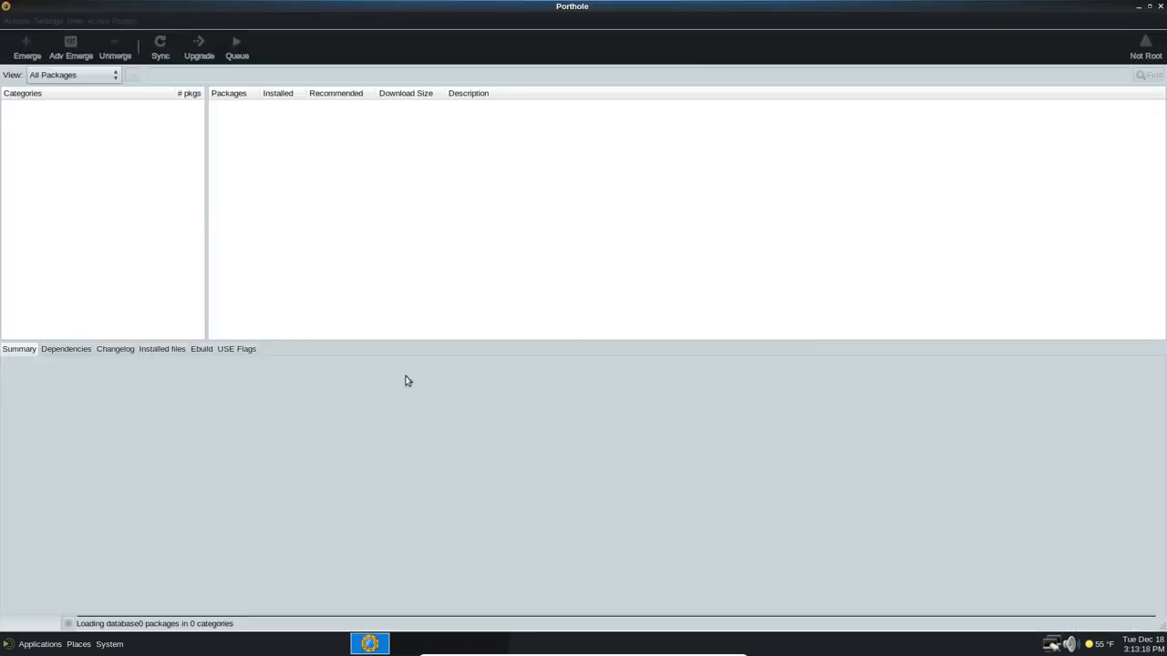
pyautogui.moveTo(325, 313)
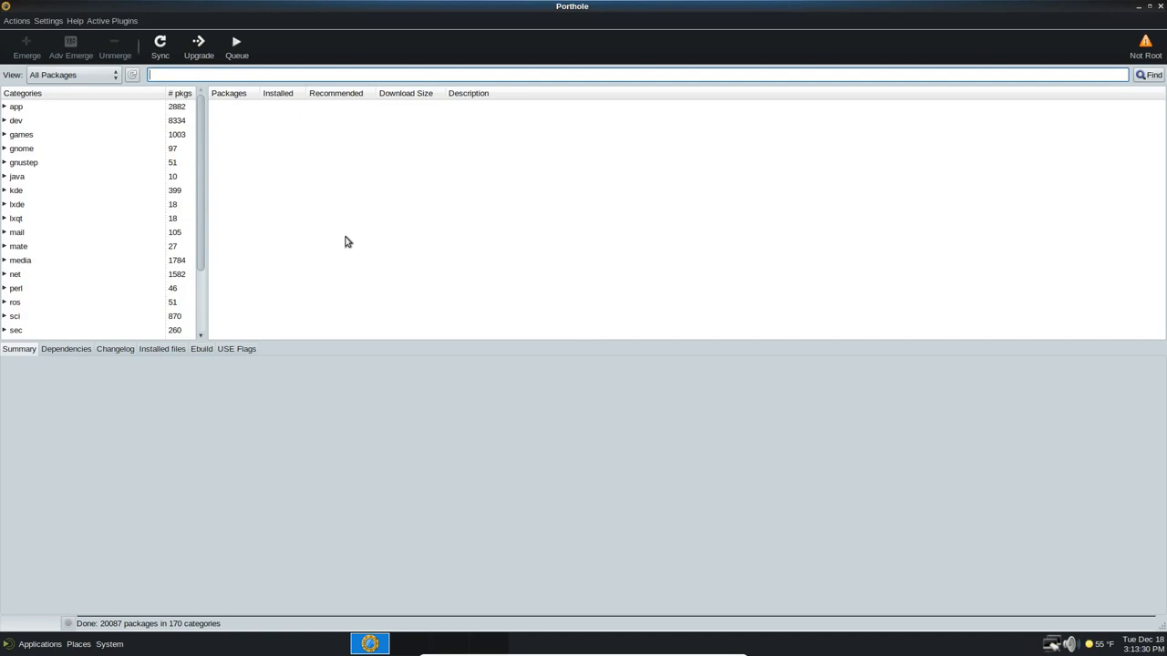
# Search Porthole's package list for 'gftp'
pyautogui.write('gftp')
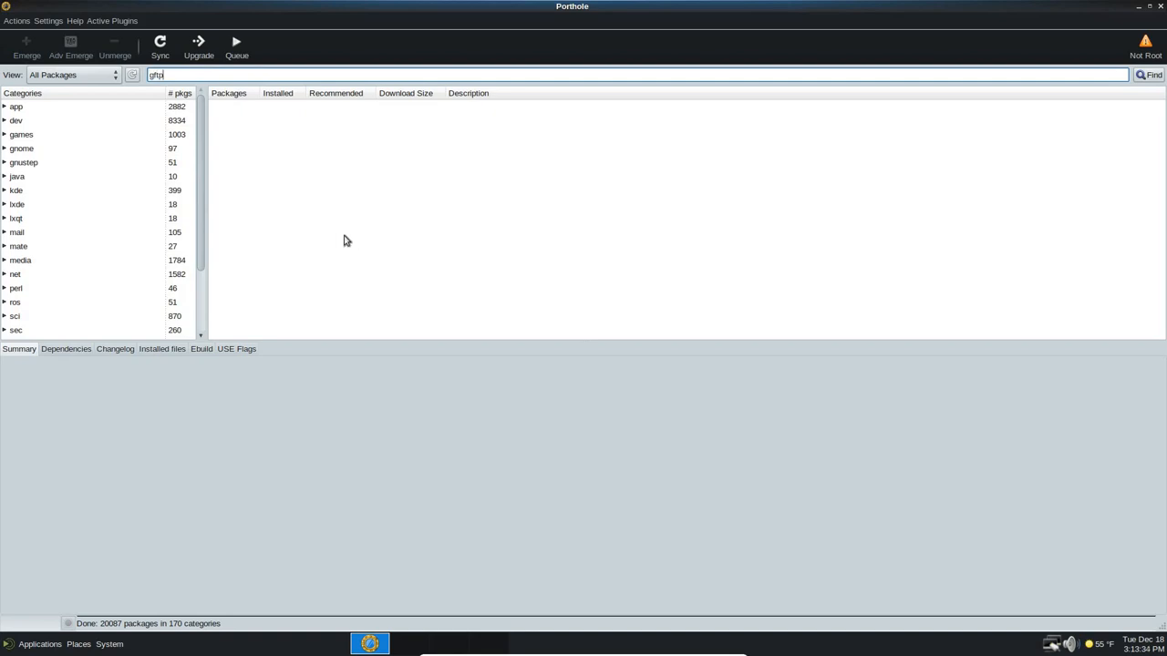
pyautogui.click(1151, 75)
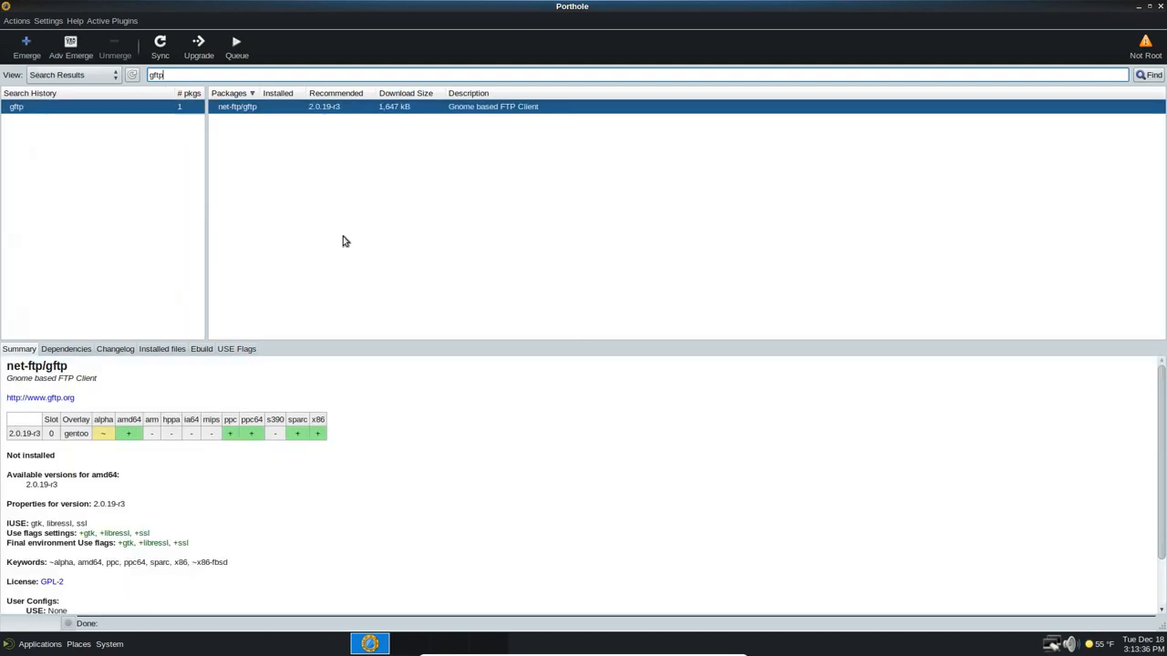
pyautogui.moveTo(185, 106)
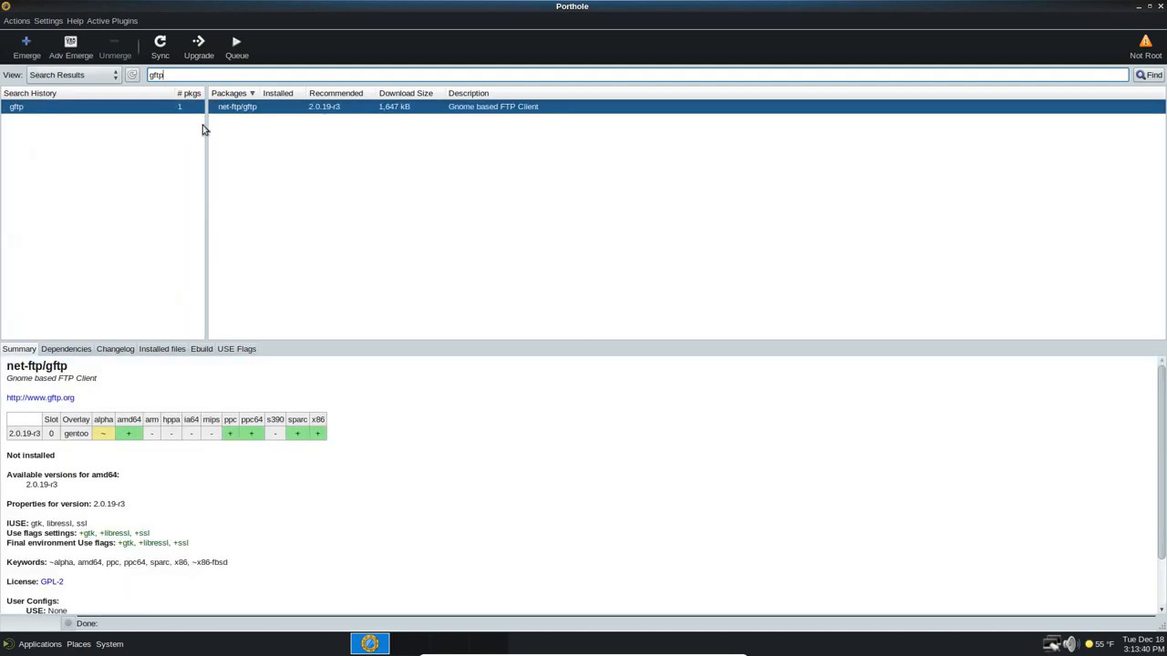
pyautogui.moveTo(229, 118)
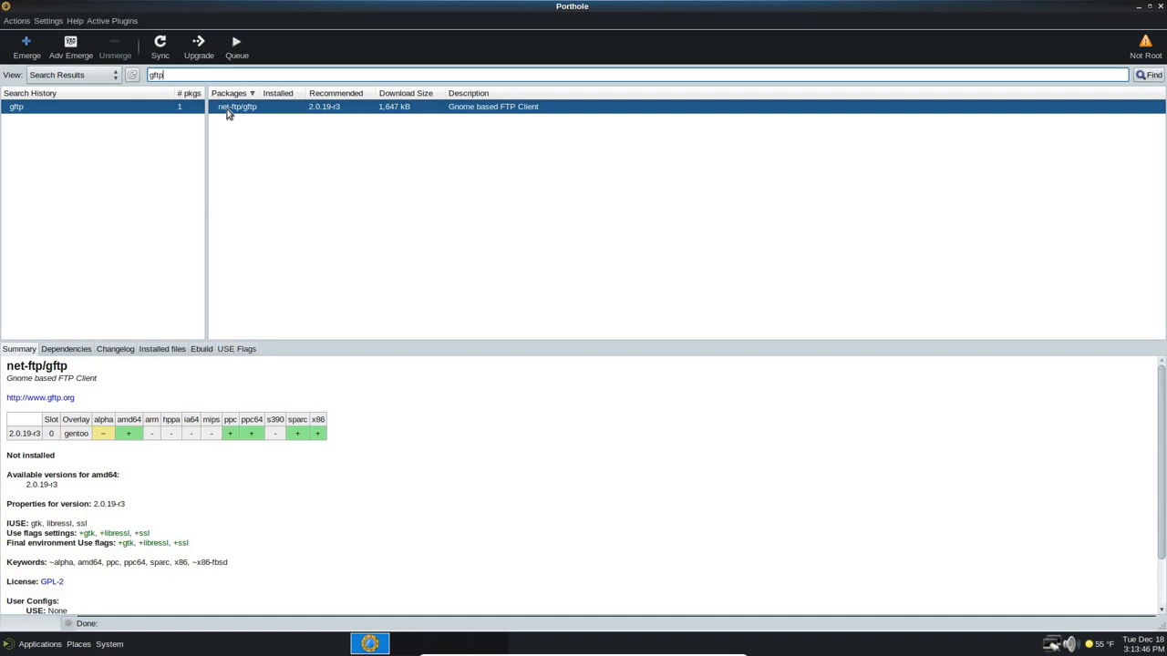
pyautogui.moveTo(237, 117)
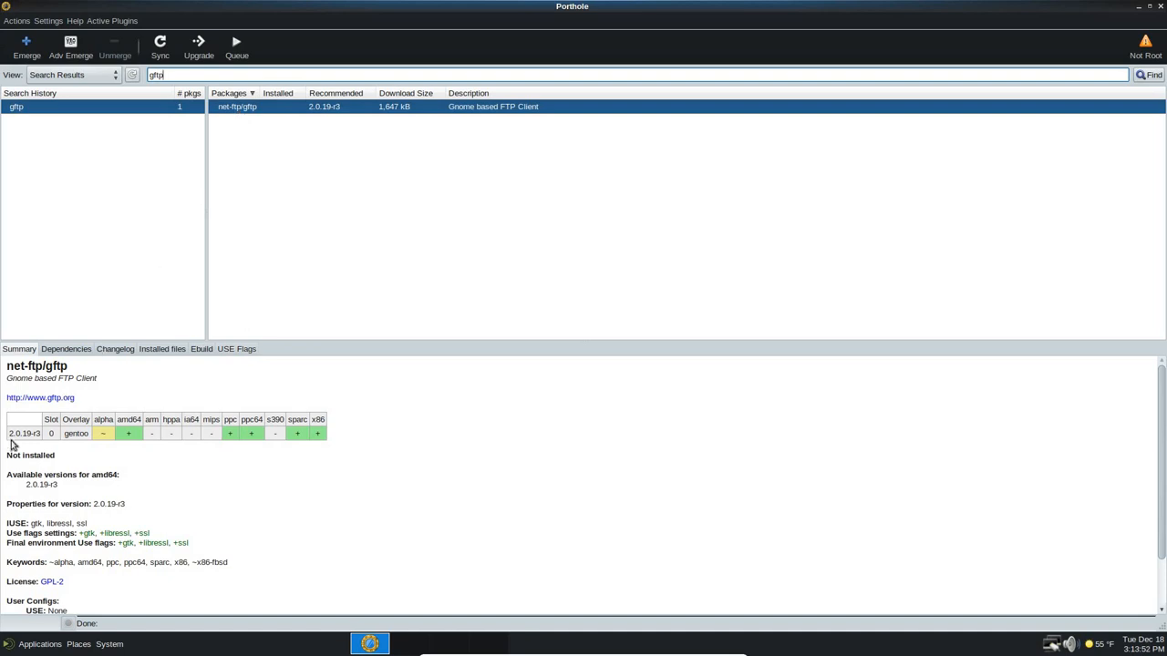
pyautogui.moveTo(243, 128)
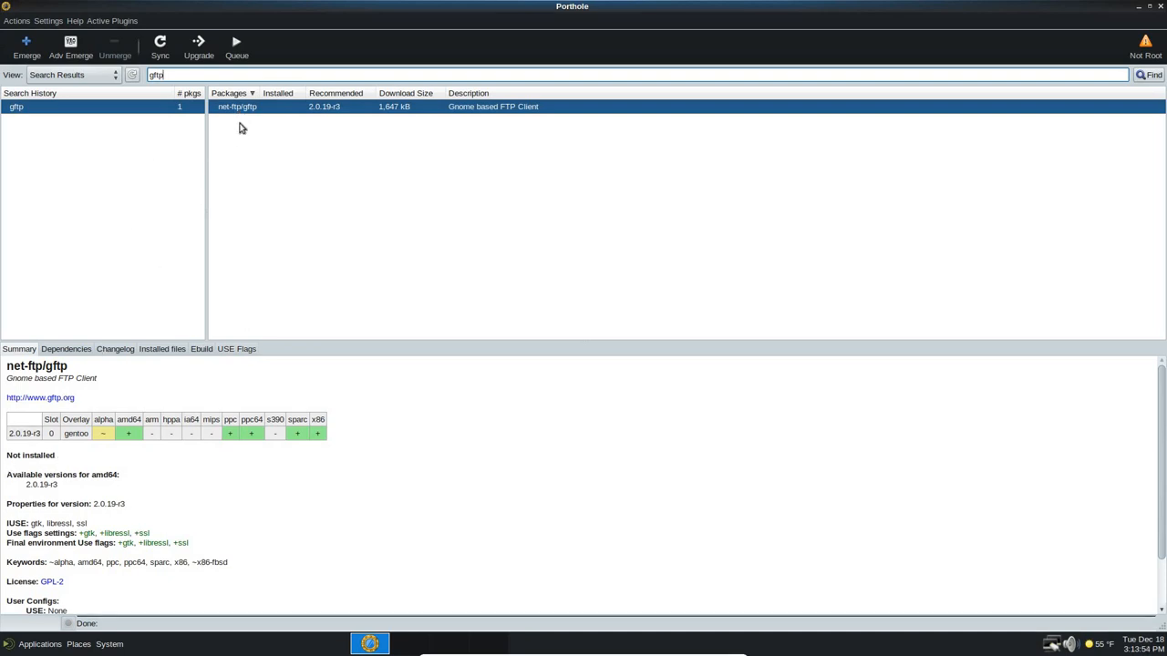
pyautogui.moveTo(216, 112)
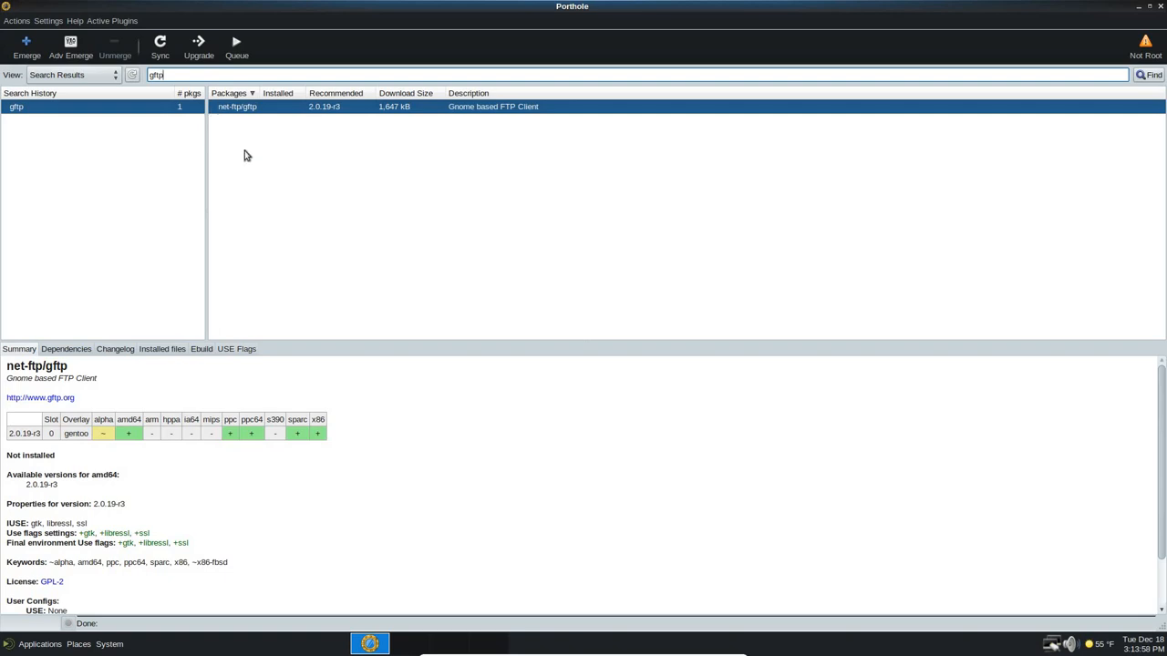
pyautogui.moveTo(359, 242)
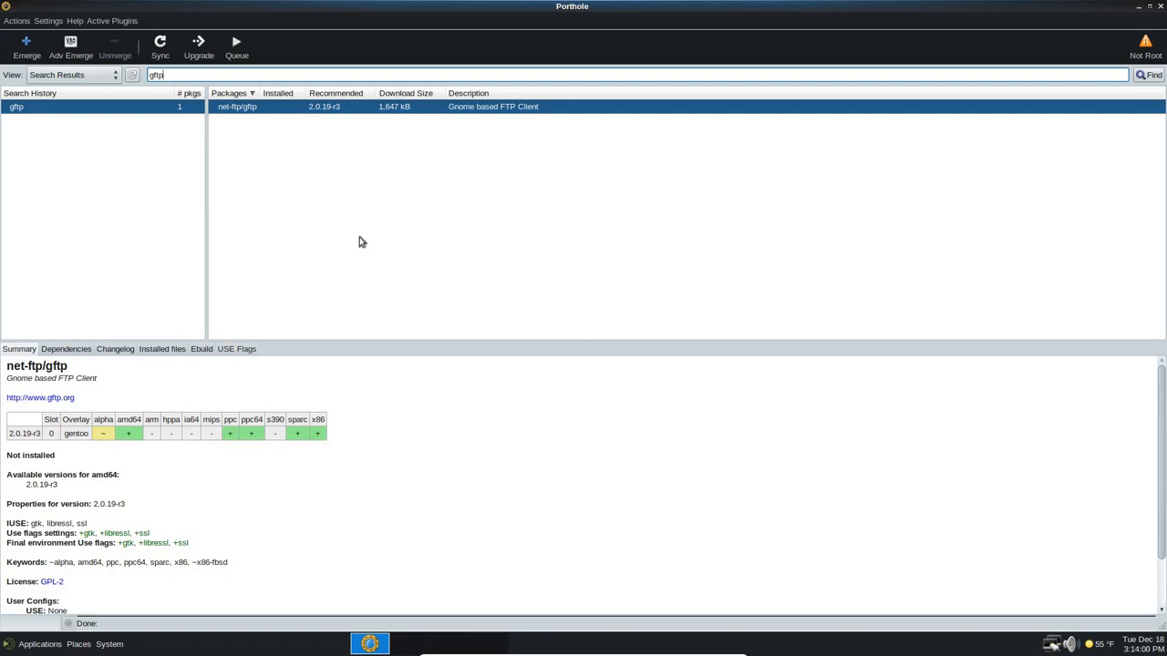
pyautogui.moveTo(511, 296)
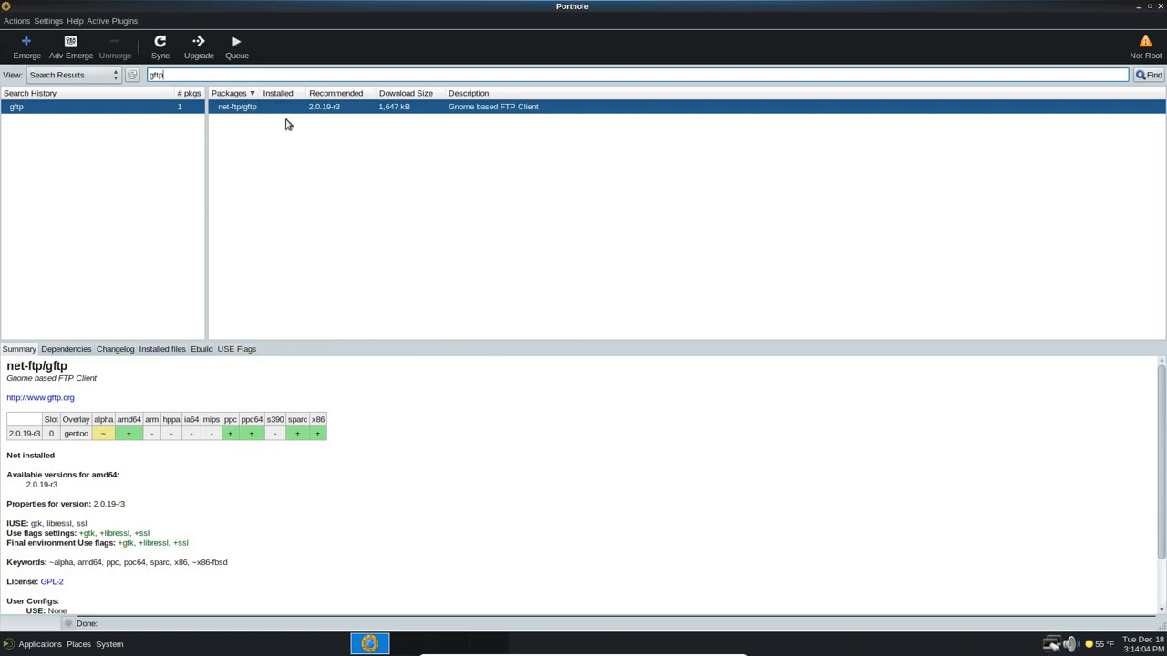
pyautogui.moveTo(206, 46)
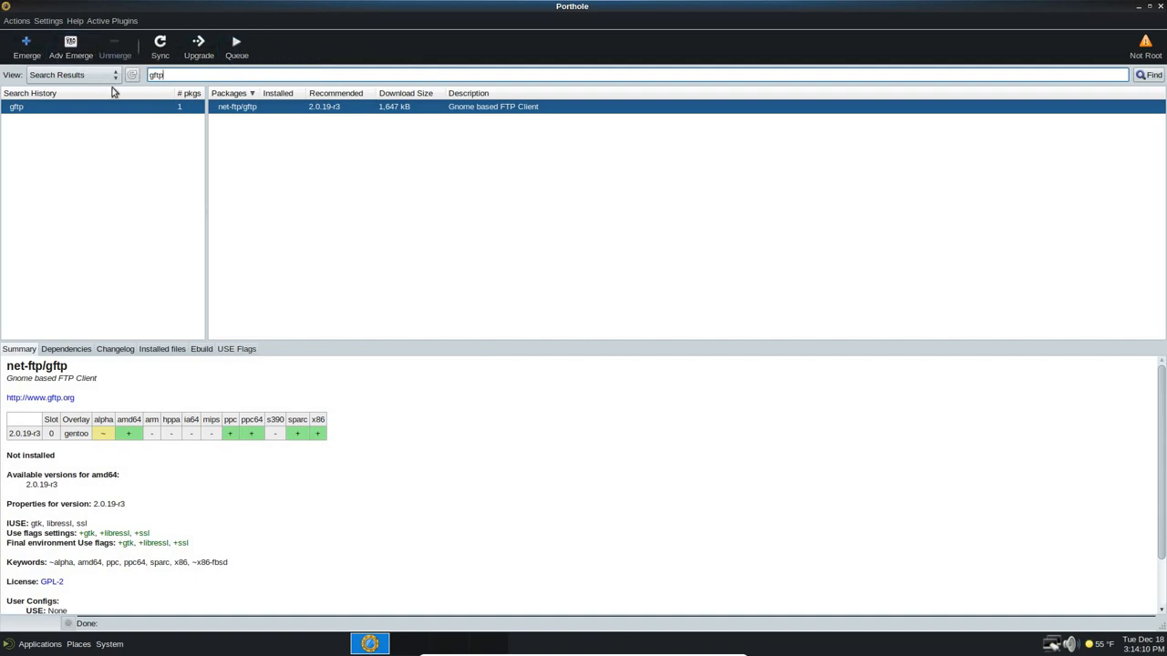
pyautogui.click(70, 46)
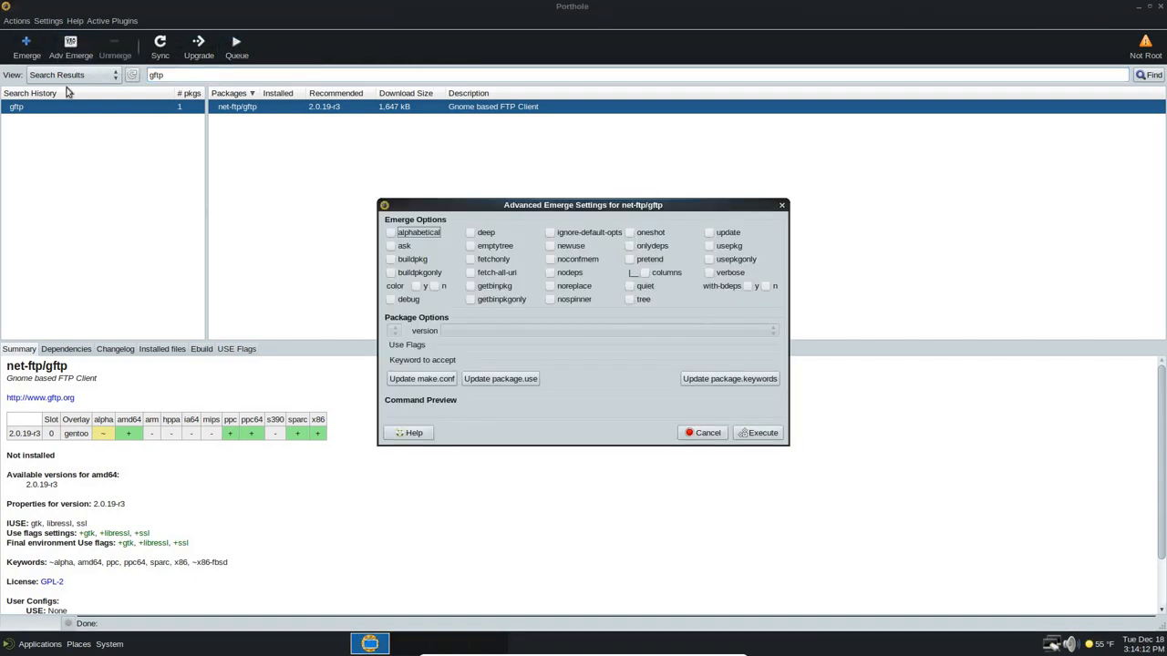
pyautogui.moveTo(429, 226)
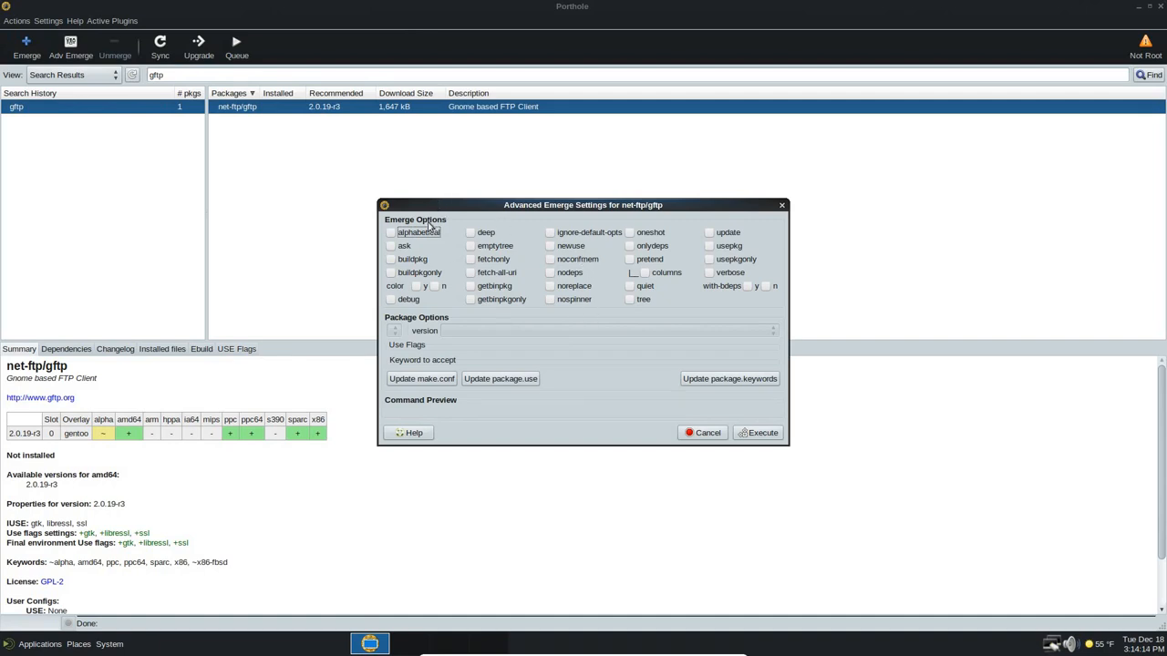
pyautogui.moveTo(474, 338)
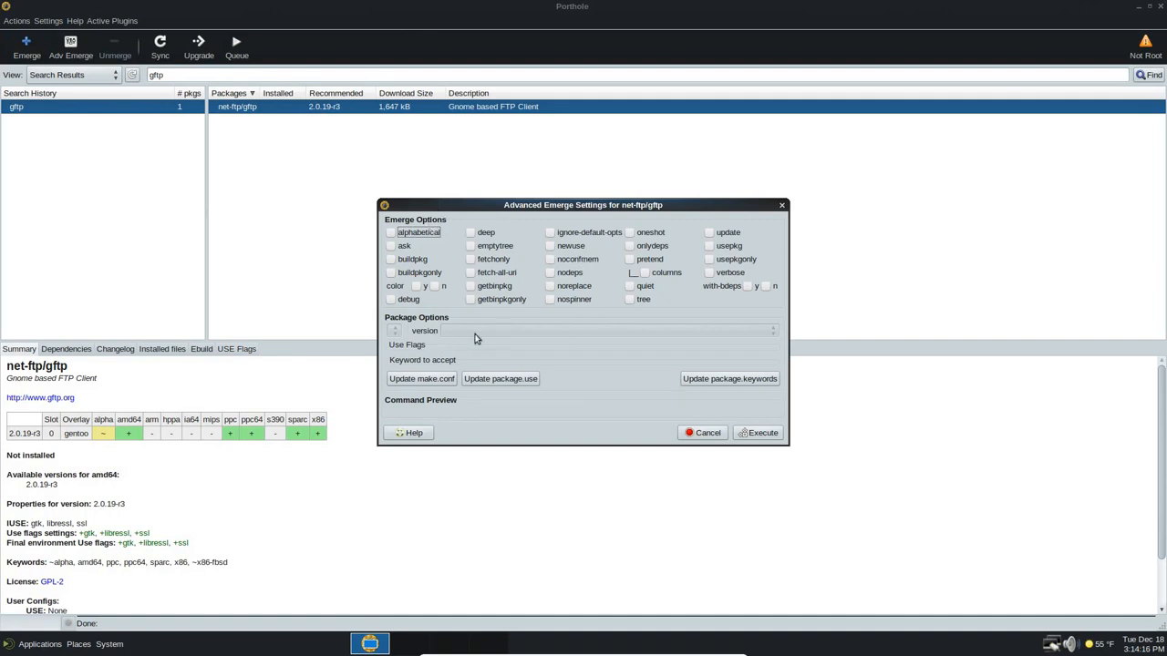
pyautogui.moveTo(632, 353)
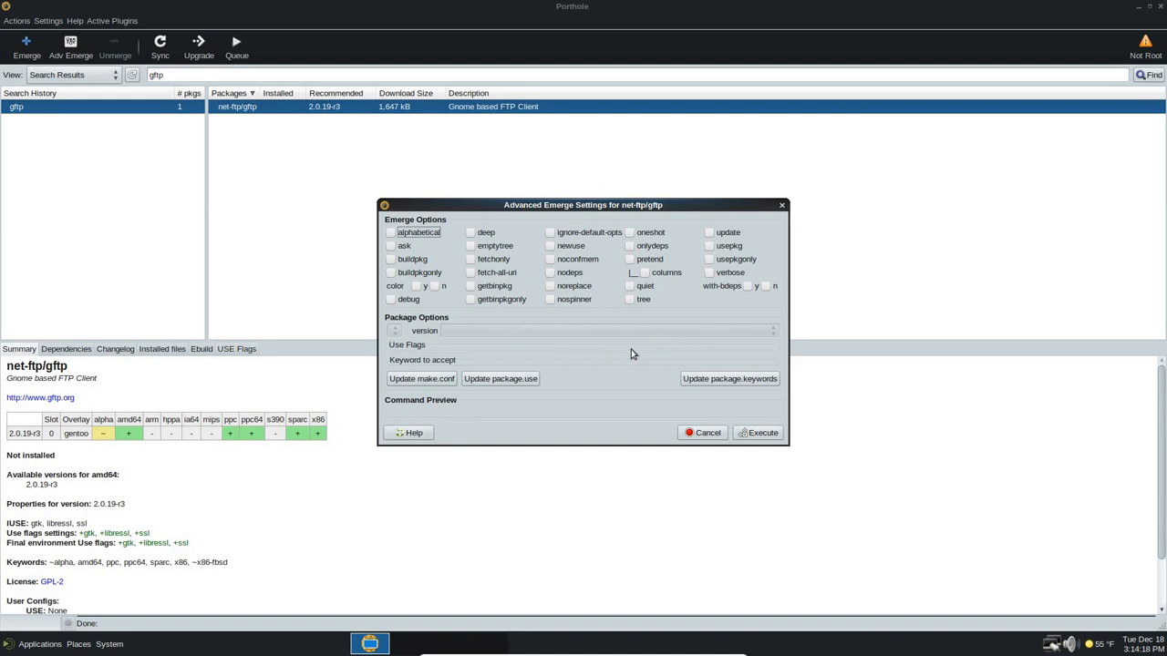
pyautogui.moveTo(603, 359)
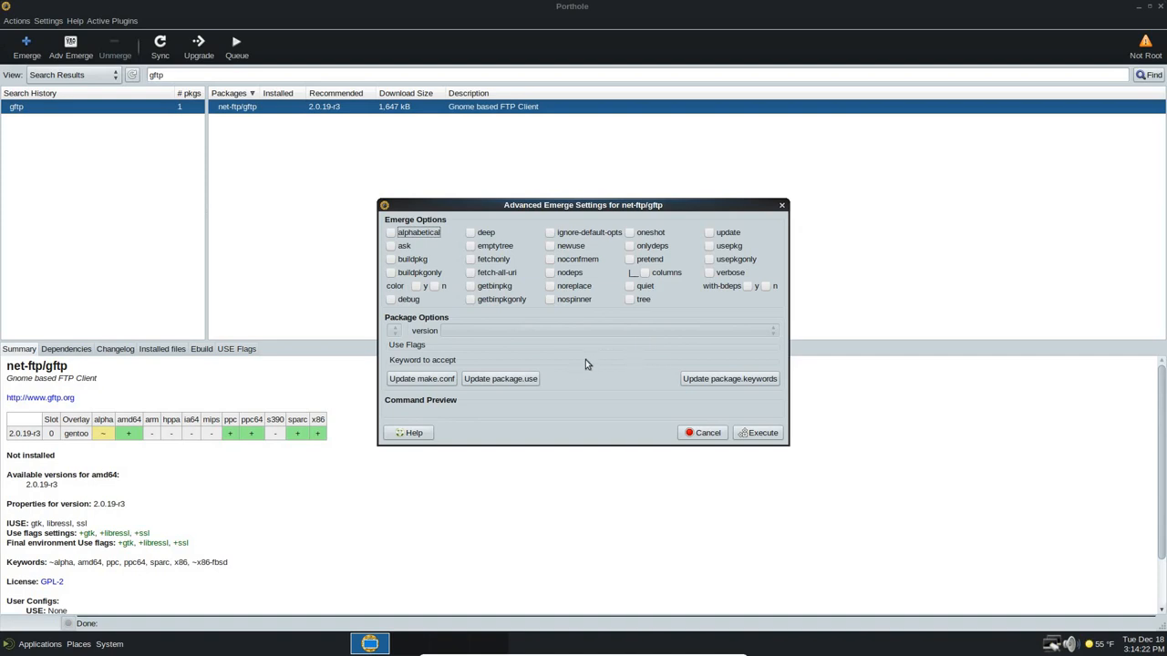
pyautogui.moveTo(741, 448)
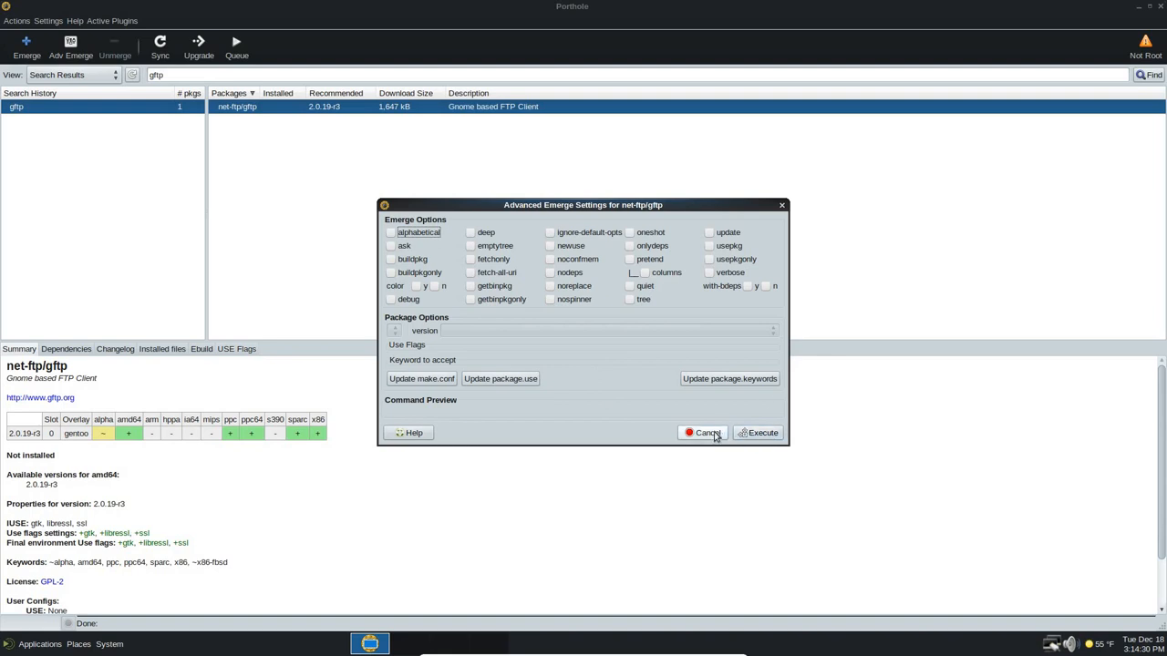
pyautogui.click(703, 433)
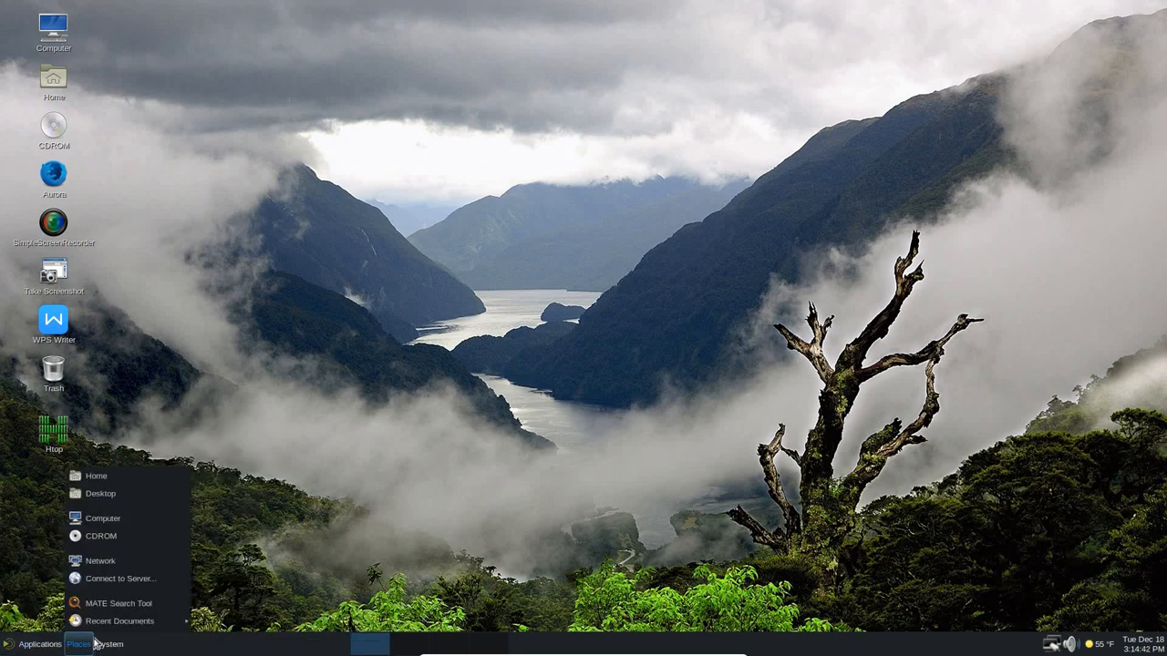
pyautogui.moveTo(96, 476)
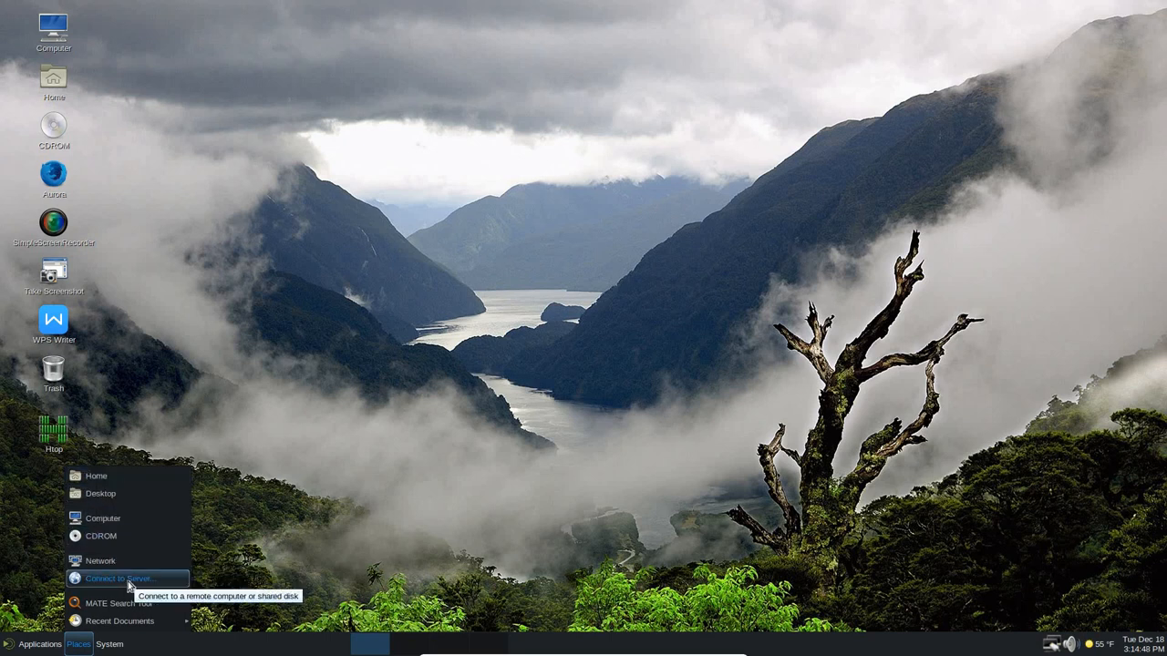
# Connect via SSH to 192.168.1.157, folder /shares, as user root with password
pyautogui.click(117, 579)
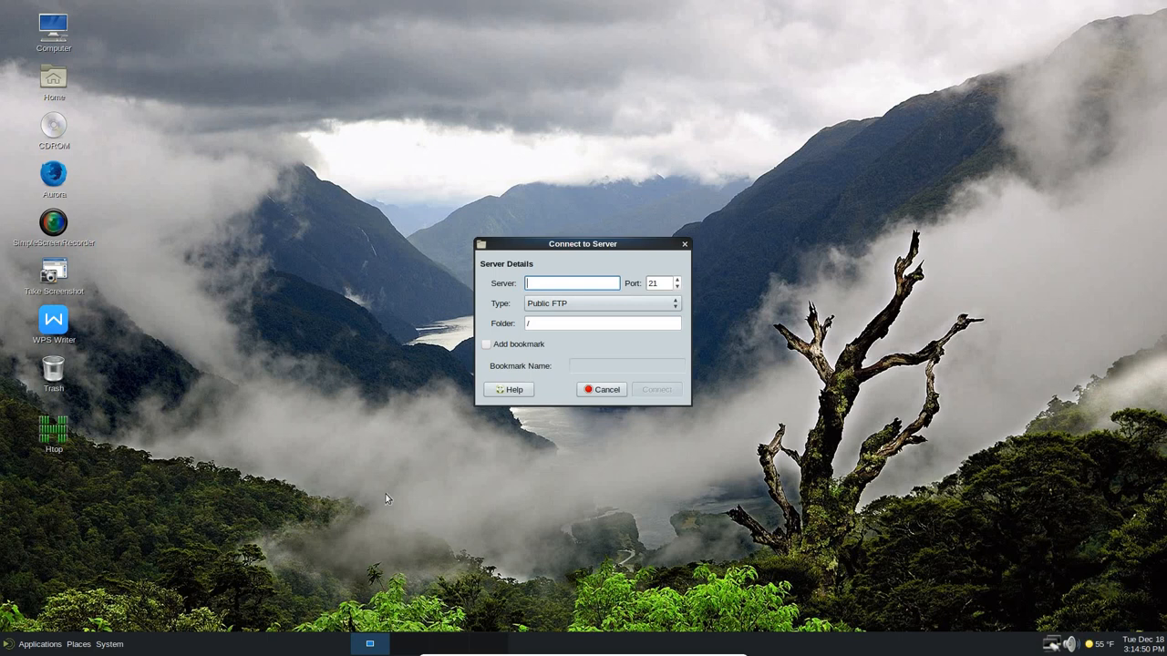
pyautogui.write('192')
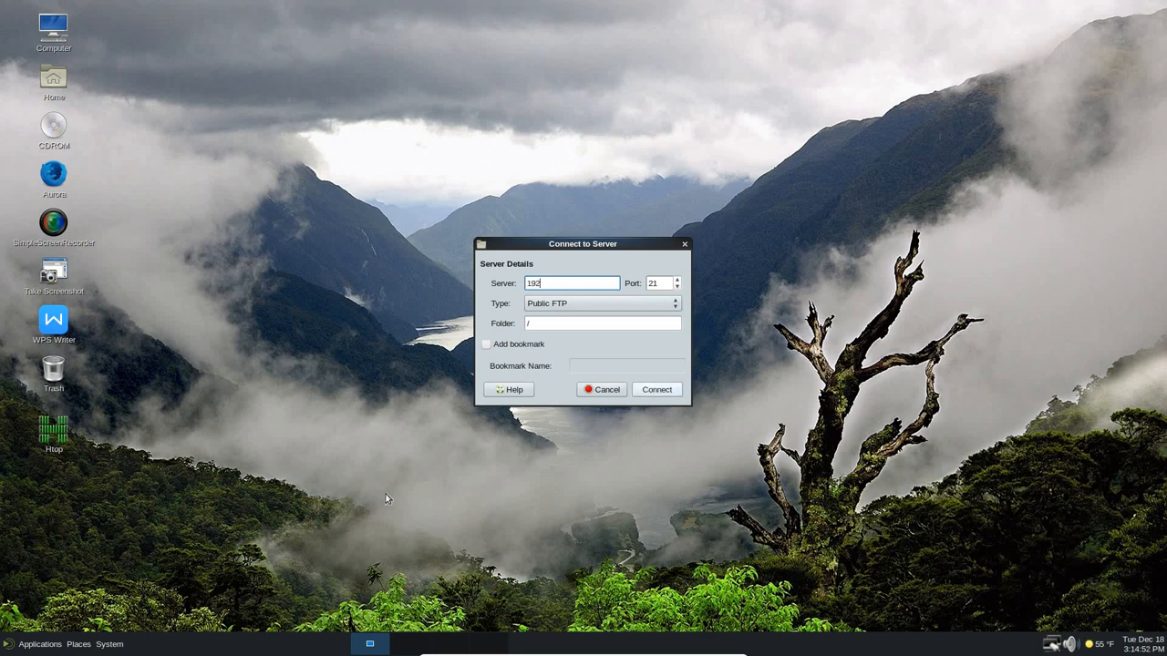
pyautogui.write('.168')
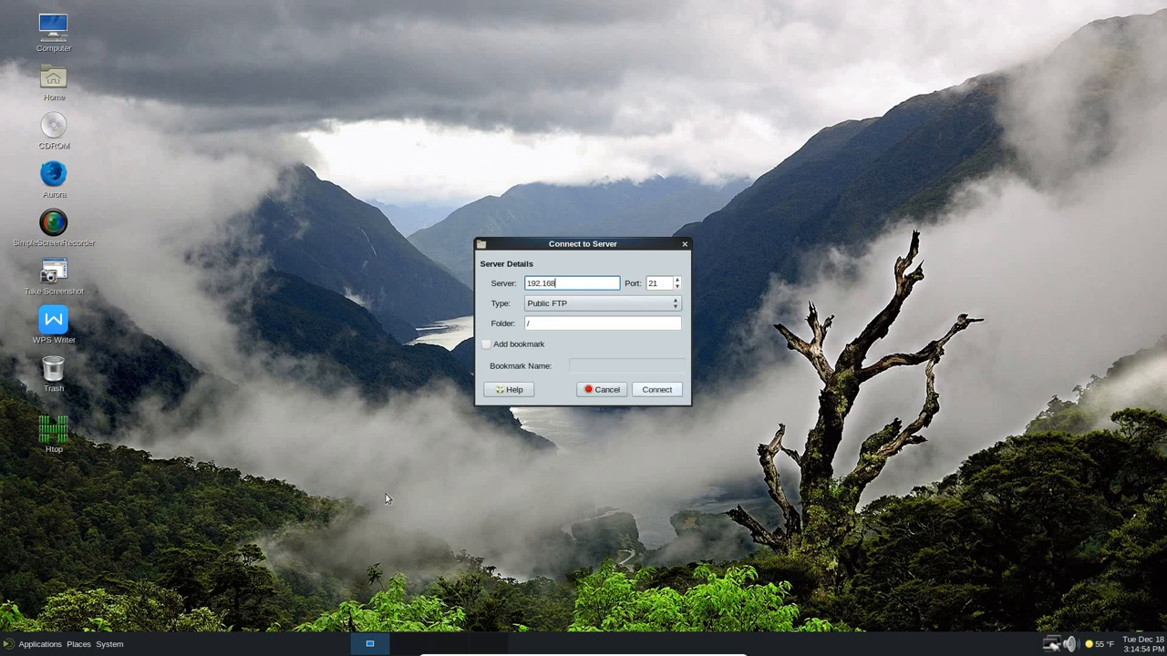
pyautogui.write('.1.157')
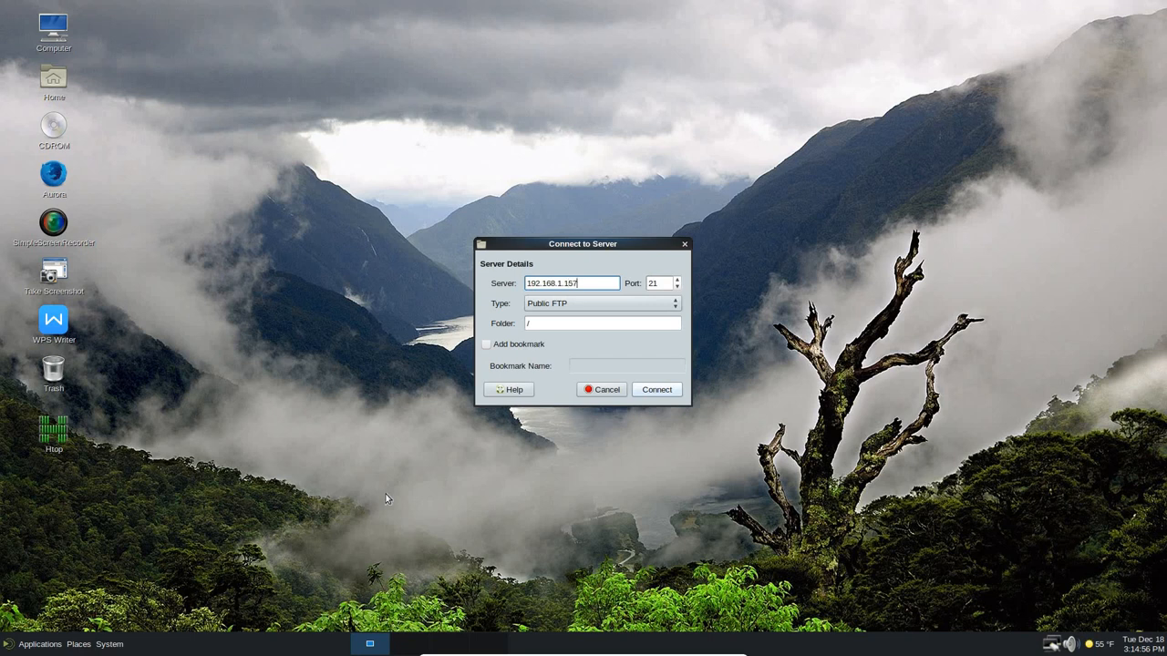
pyautogui.moveTo(618, 311)
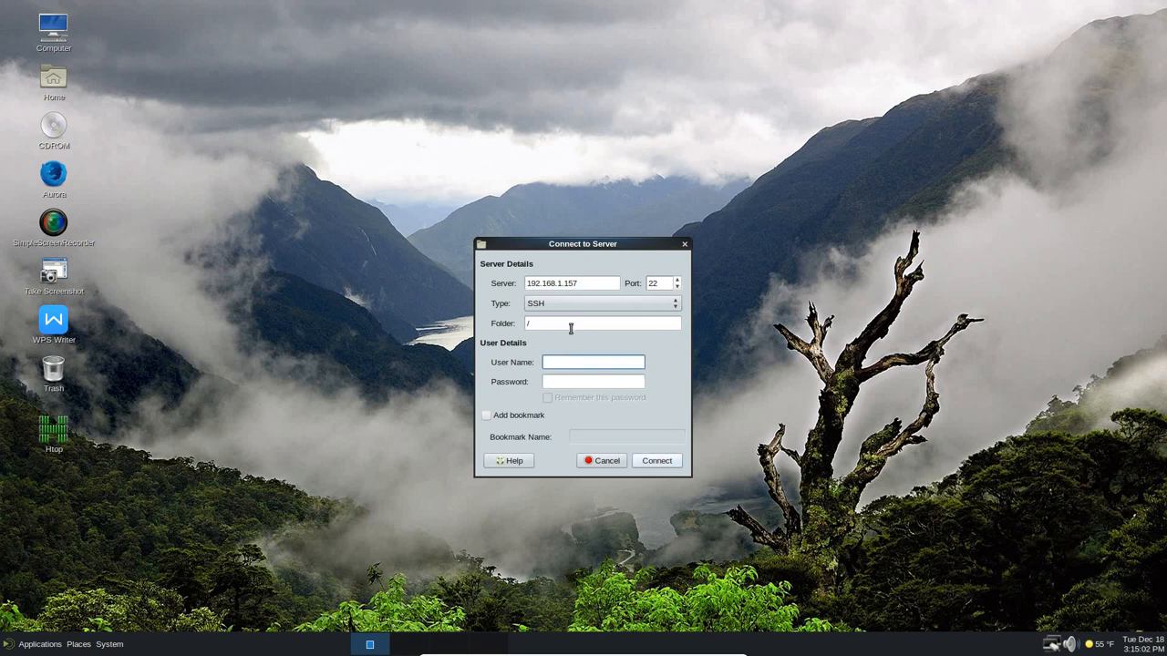
pyautogui.write('s')
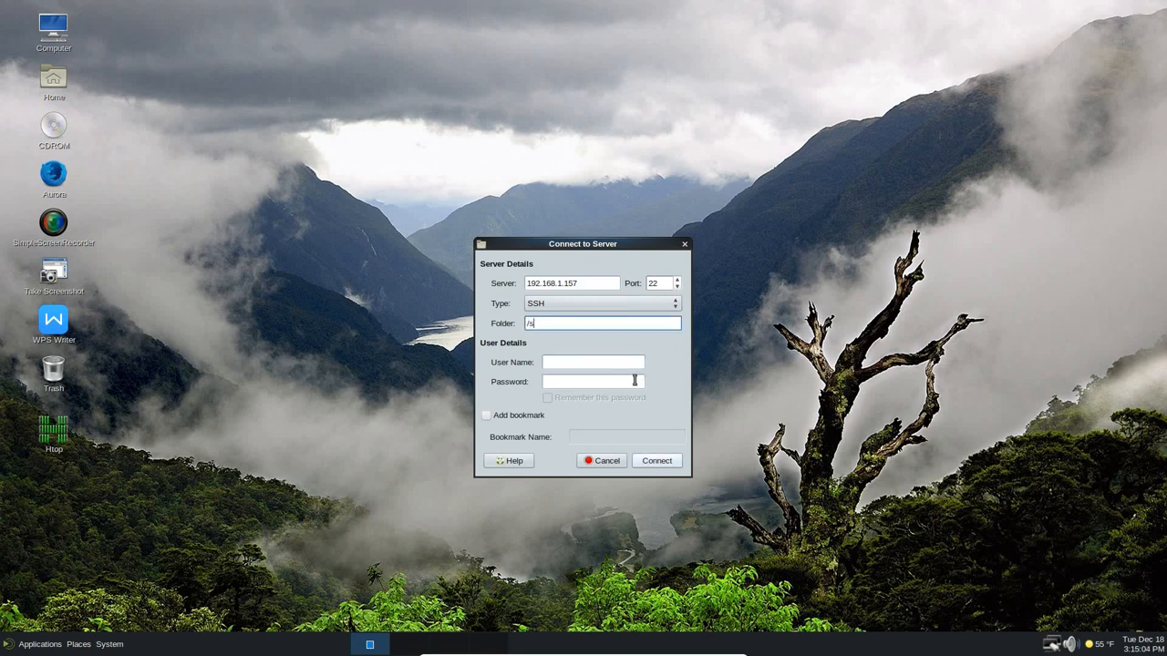
pyautogui.write('hares')
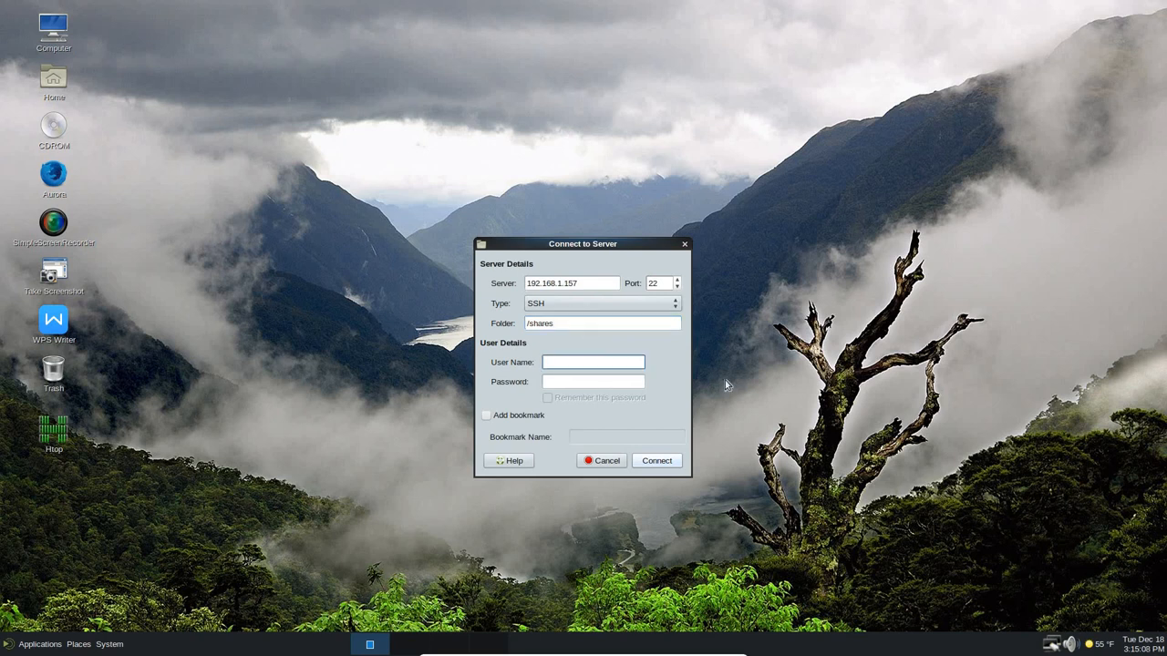
pyautogui.write('root')
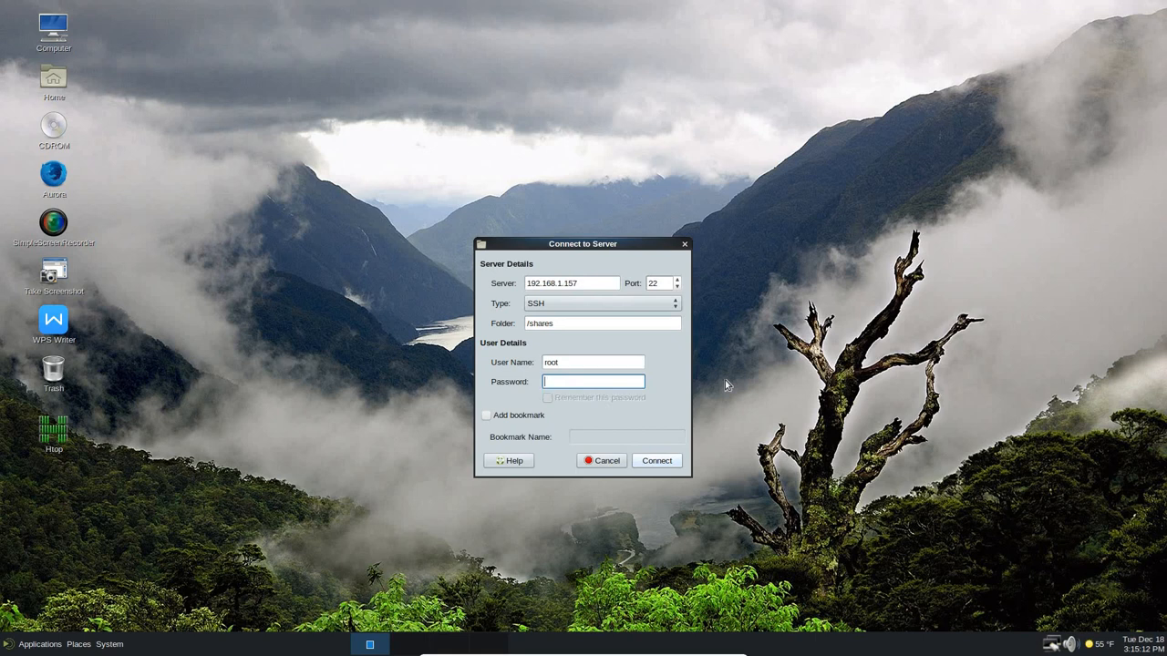
pyautogui.write('password')
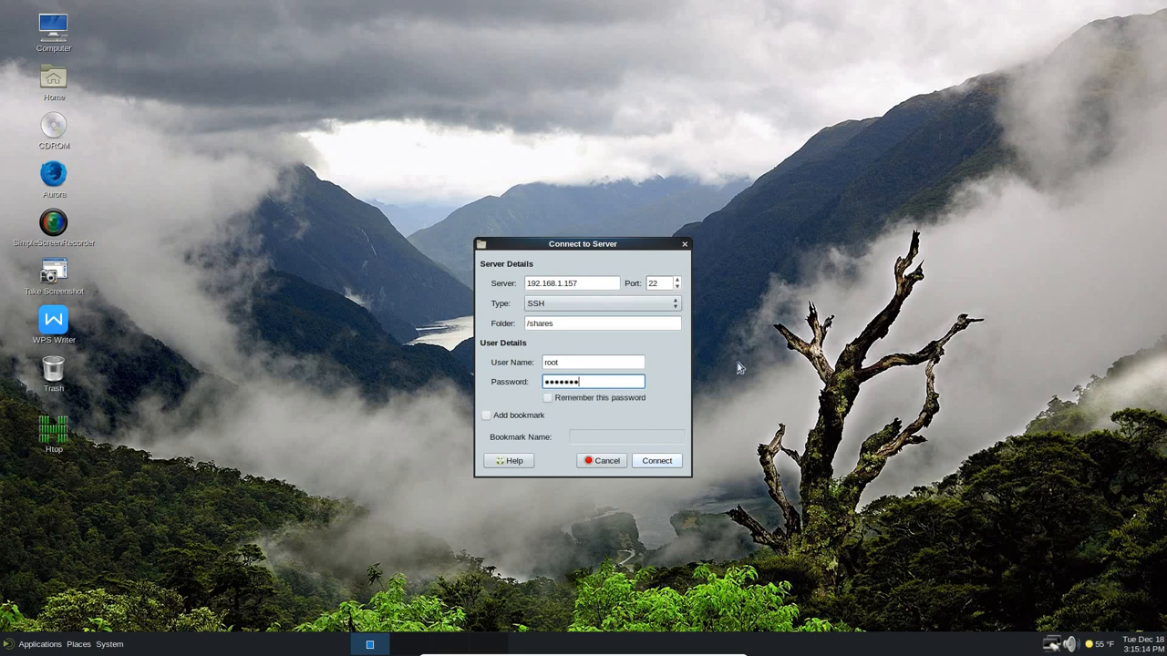
pyautogui.click(656, 461)
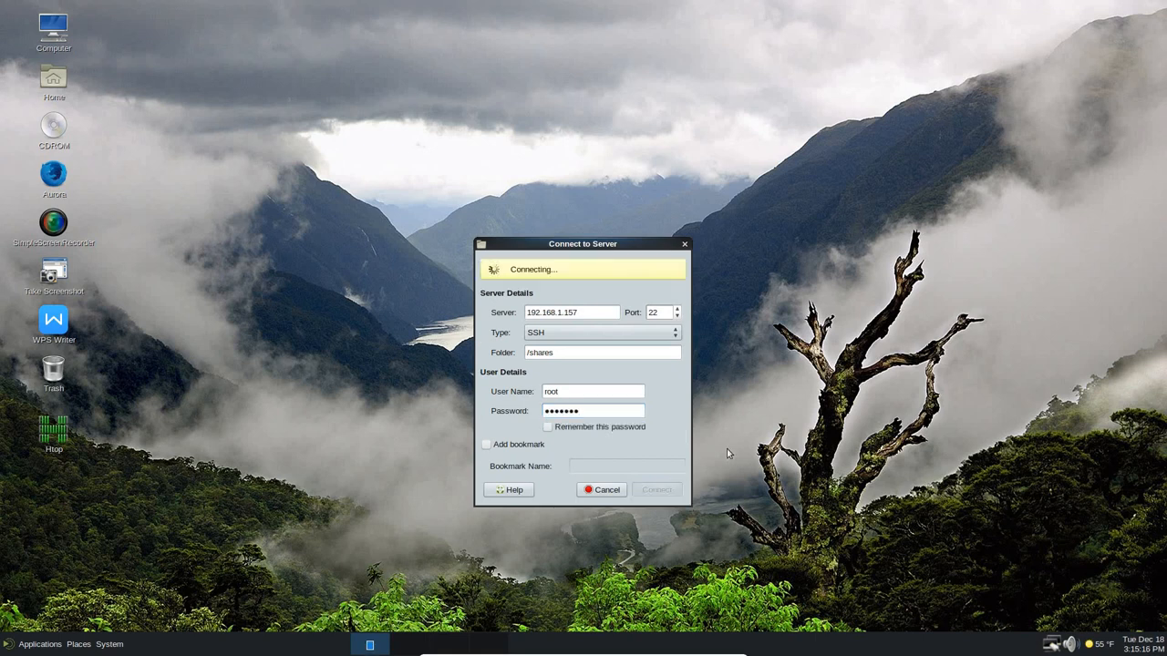
pyautogui.moveTo(744, 441)
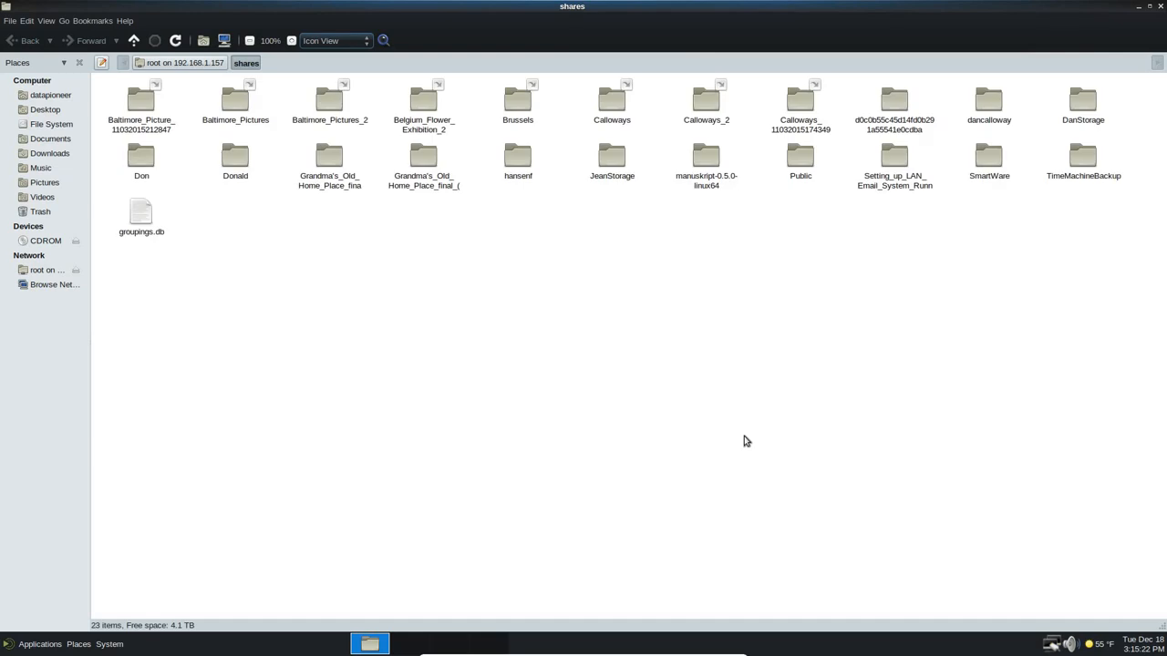
pyautogui.moveTo(438, 97)
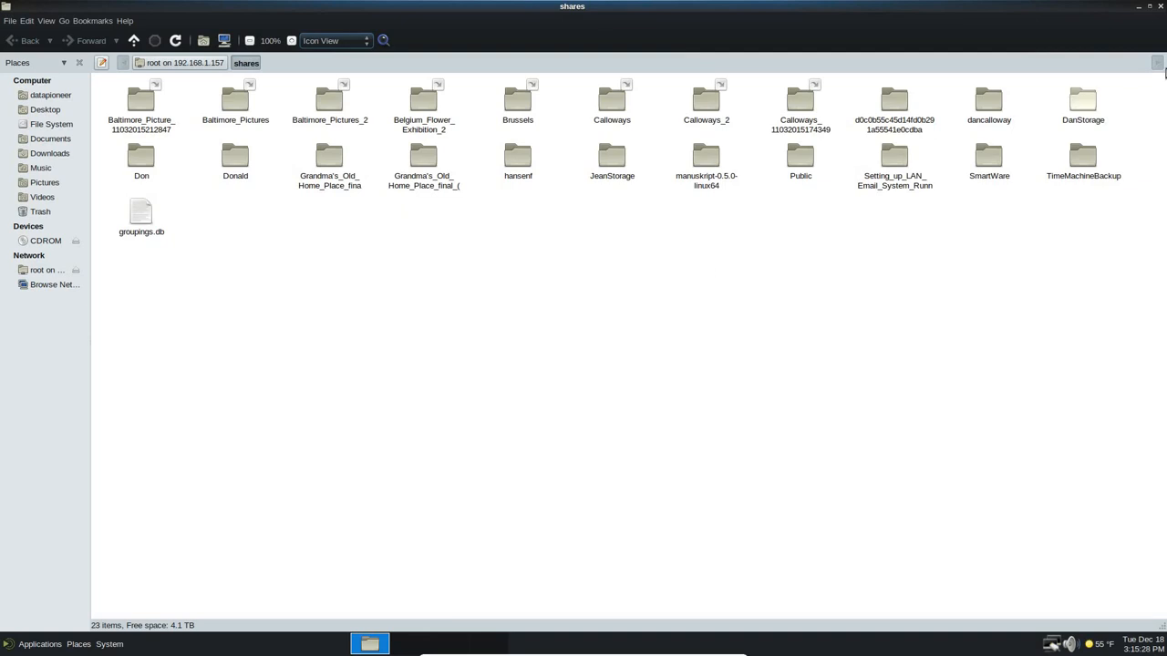
# Close the Caja 'shares' window of the remote server
pyautogui.click(1137, 7)
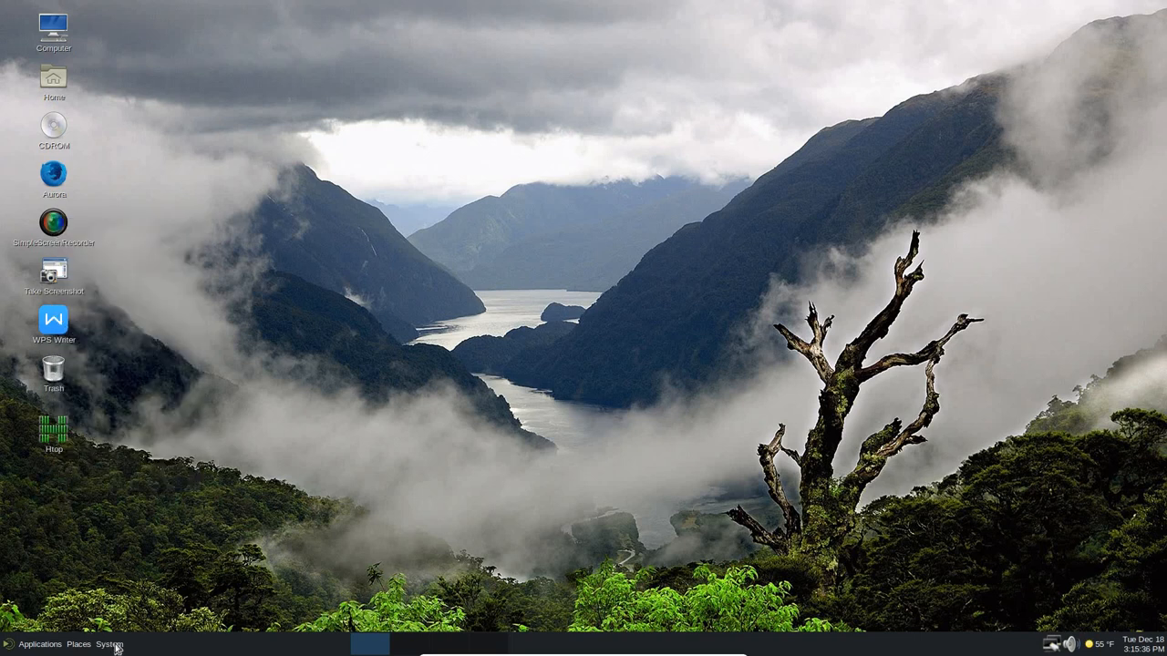
pyautogui.click(109, 644)
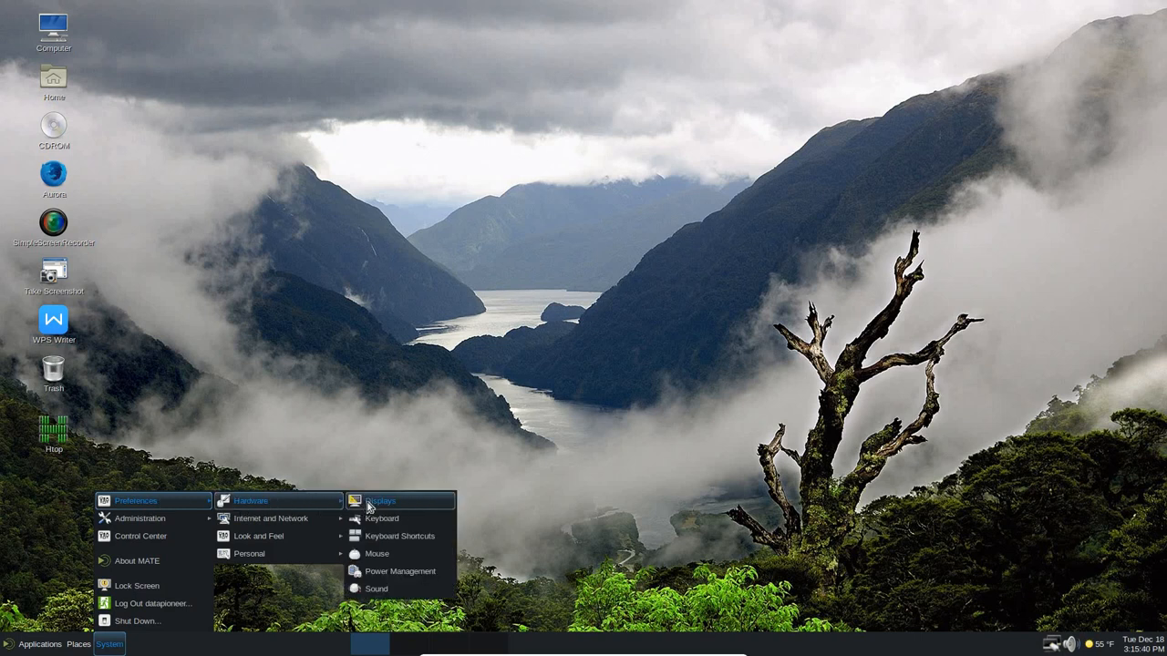
pyautogui.click(381, 501)
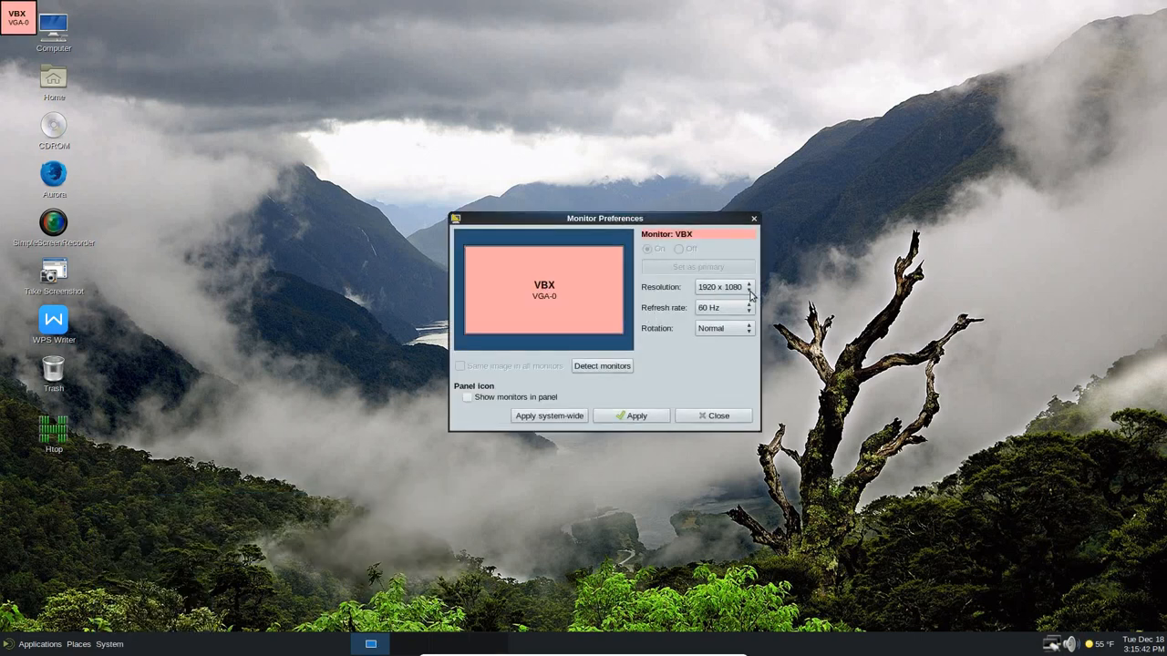
pyautogui.moveTo(682, 415)
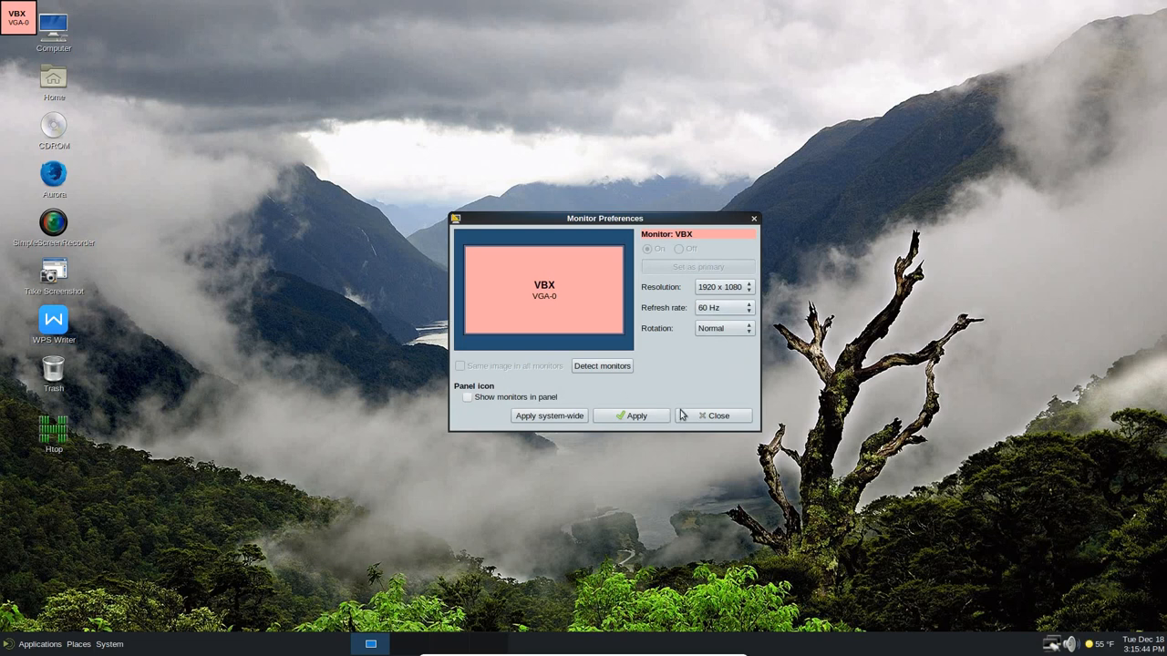
pyautogui.click(718, 416)
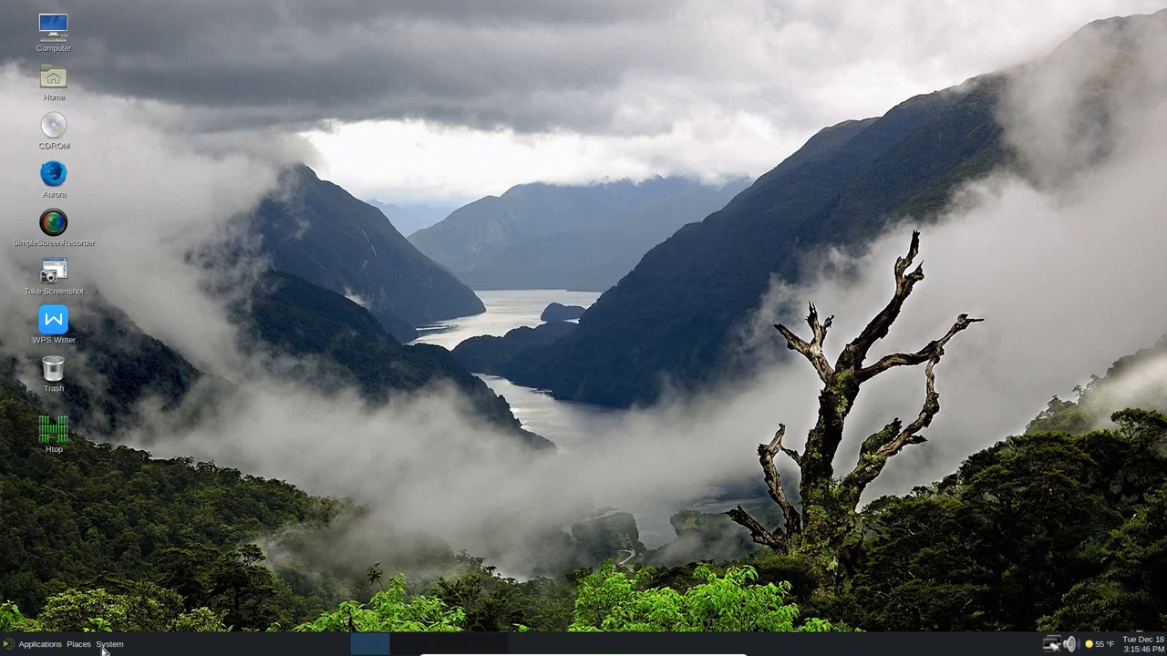
pyautogui.click(109, 644)
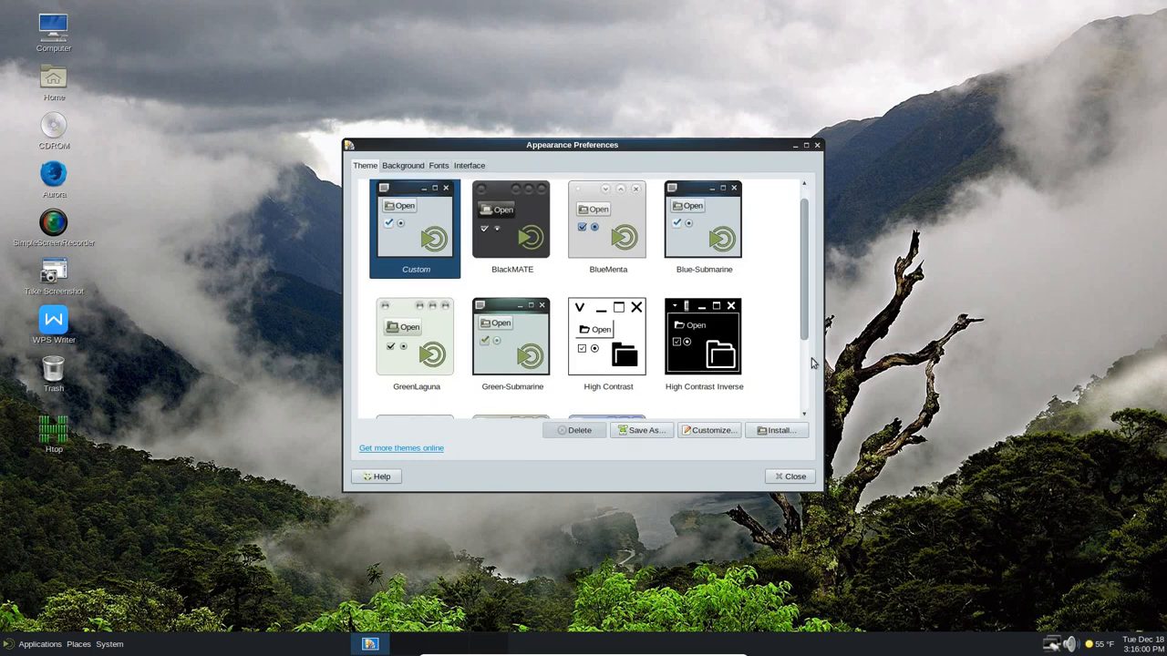
pyautogui.scroll(-3)
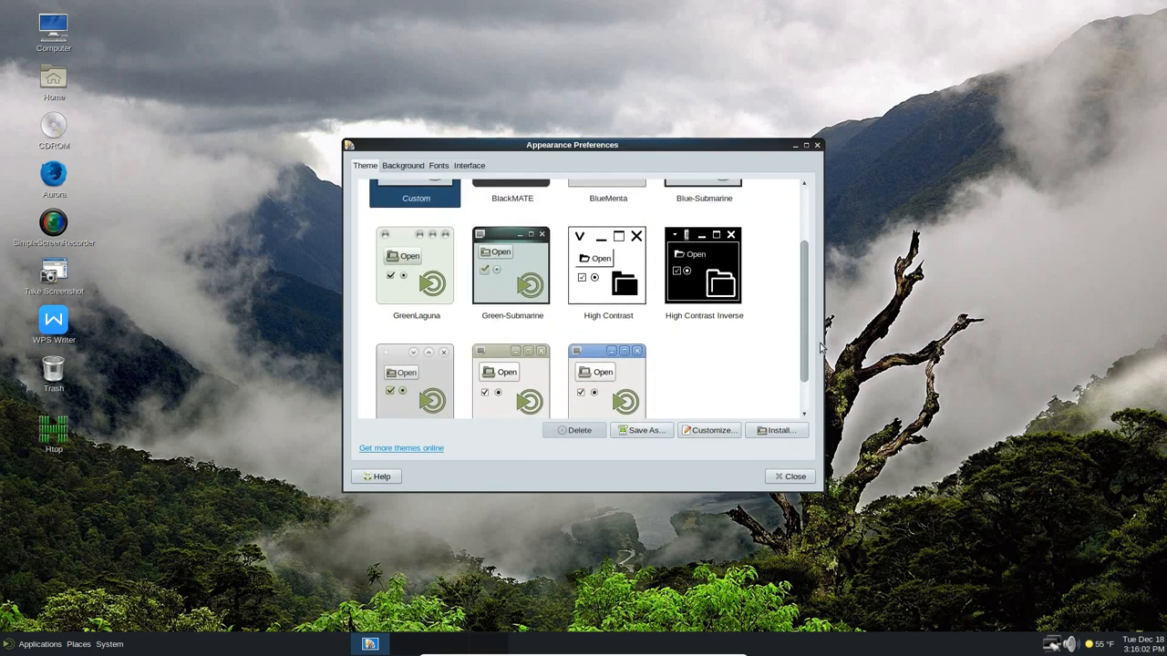
pyautogui.scroll(3)
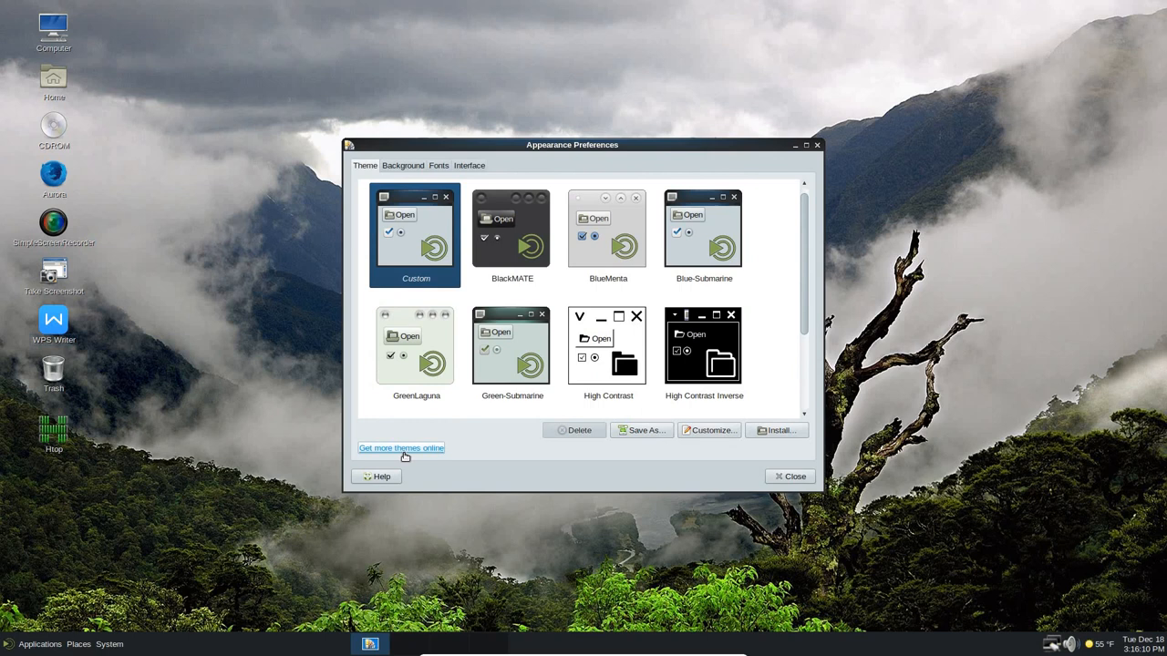
pyautogui.click(789, 476)
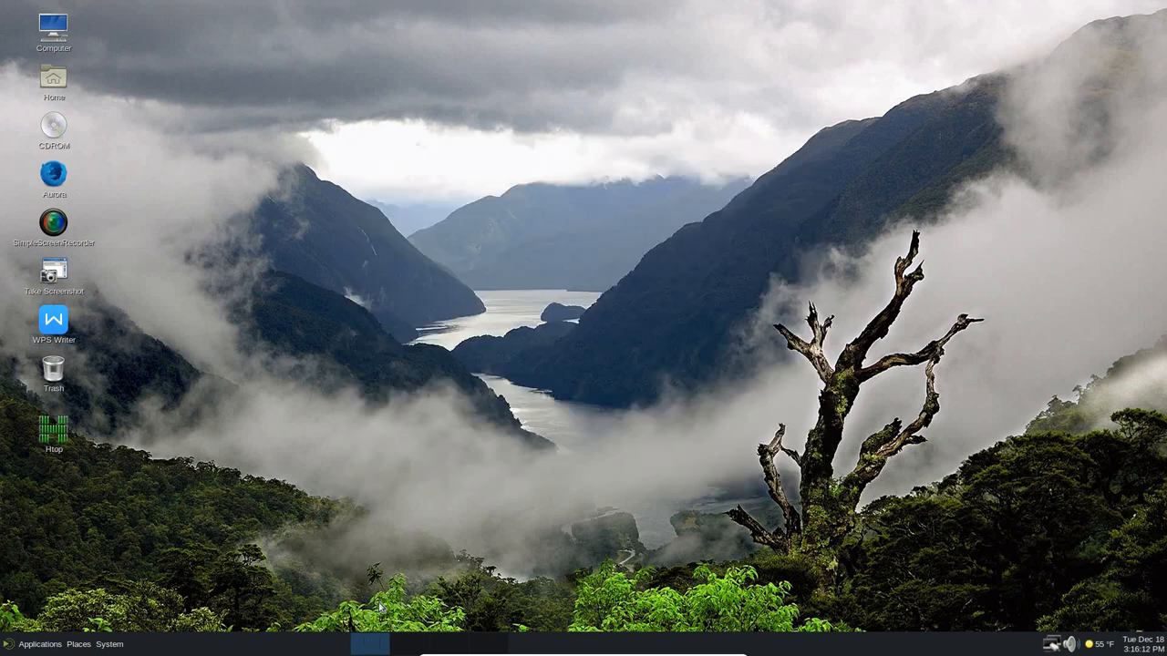
pyautogui.click(109, 644)
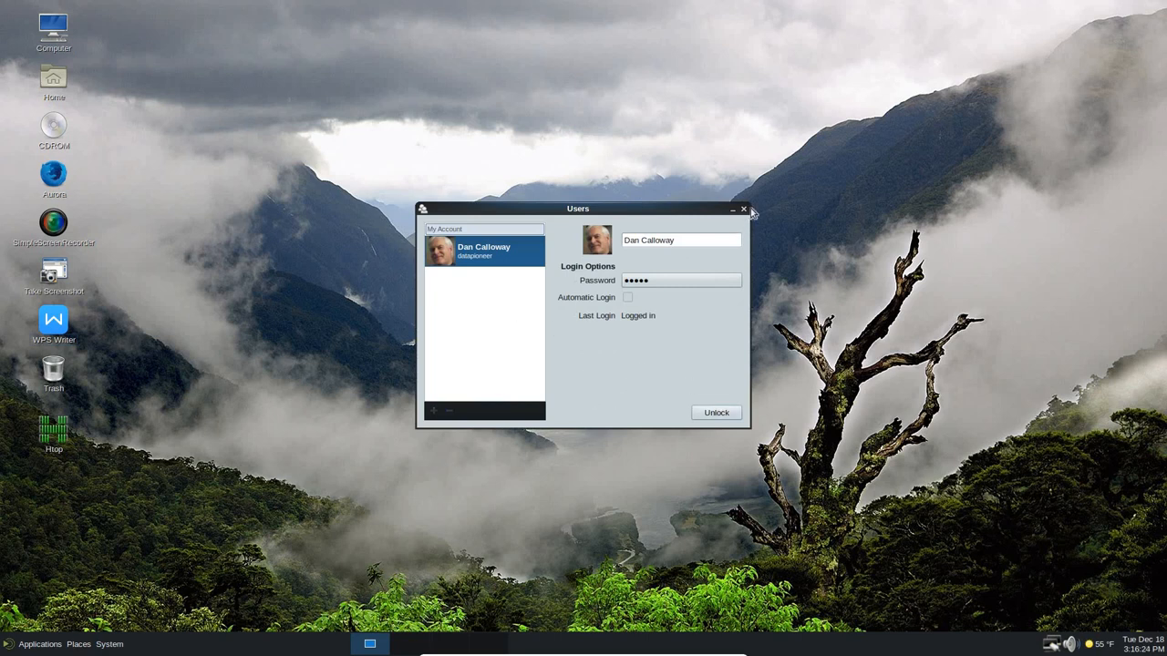
pyautogui.click(744, 209)
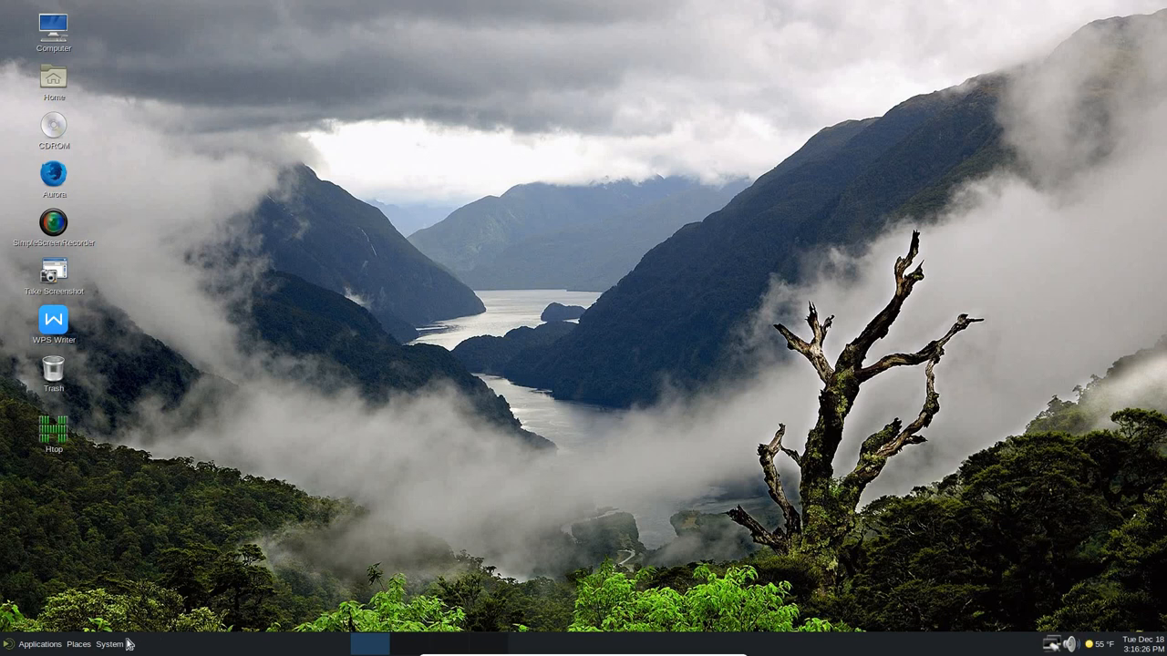
pyautogui.click(109, 644)
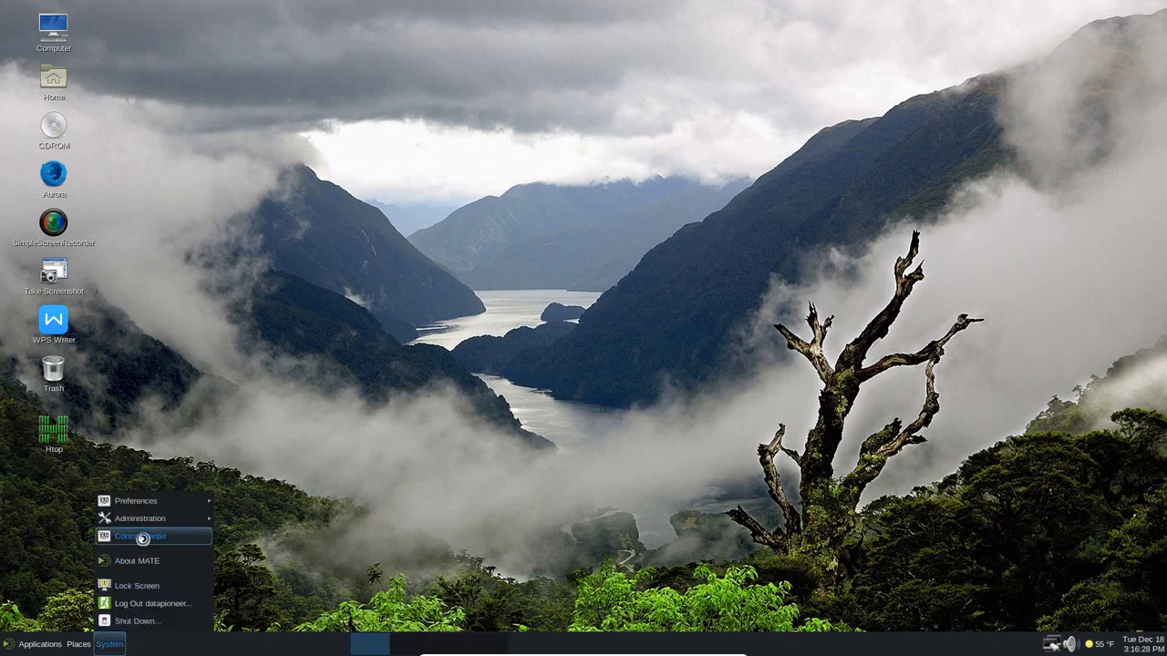
pyautogui.click(142, 536)
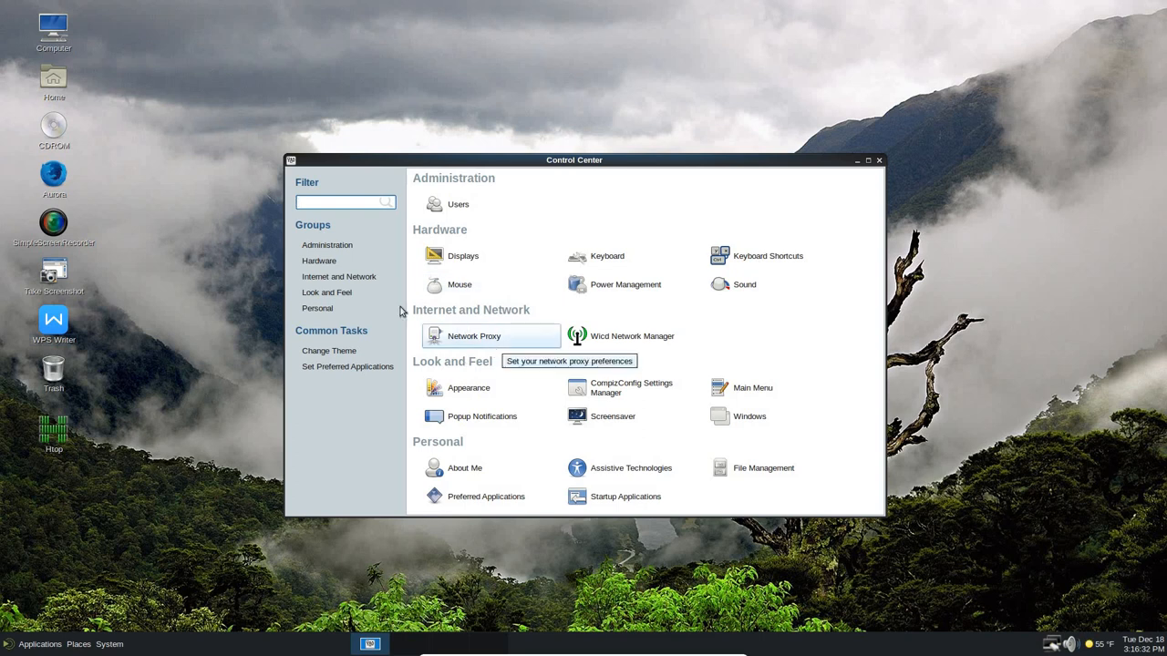
pyautogui.moveTo(627, 455)
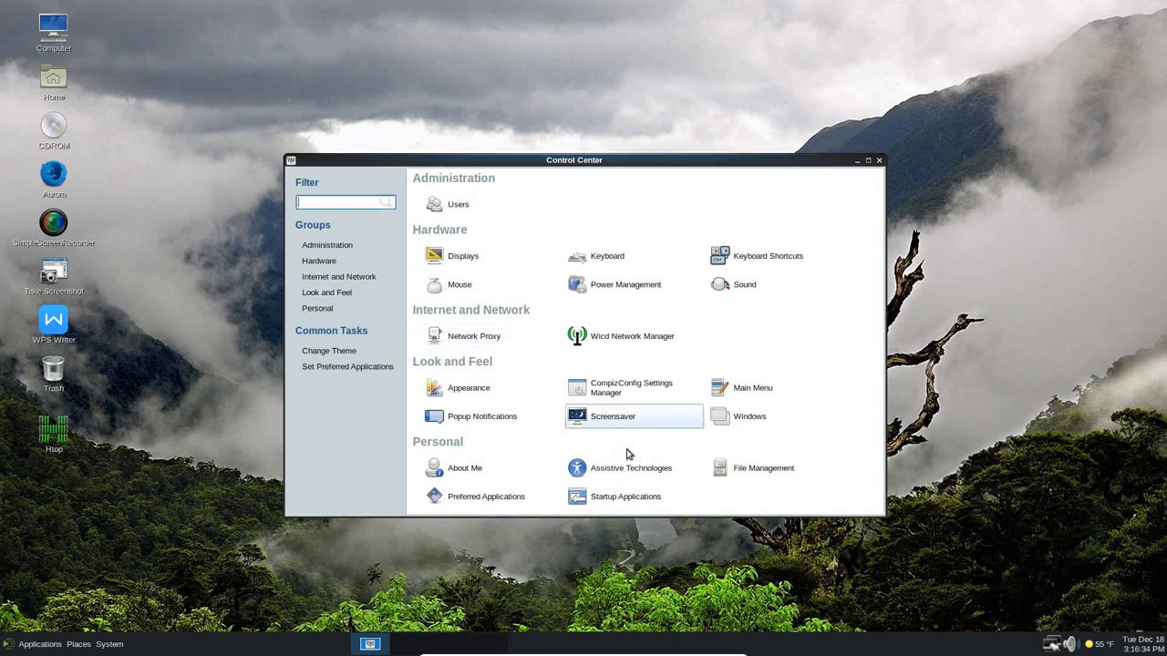
pyautogui.moveTo(830, 274)
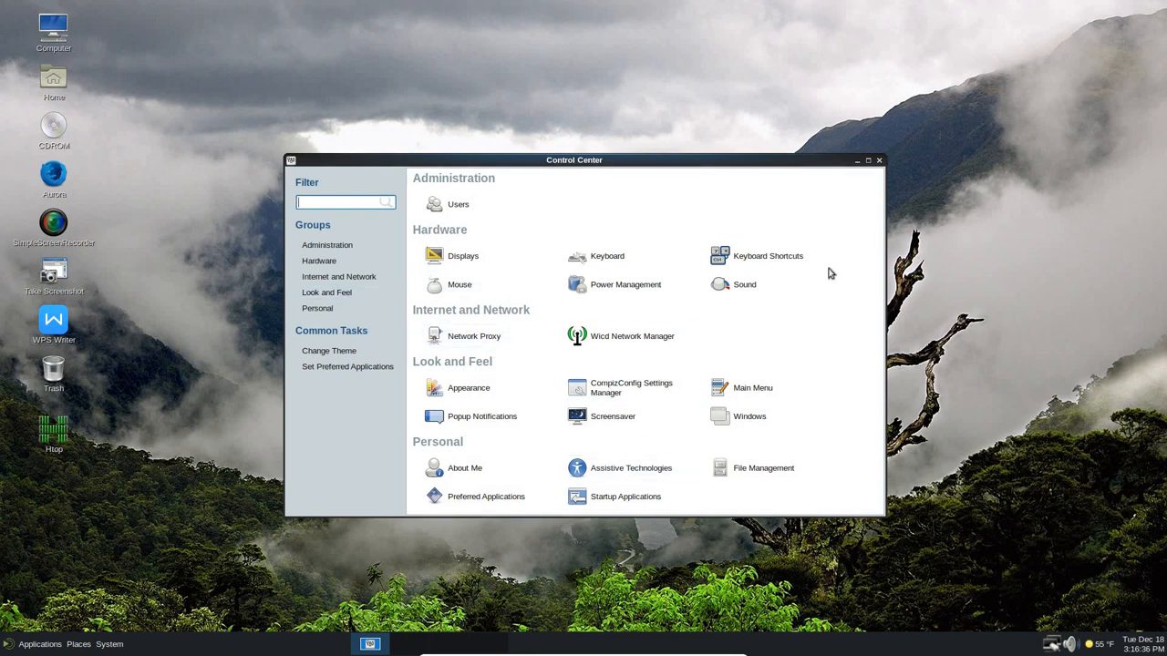
pyautogui.moveTo(324, 558)
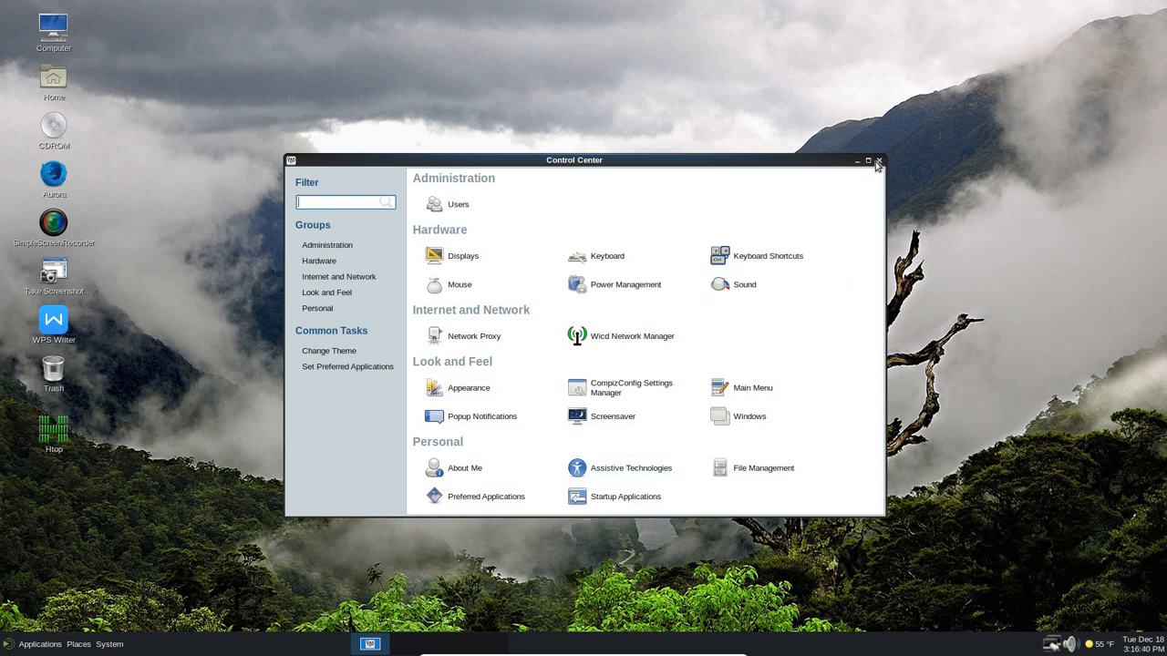
pyautogui.click(878, 162)
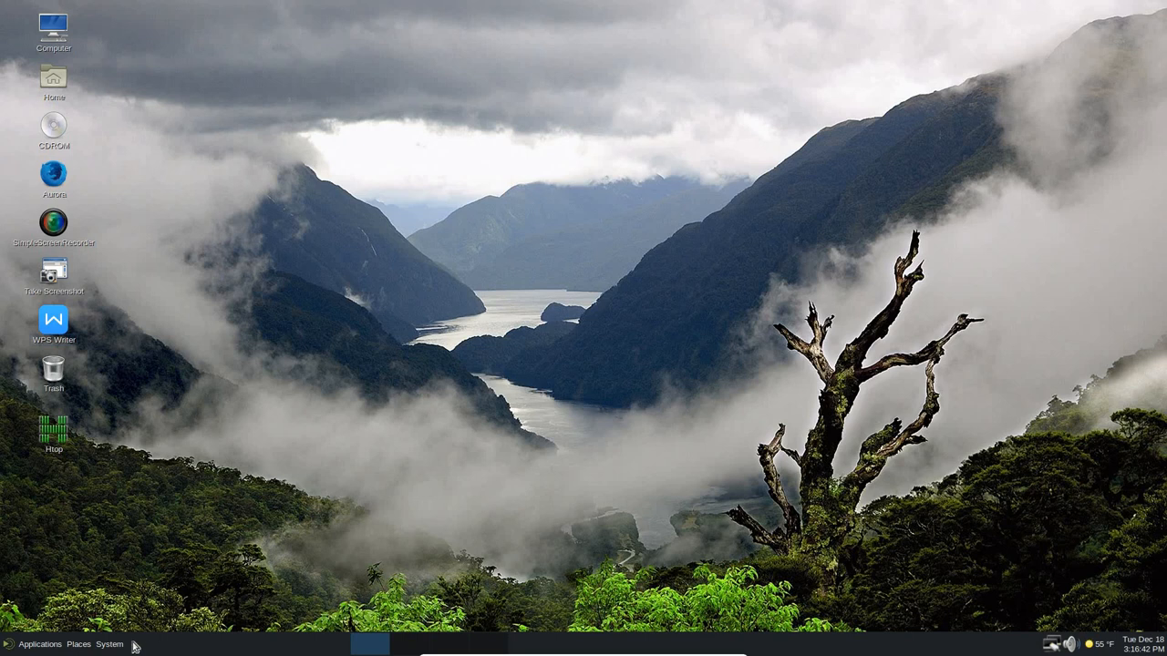
pyautogui.click(108, 645)
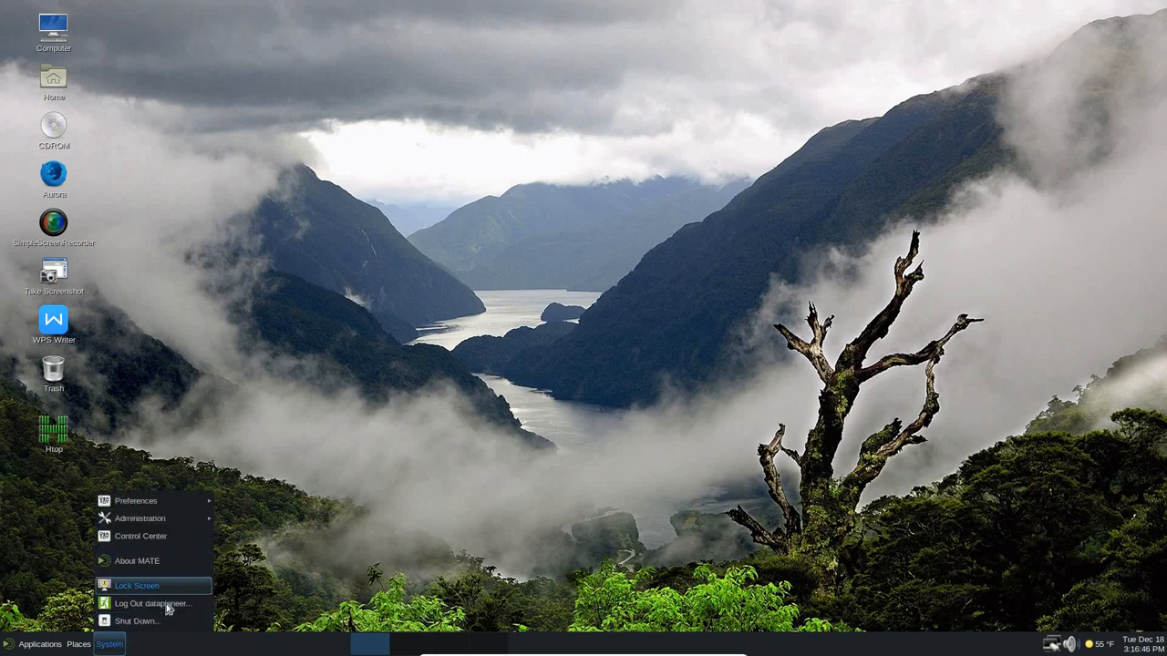
pyautogui.moveTo(150, 603)
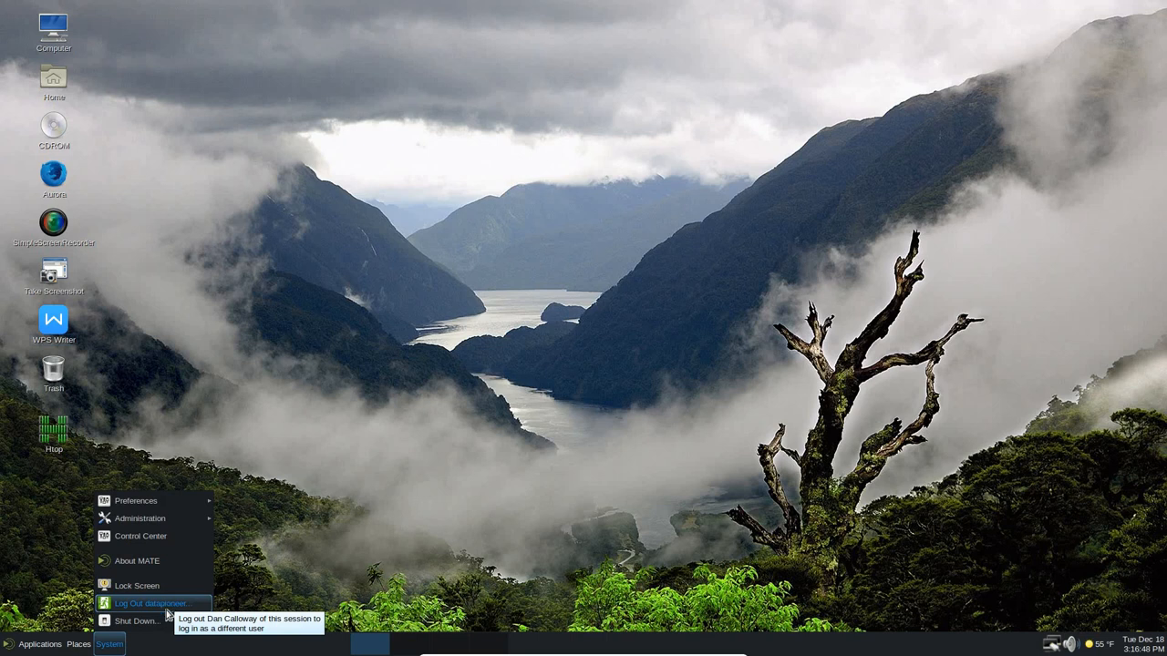
pyautogui.moveTo(141, 621)
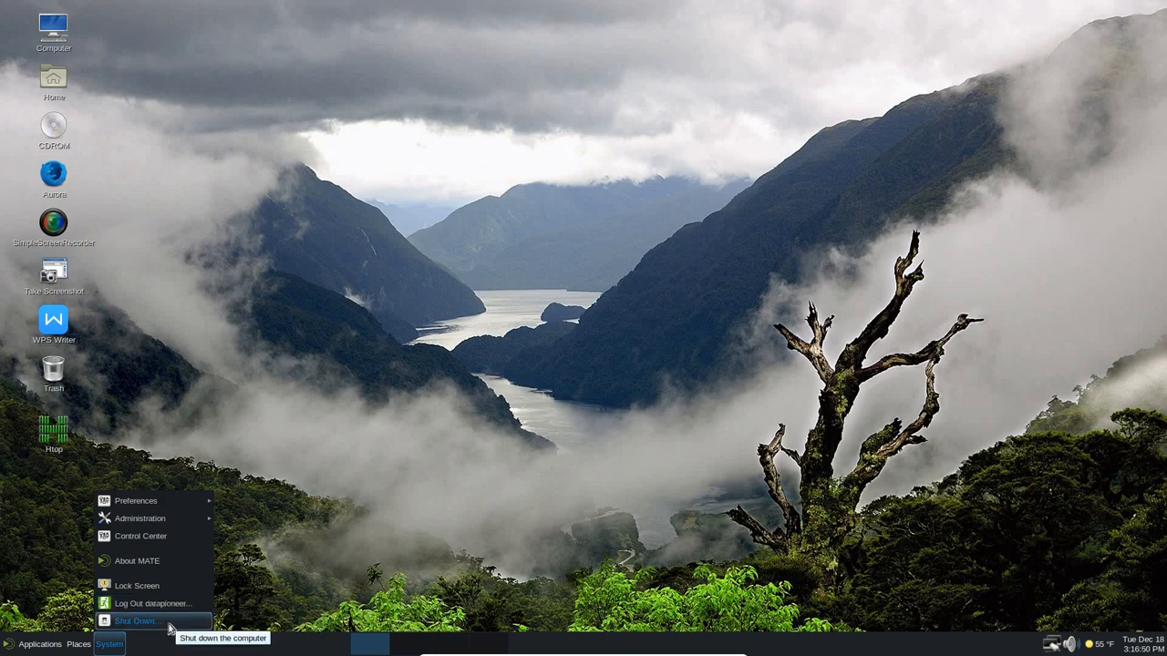
pyautogui.moveTo(500, 534)
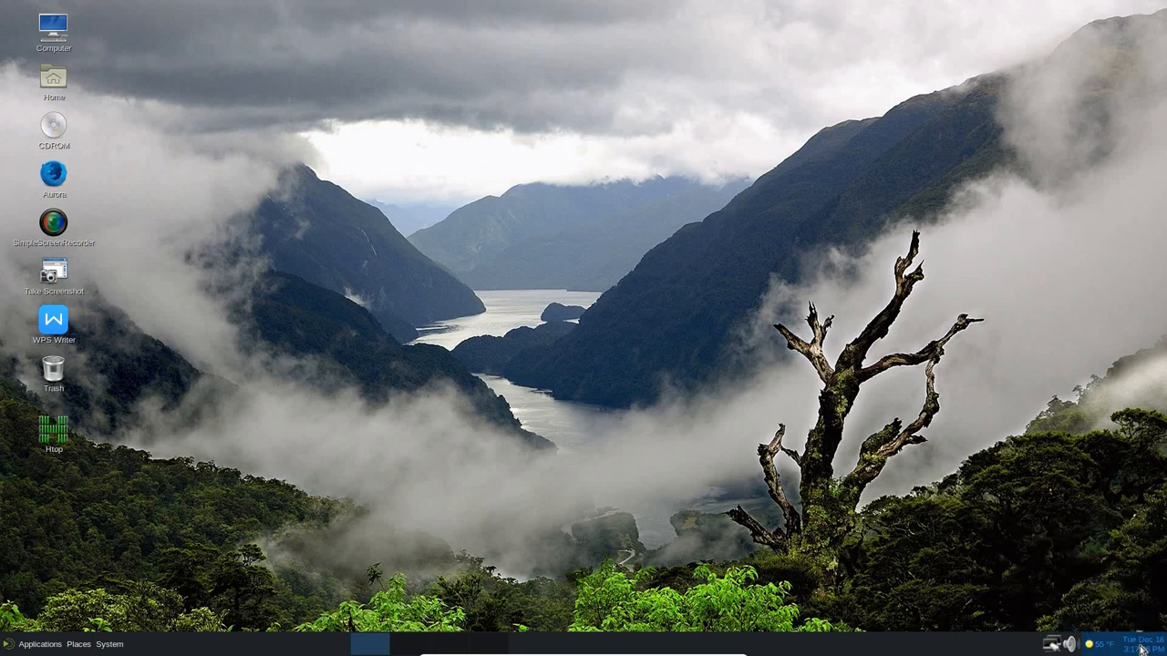
pyautogui.rightClick(1107, 645)
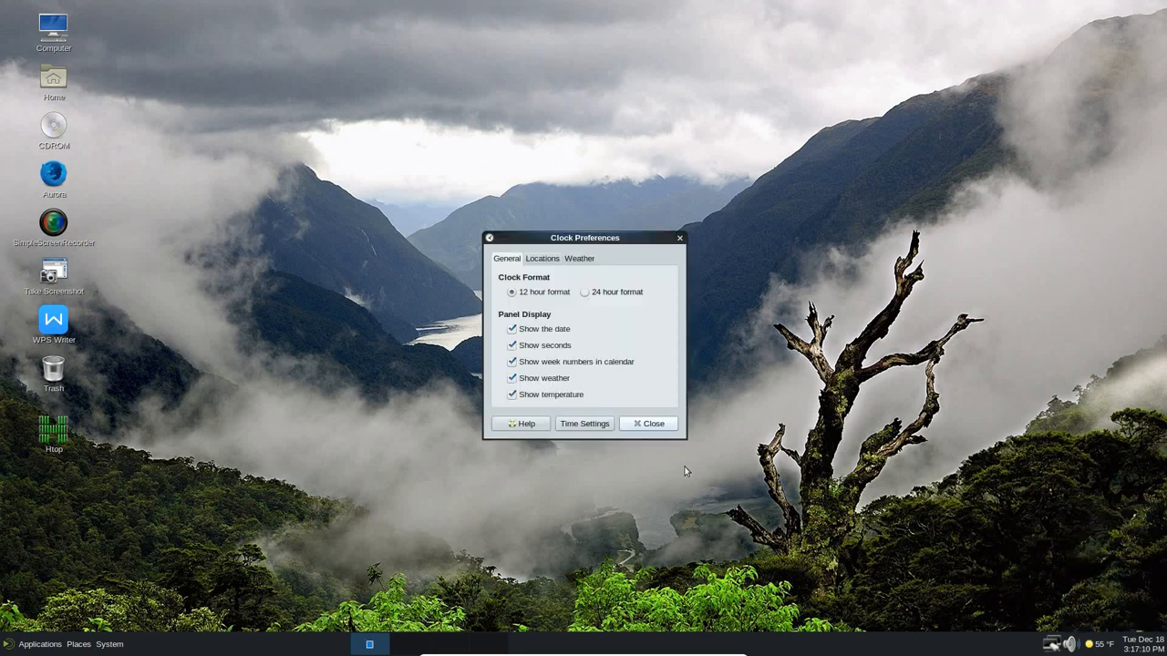
# Close Clock Preferences and bring up the System shutdown confirmation dialog
pyautogui.click(584, 424)
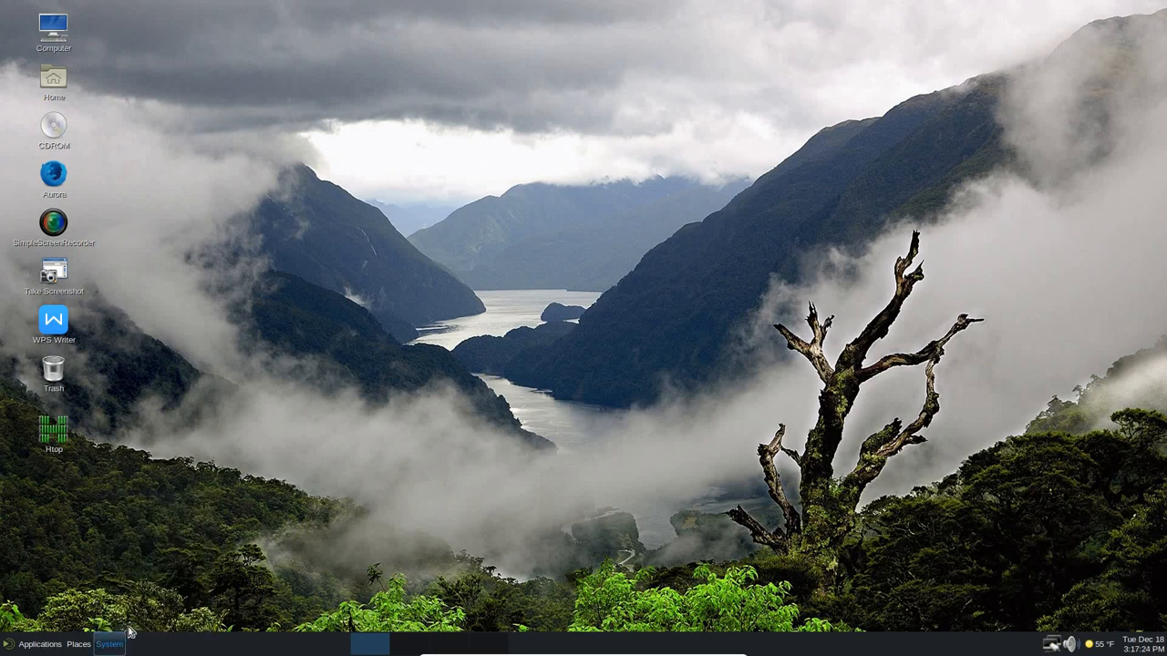
pyautogui.click(109, 644)
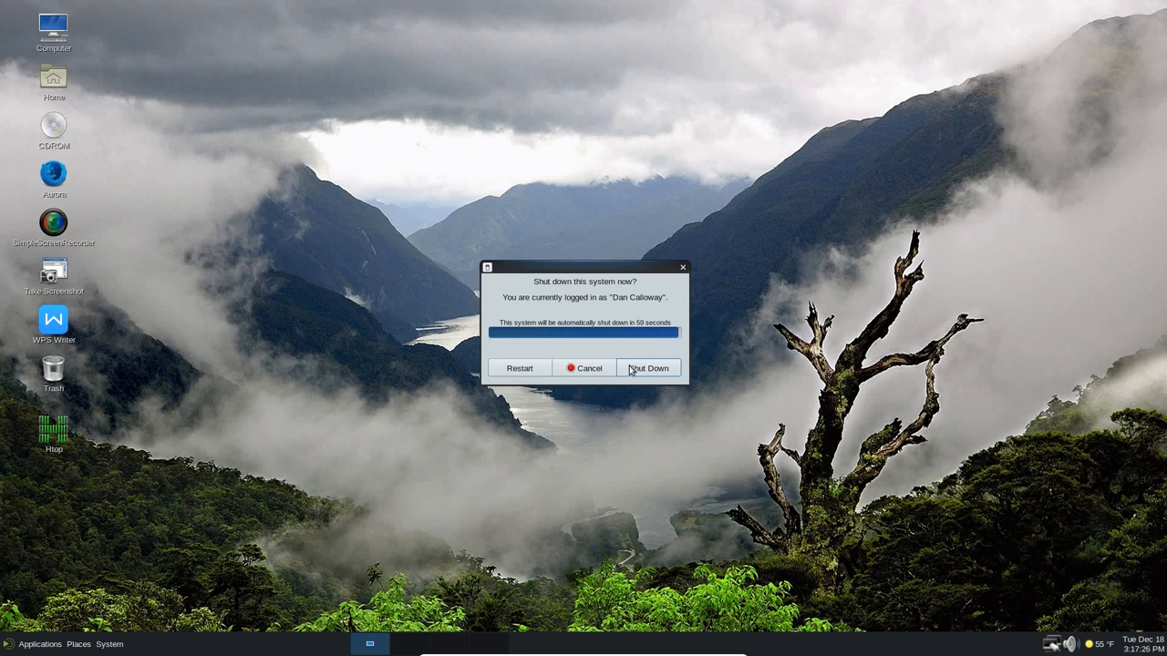